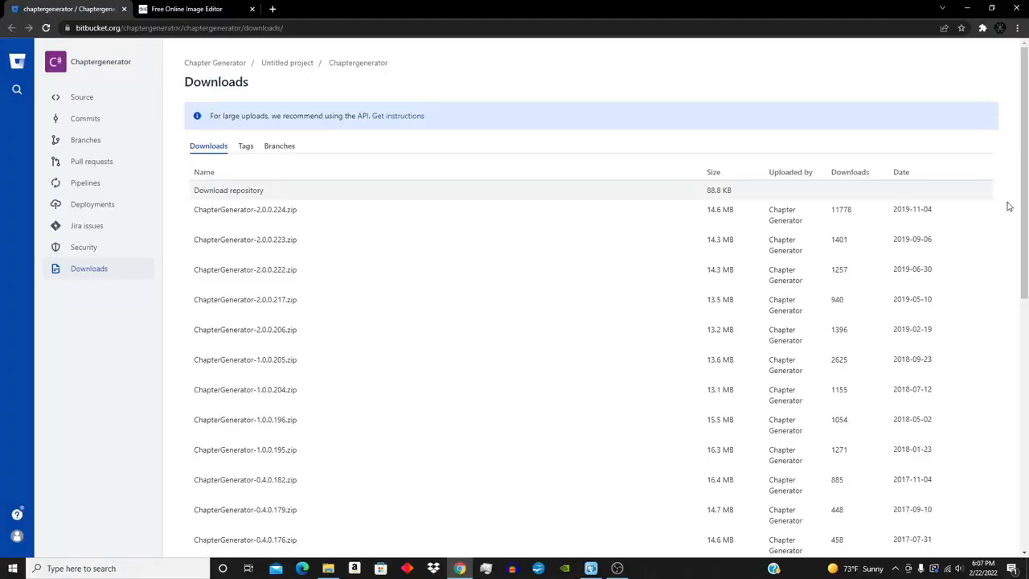
mouse_move(679, 98)
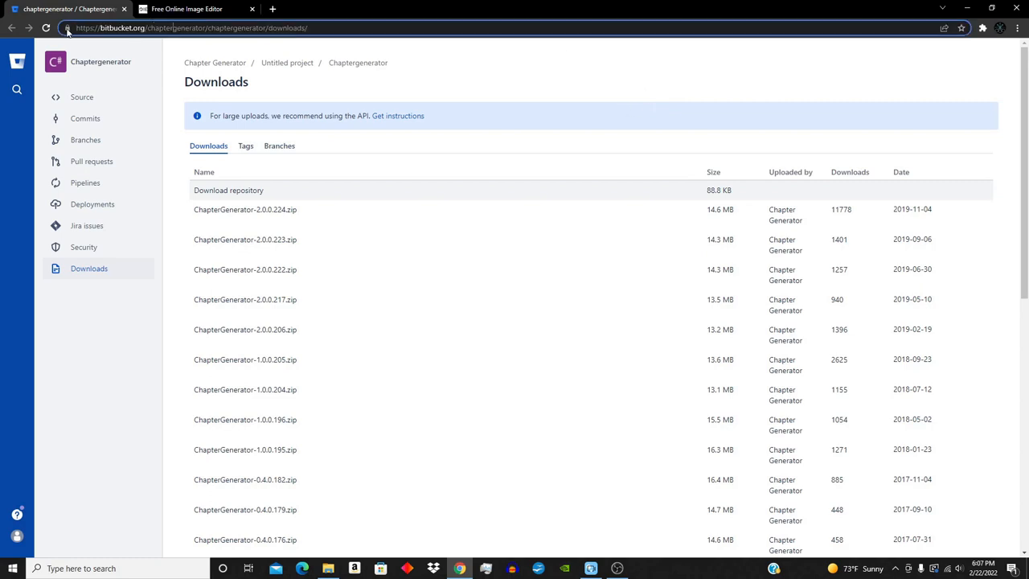
- From the Bitbucket Downloads page, download ChapterGenerator-2.0.0.224.zip
left_click(189, 27)
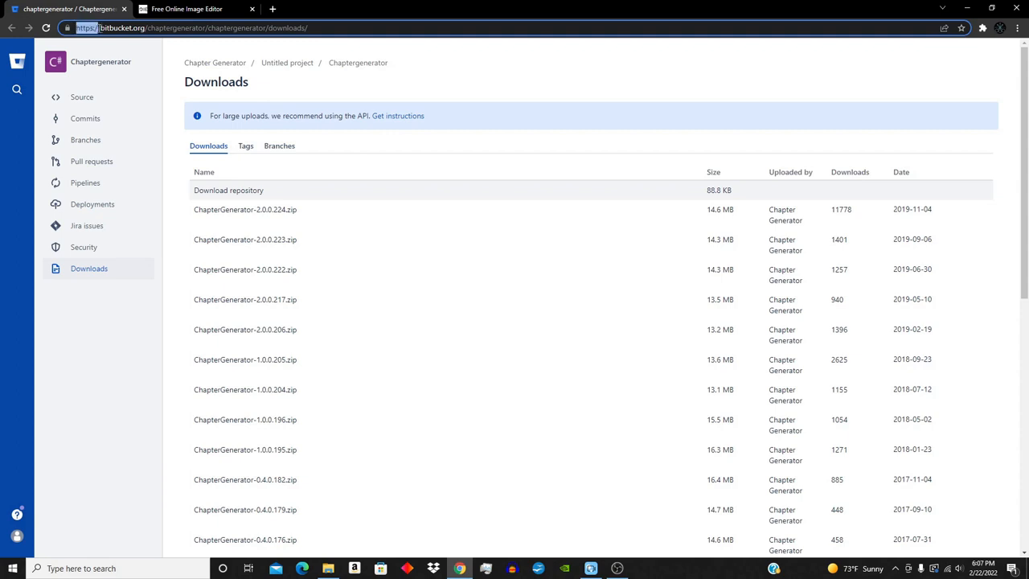
left_click(109, 27)
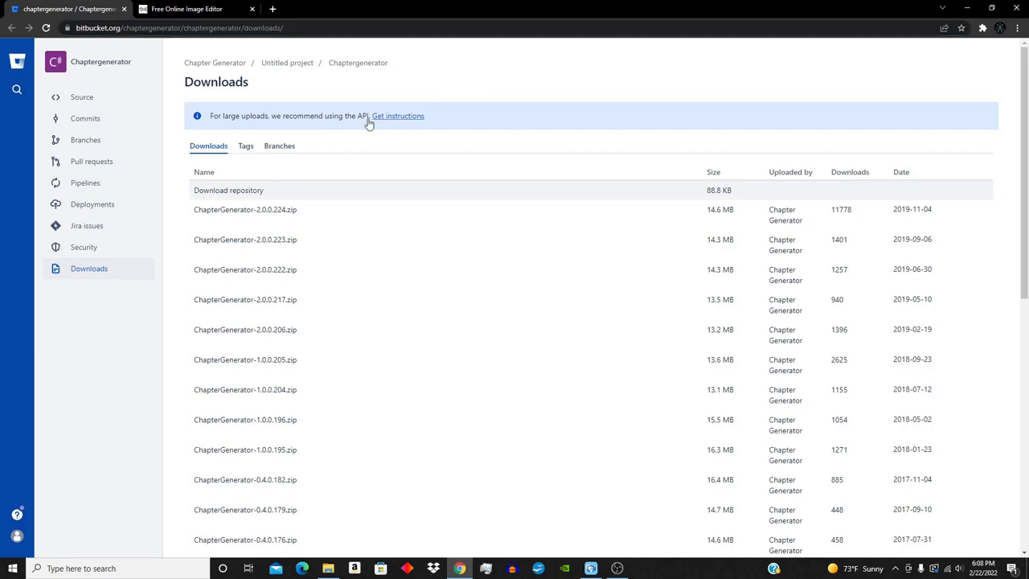
mouse_move(244, 209)
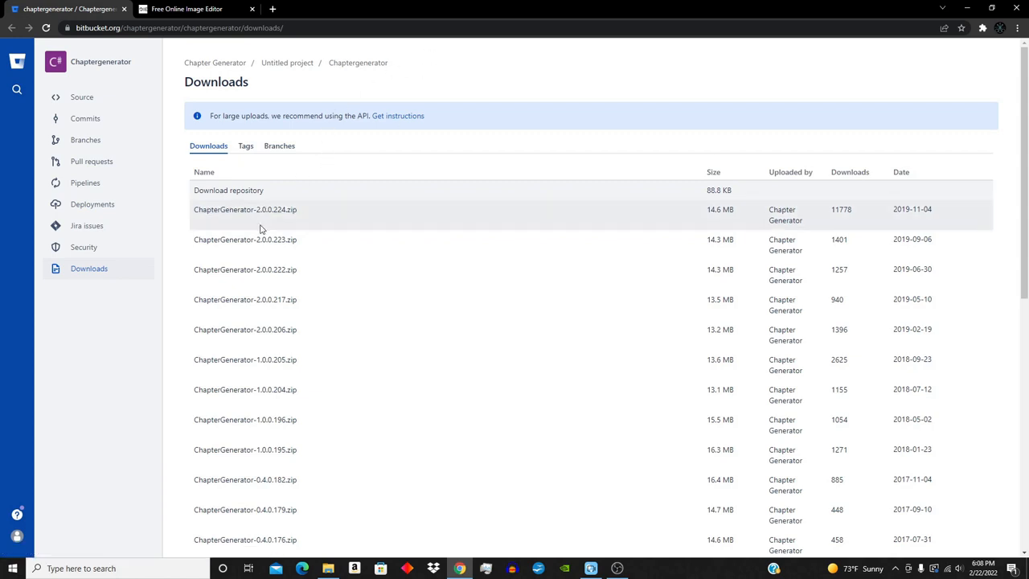
mouse_move(286, 200)
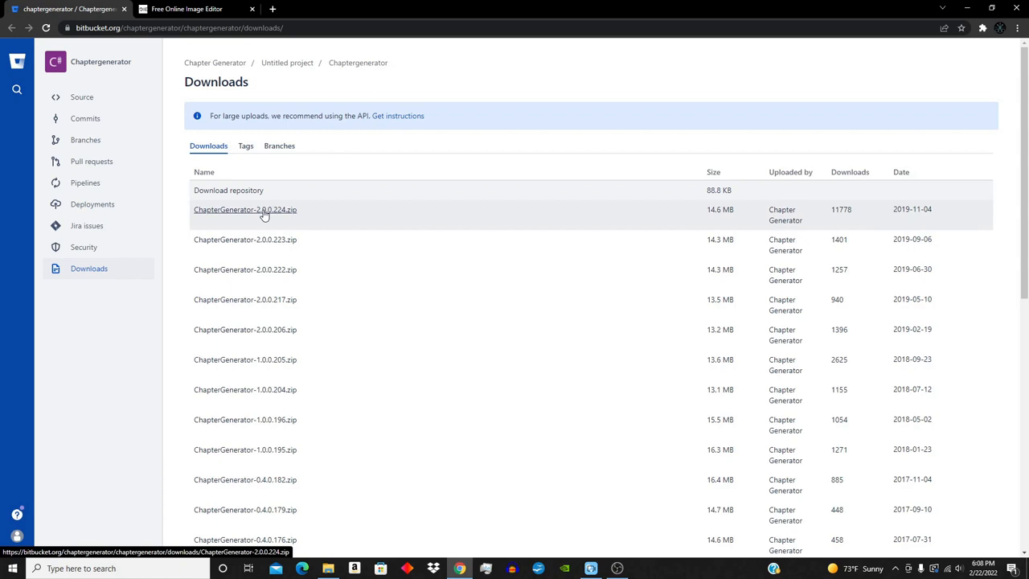
mouse_move(290, 215)
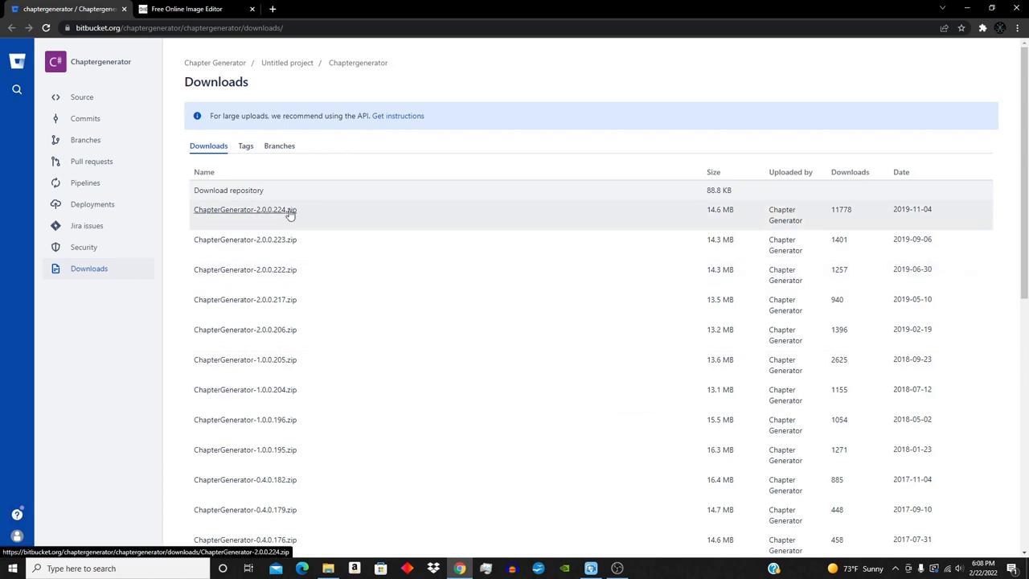
left_click(244, 209)
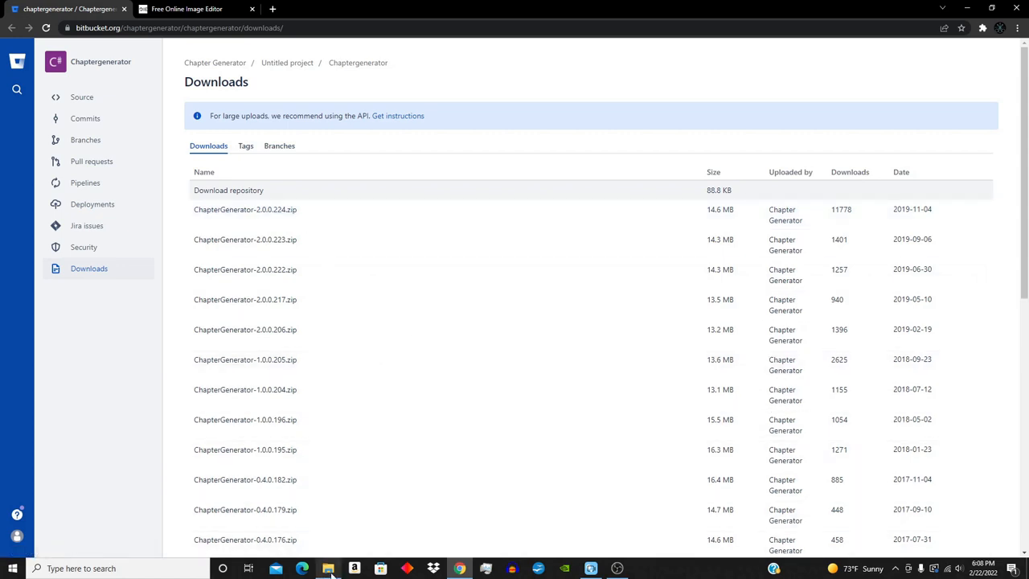
- Go to Downloads and select the ChapterGenerator-2.0.0.224 archive
left_click(328, 570)
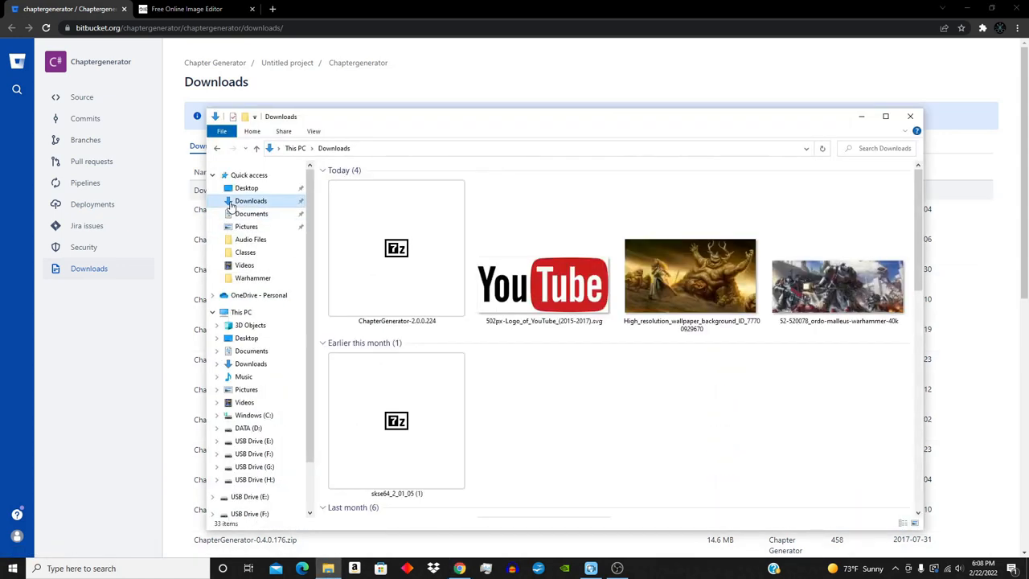
left_click(396, 248)
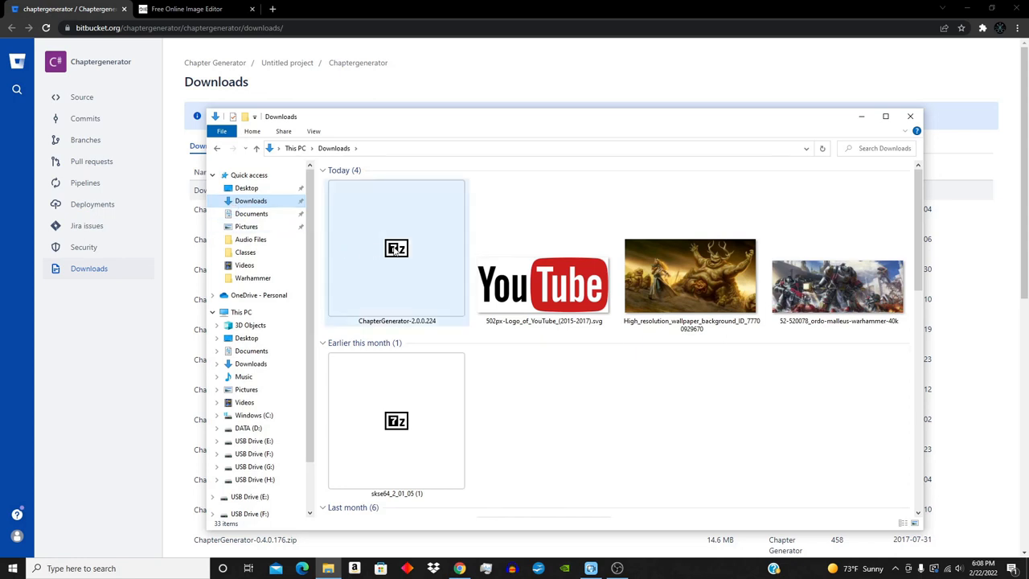
mouse_move(392, 235)
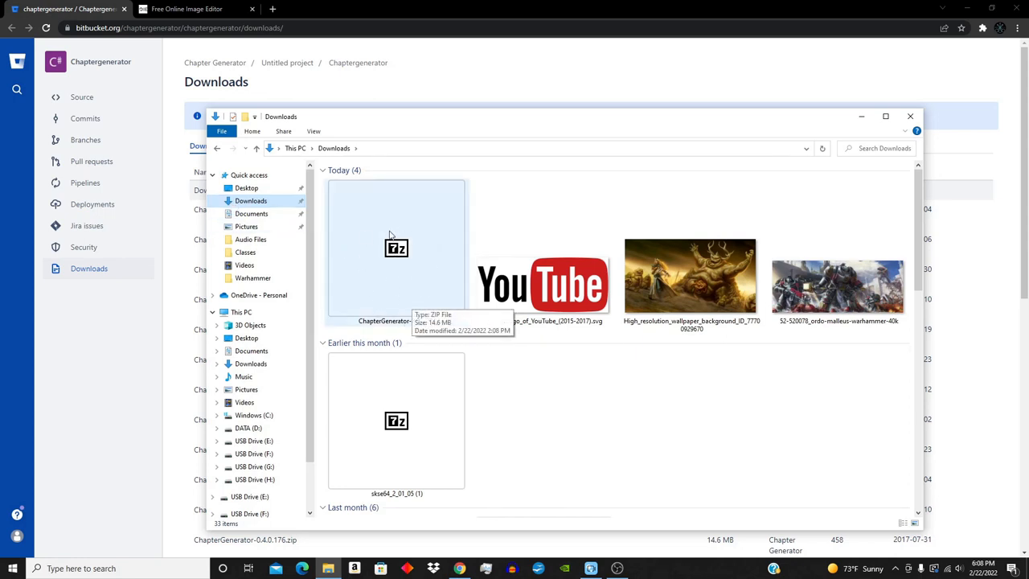
mouse_move(447, 297)
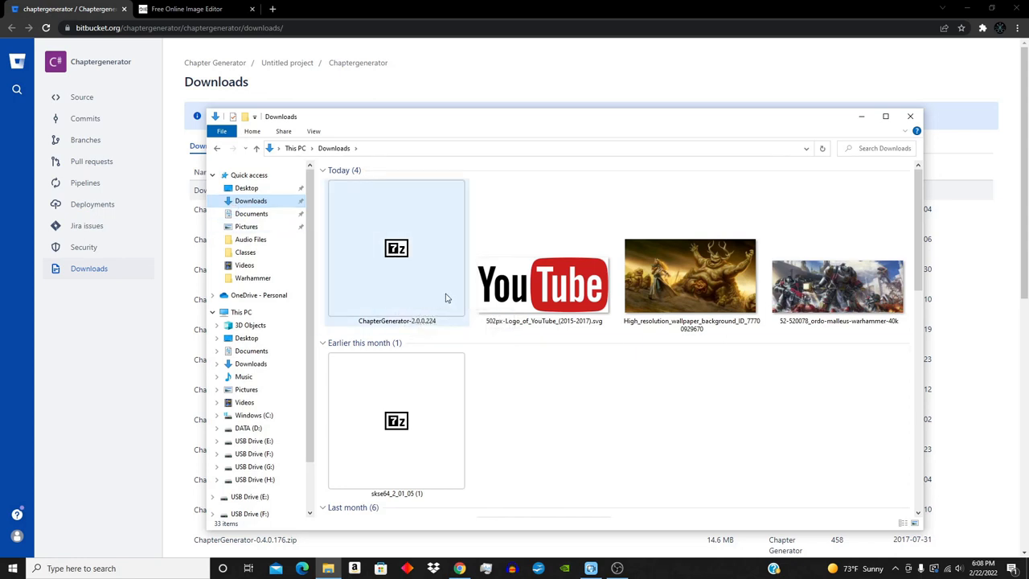
- Open the zip in 7-Zip and select the ChapterGenerator-2.0.0 folder inside
double_click(395, 248)
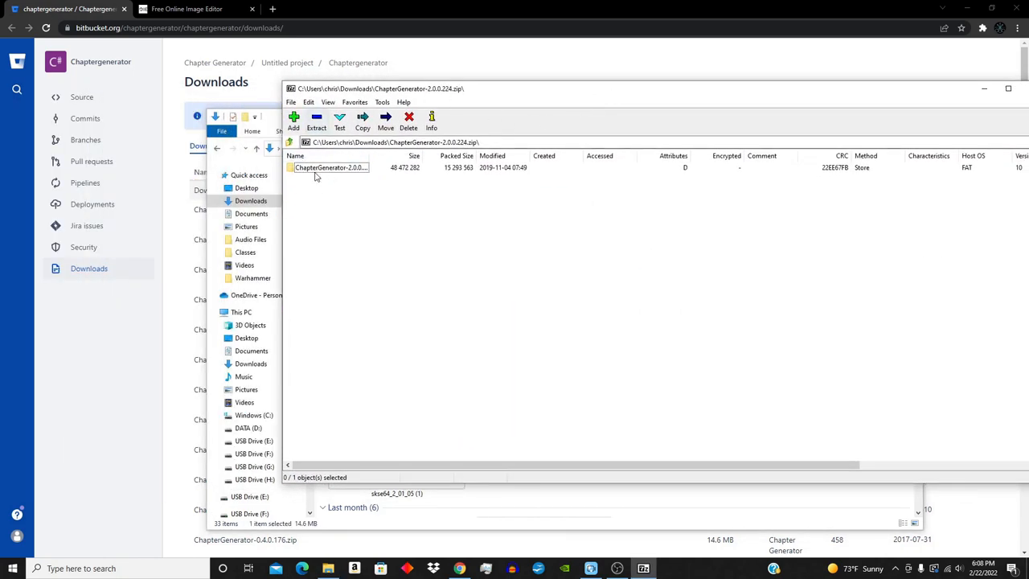
left_click(331, 168)
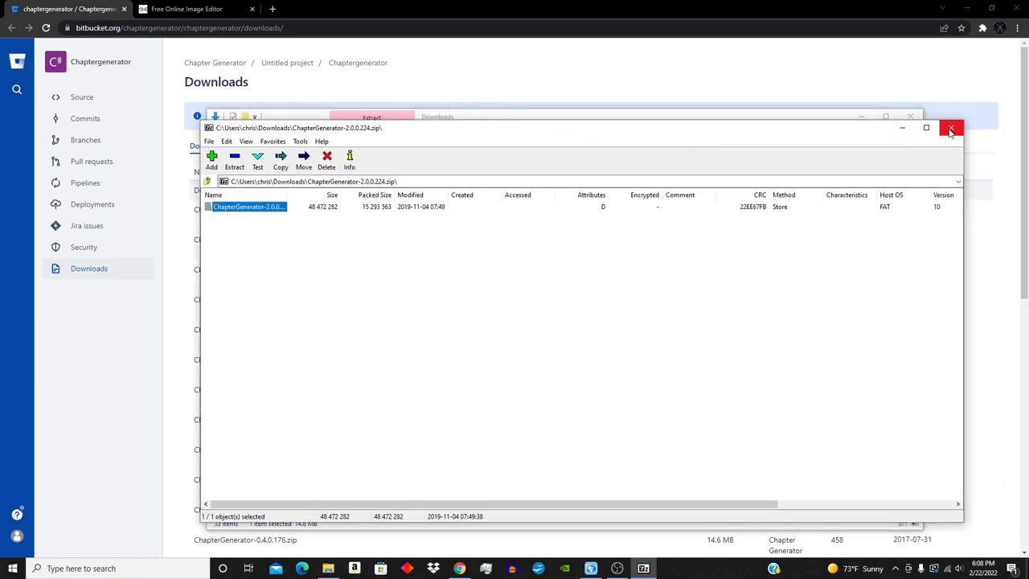
- Close 7-Zip and select ChapterGenerator.exe in the Documents ChapterGenerator-2.0.0.224 folder
left_click(952, 129)
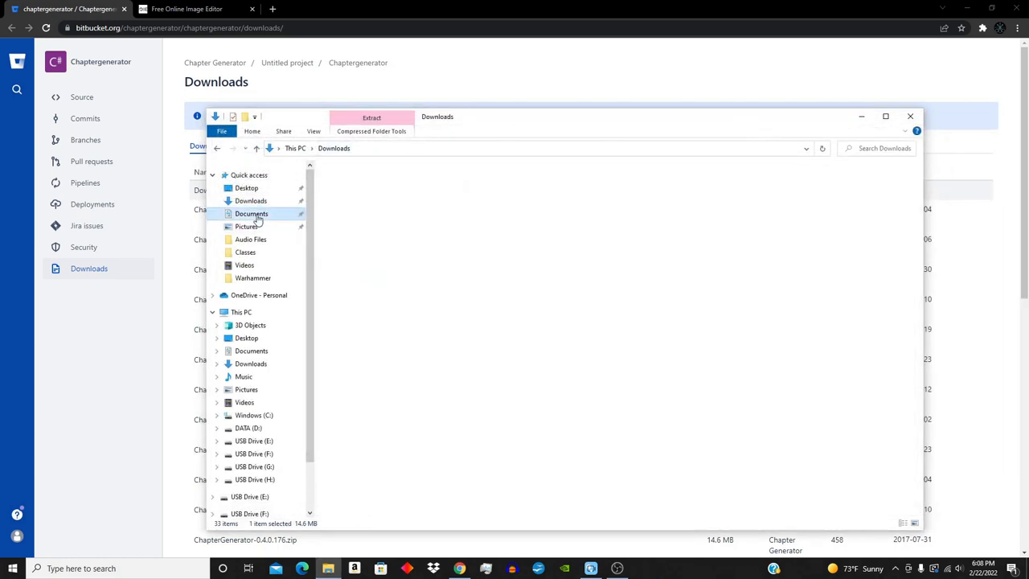
left_click(251, 213)
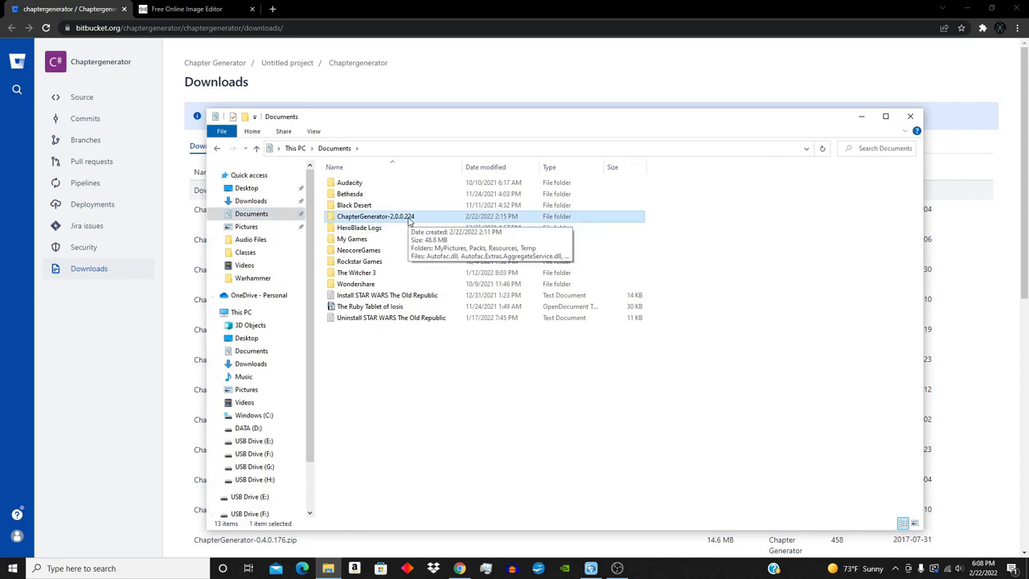
double_click(377, 215)
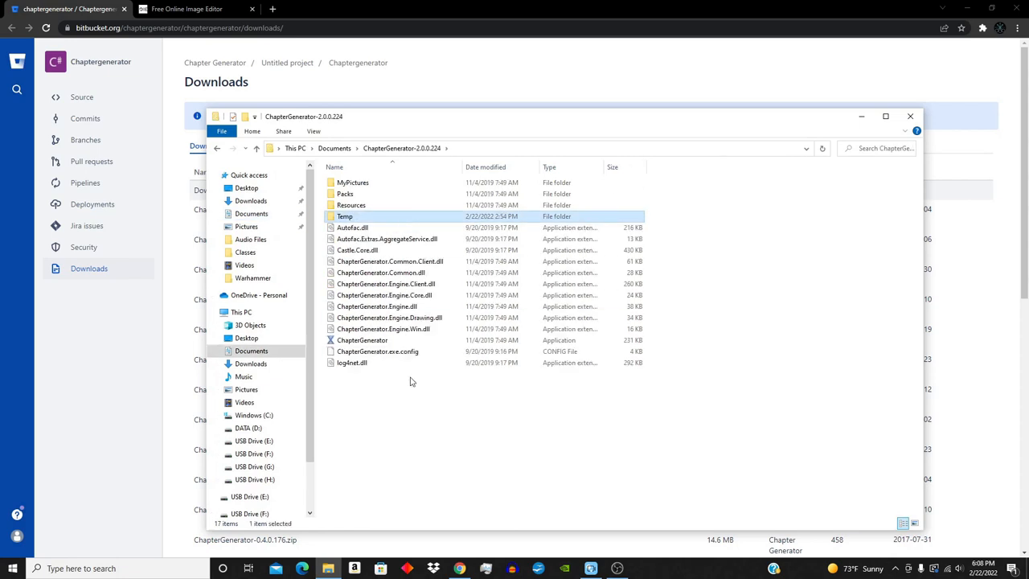
left_click(362, 341)
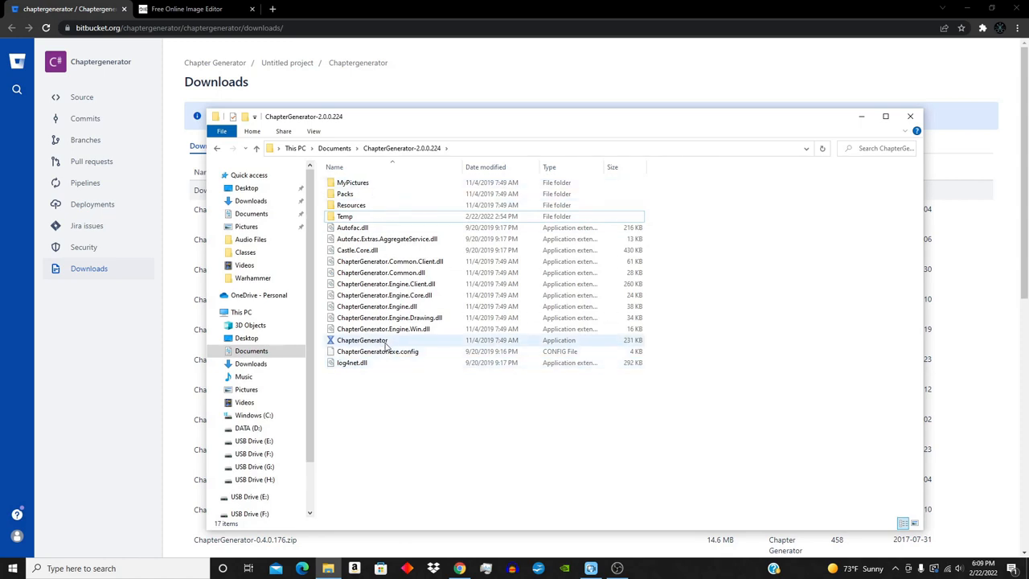
left_click(363, 340)
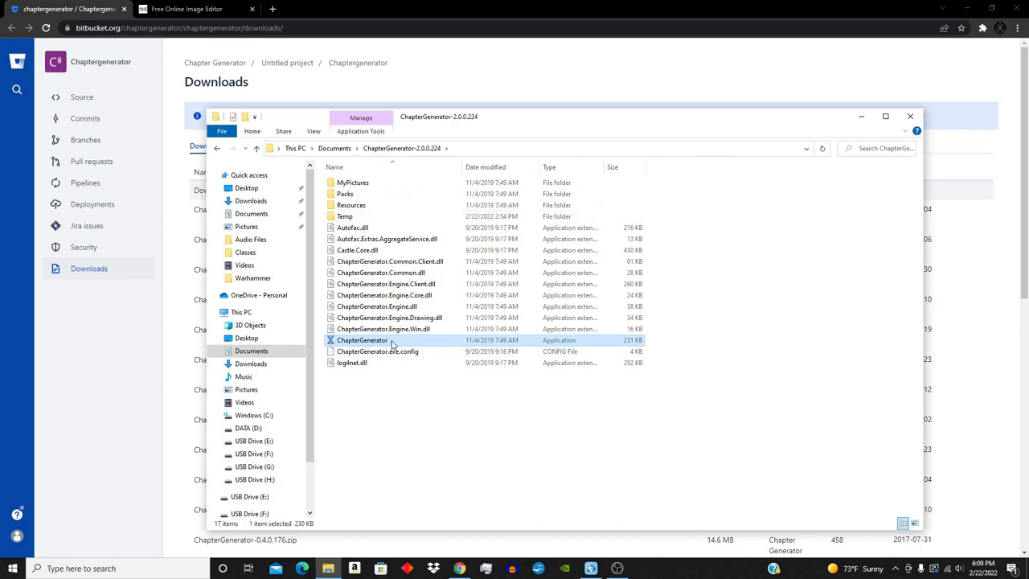
mouse_move(363, 340)
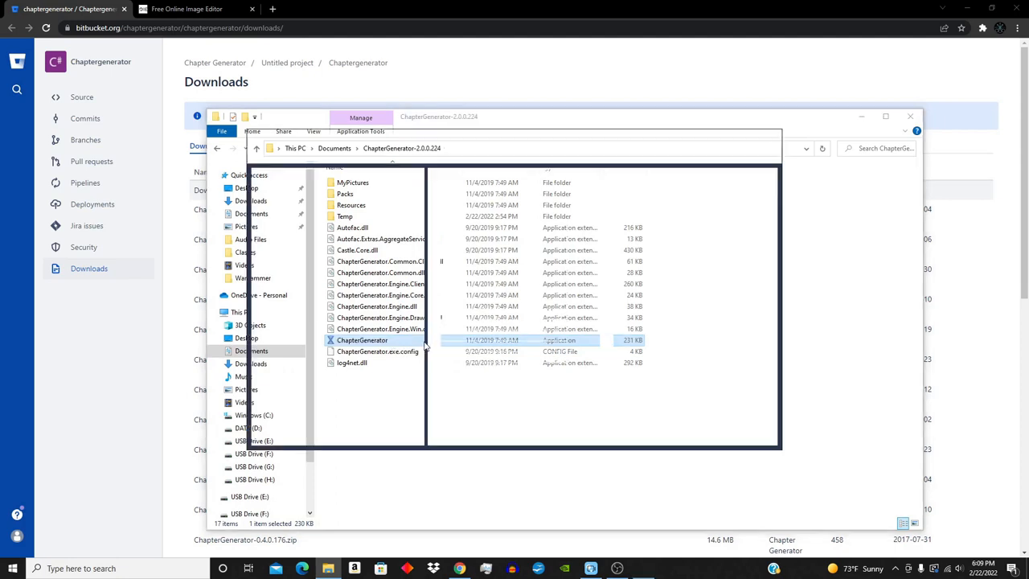
double_click(362, 339)
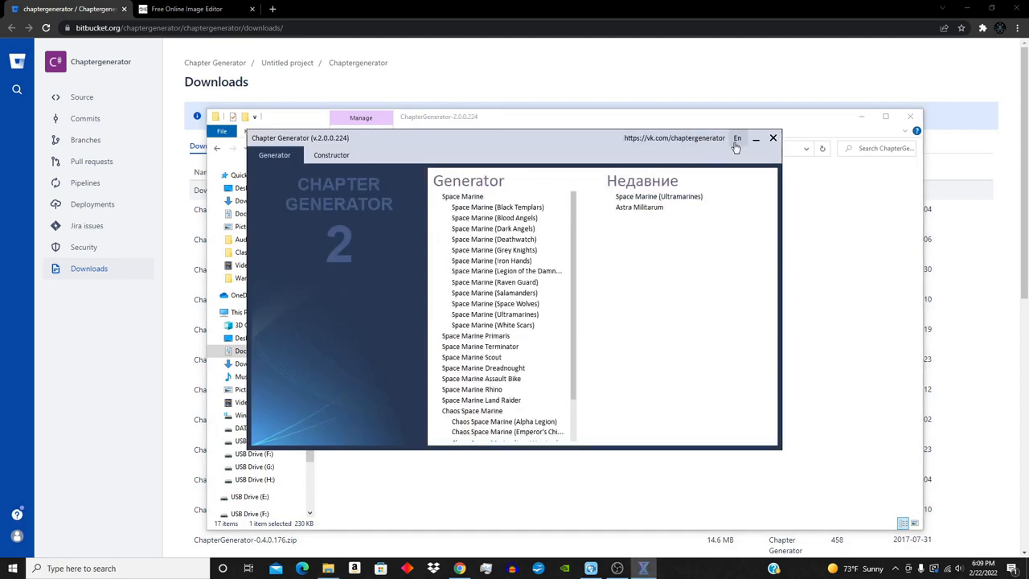
left_click(737, 139)
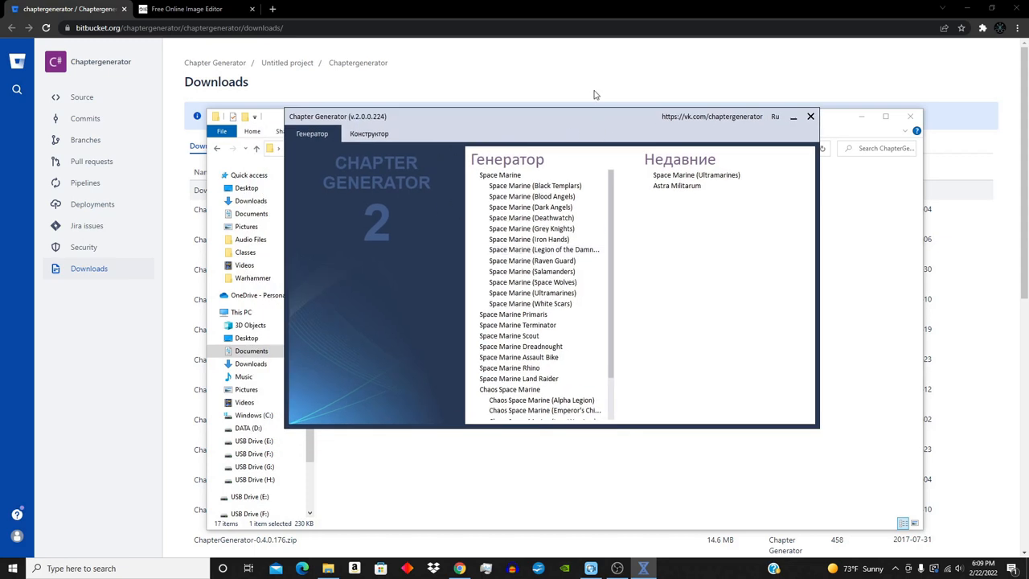
mouse_move(751, 143)
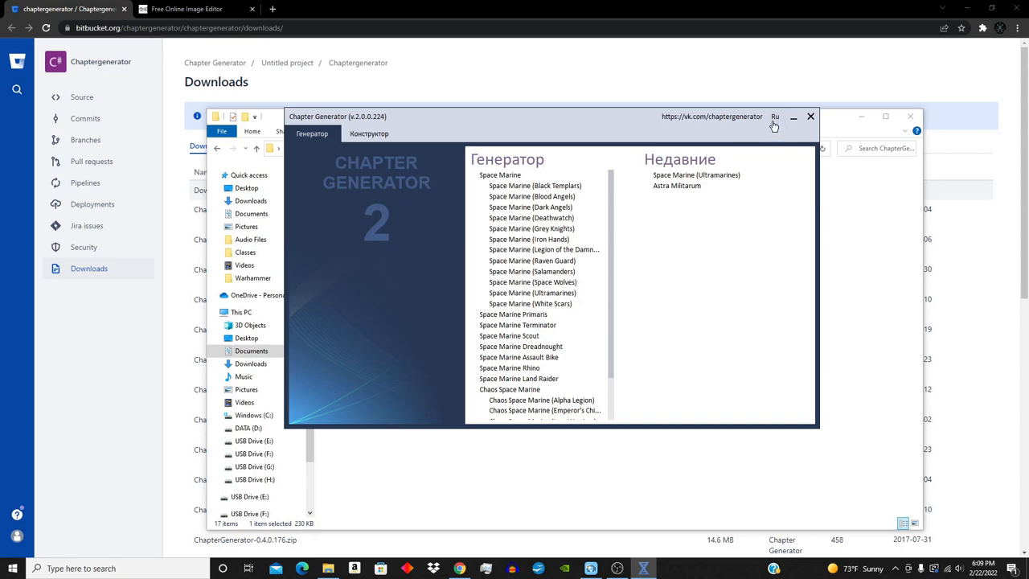
left_click(775, 116)
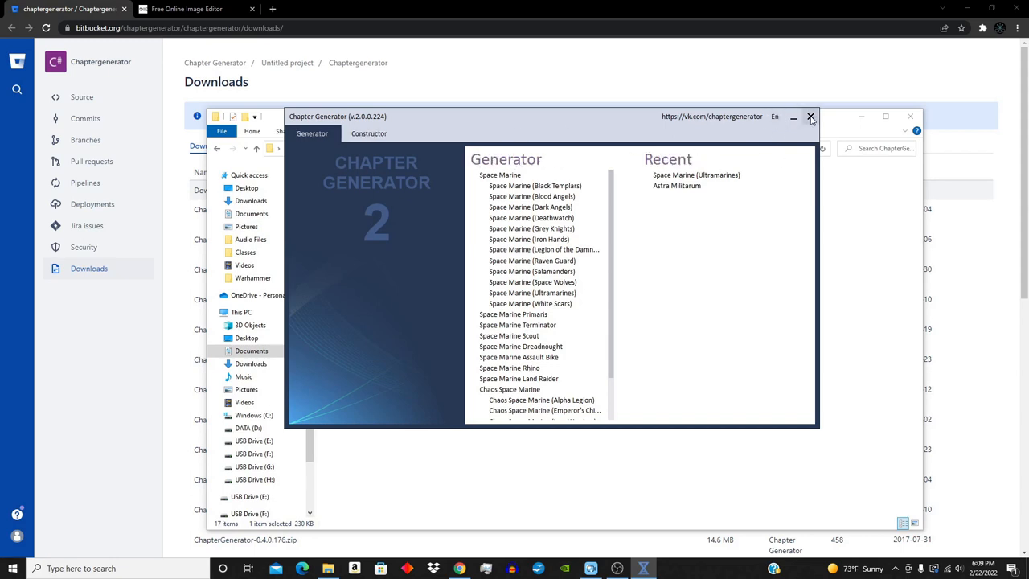
left_click(810, 116)
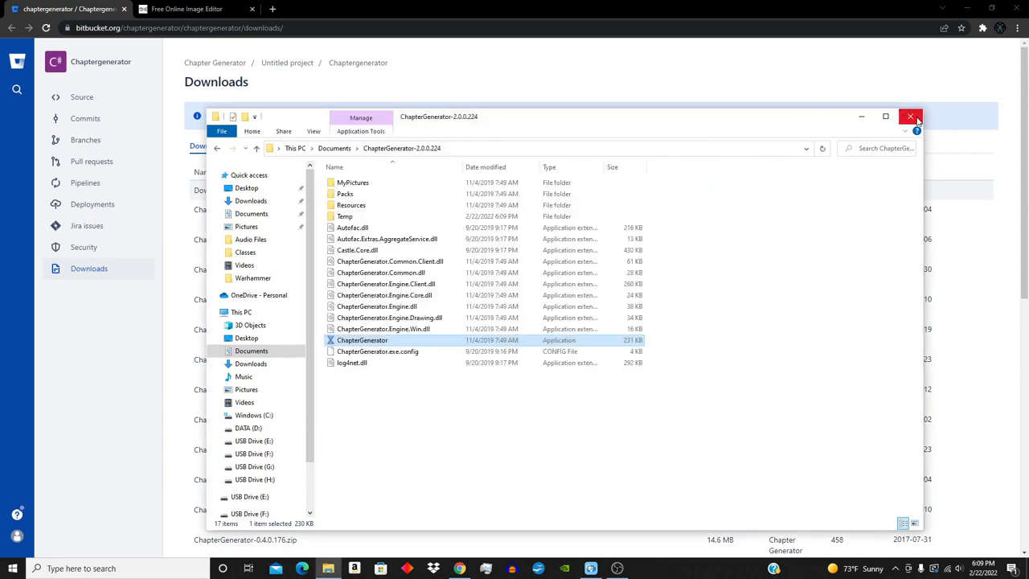
mouse_move(910, 116)
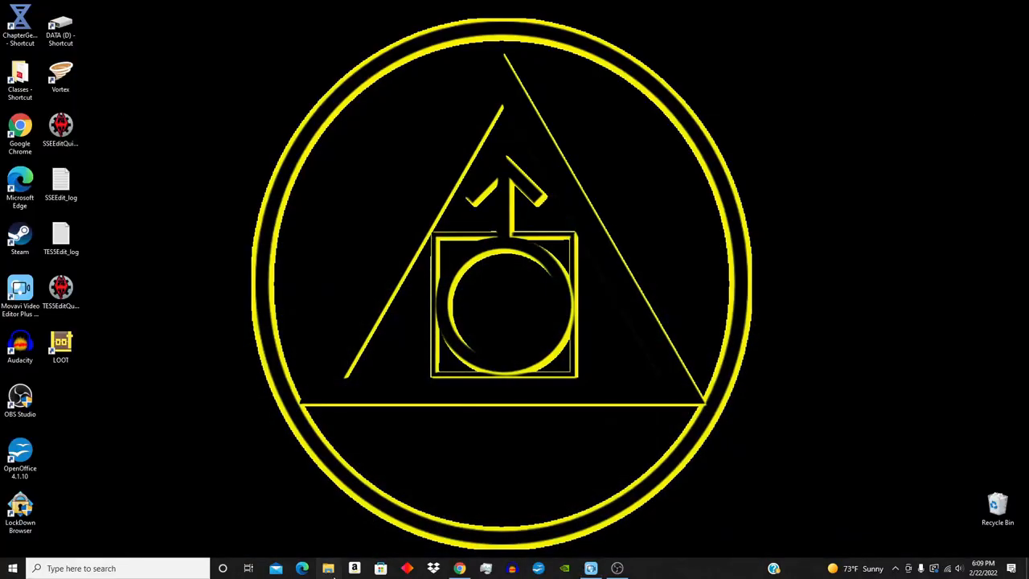
- Navigate to Documents\ChapterGenerator-2.0.0.224 and bring up ChapterGenerator.exe's context menu
left_click(328, 569)
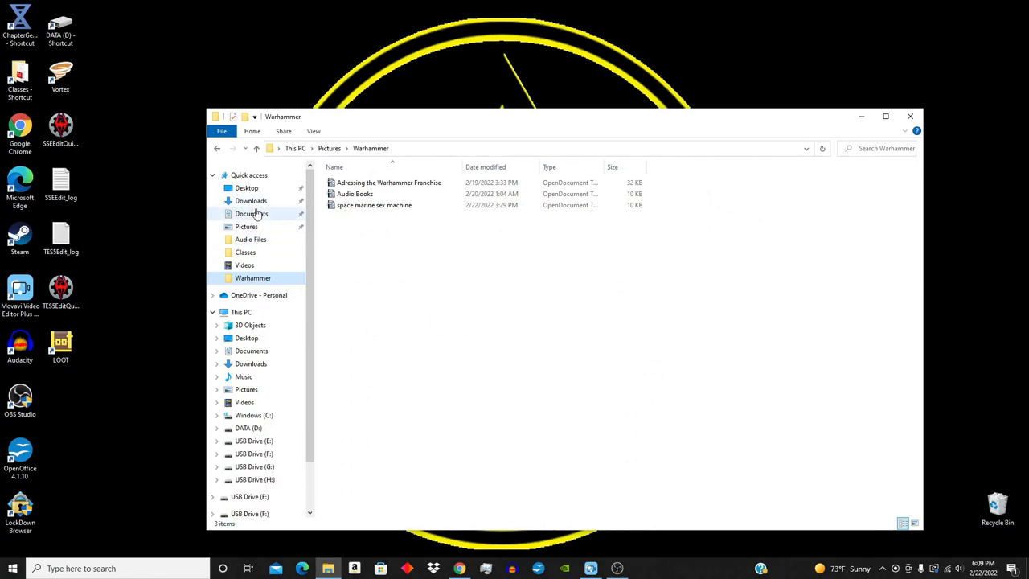
left_click(250, 213)
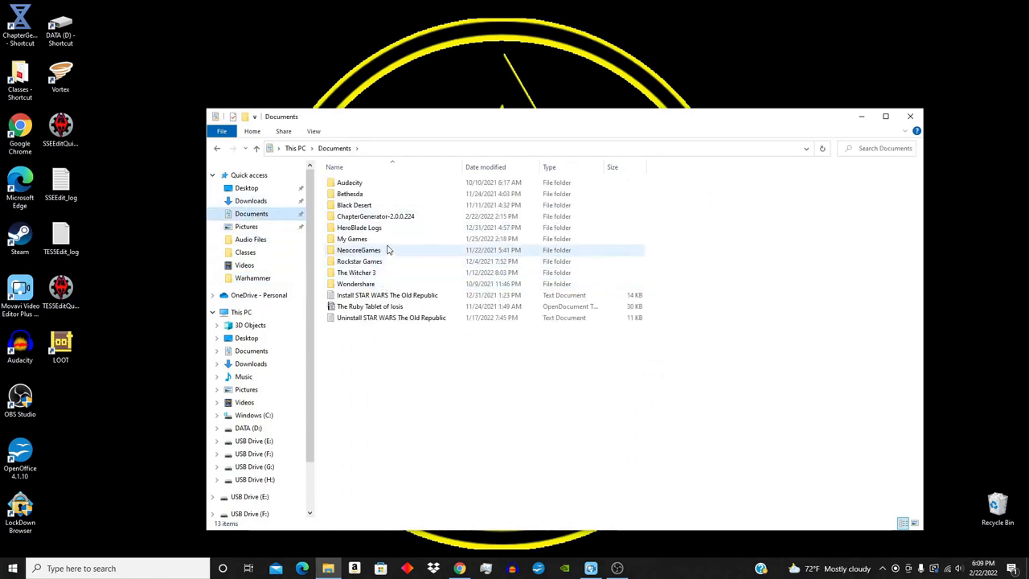
double_click(377, 215)
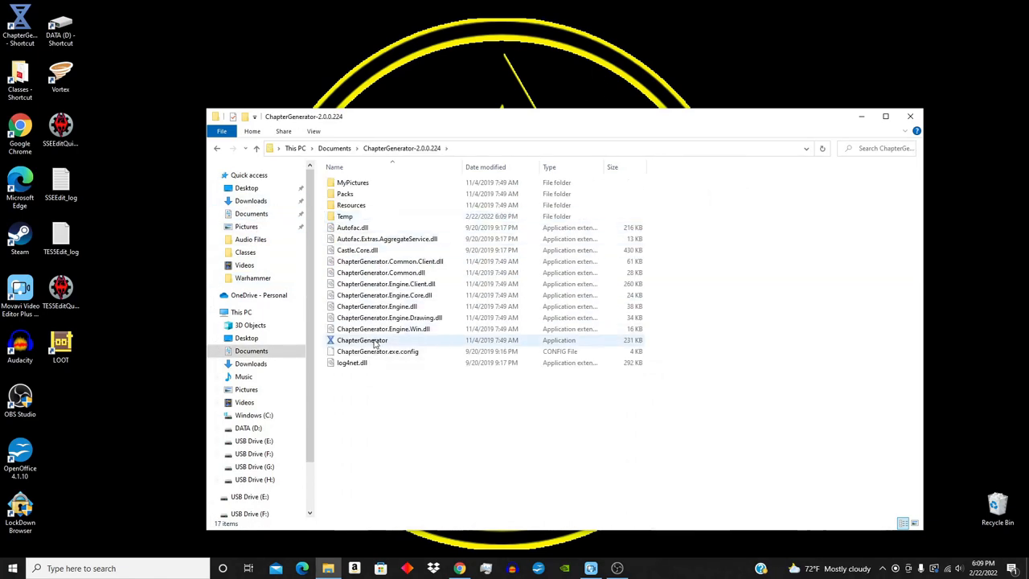
right_click(361, 341)
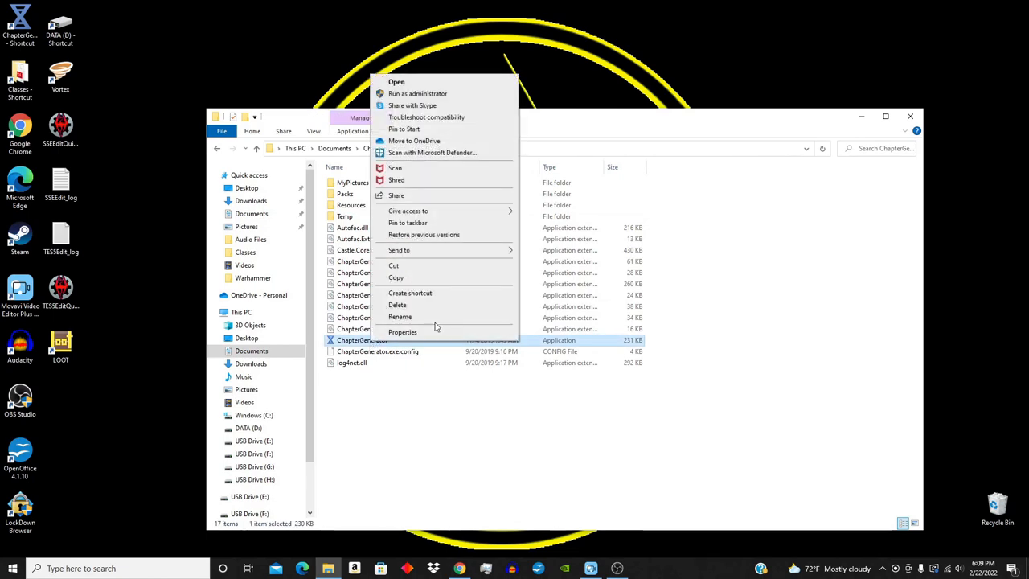
mouse_move(150, 219)
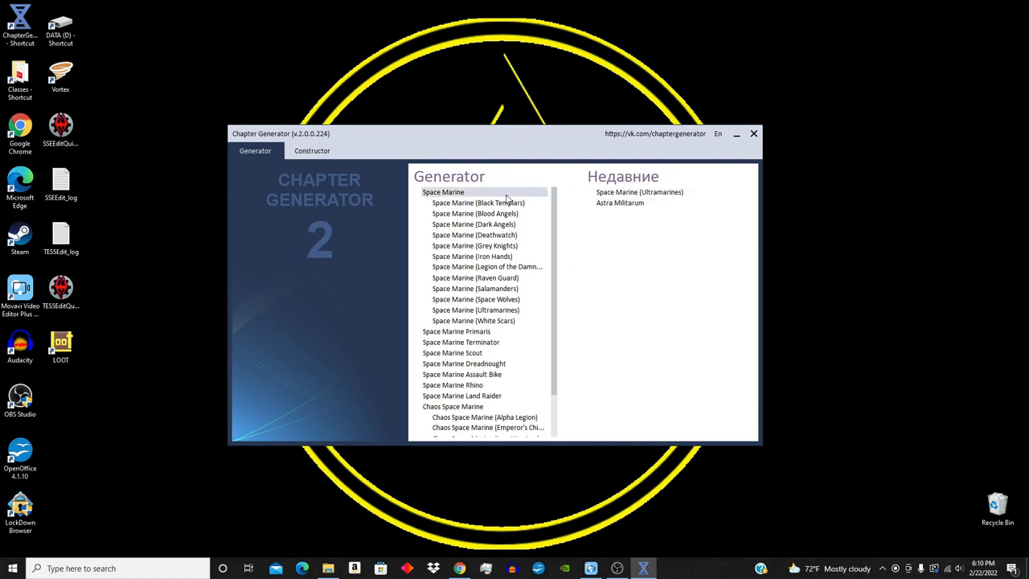
- Pick a standard Space Marine in the Constructor, show the Palette, and generate the grey marine
scroll("down", 3)
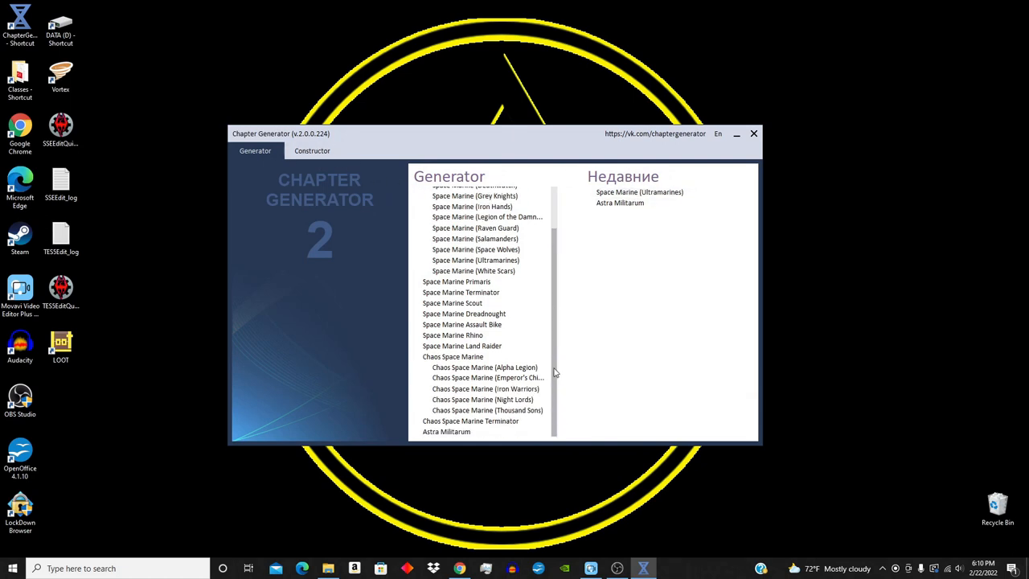
mouse_move(555, 286)
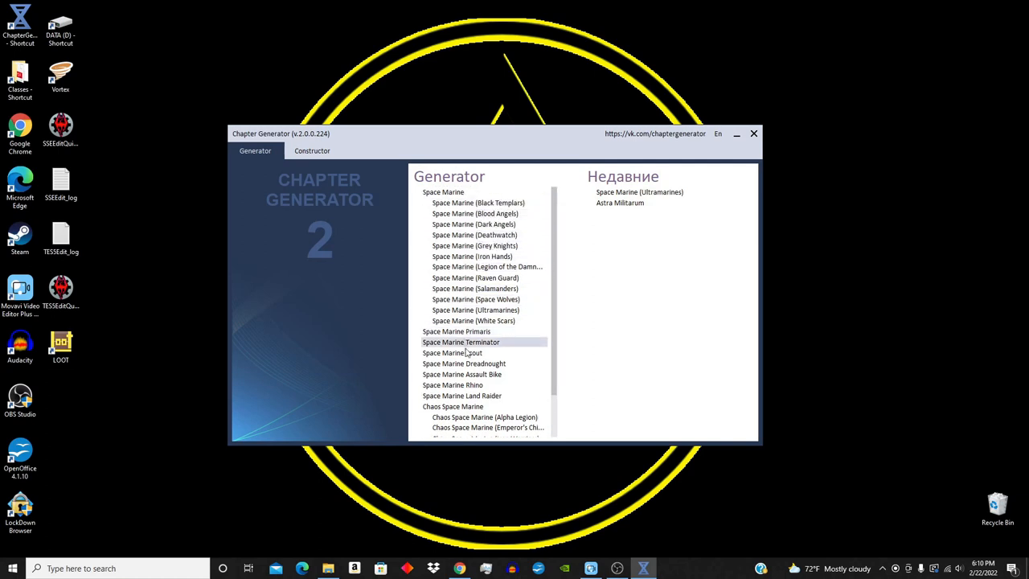
mouse_move(457, 331)
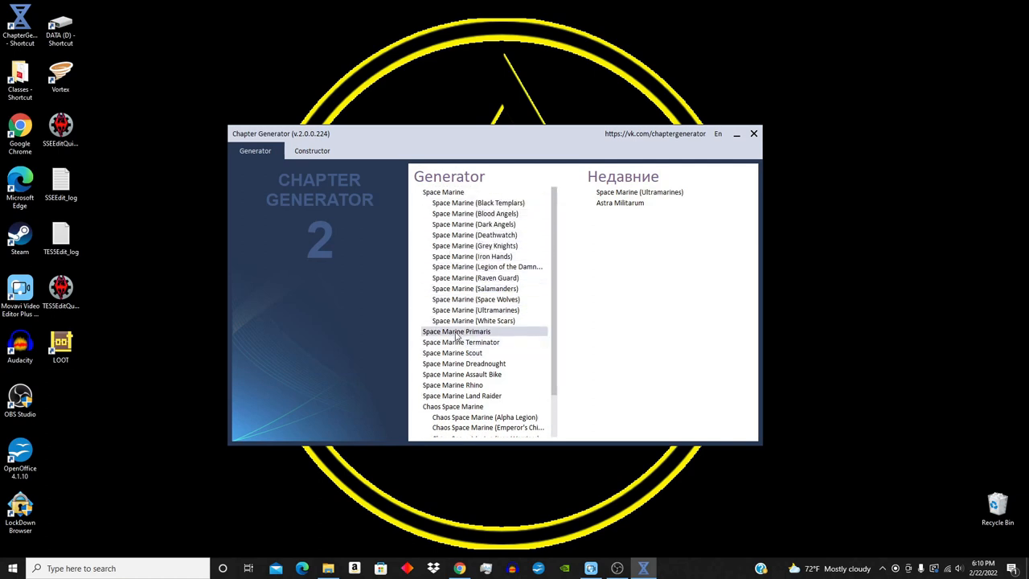
left_click(312, 151)
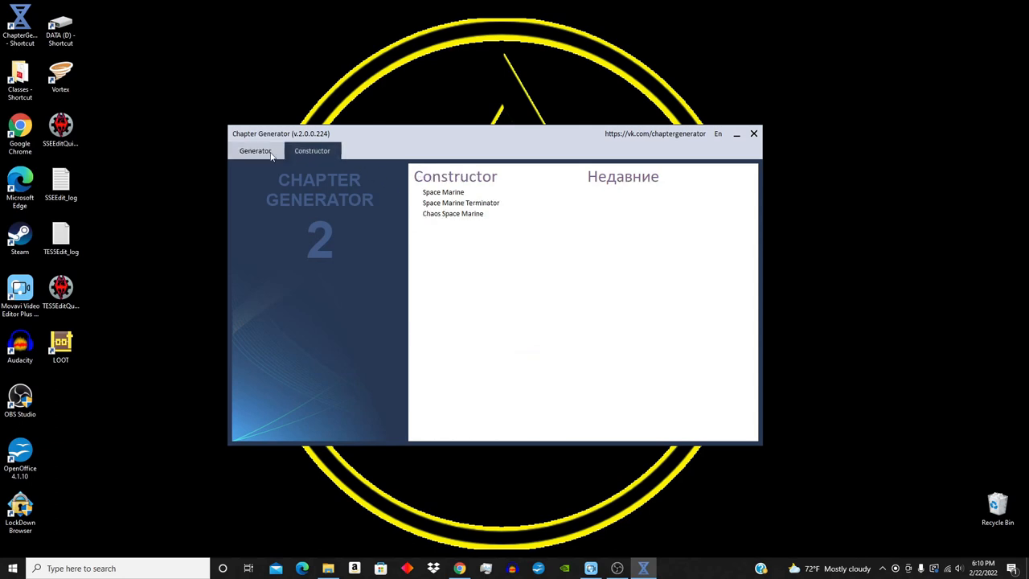
left_click(255, 151)
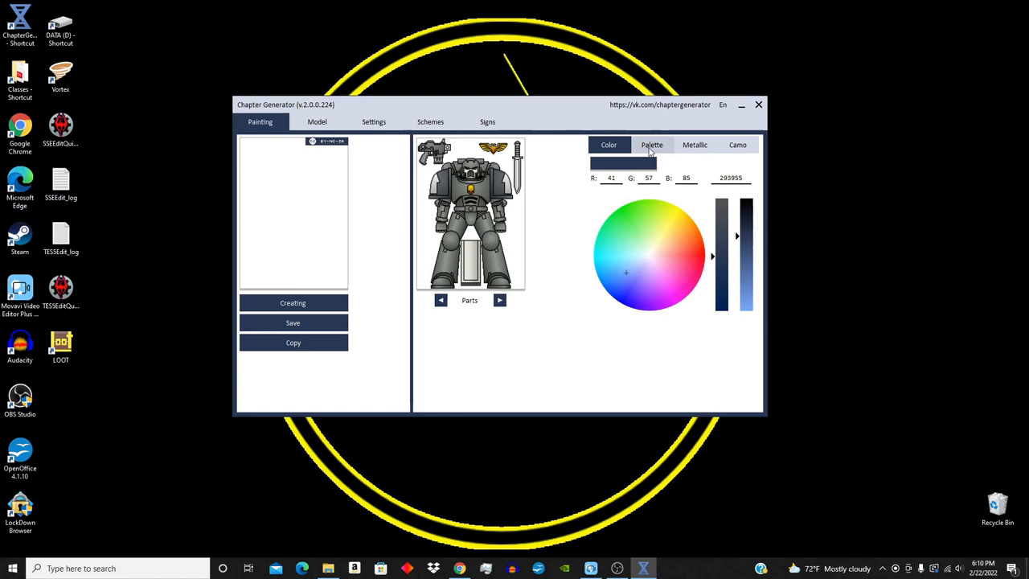
left_click(653, 145)
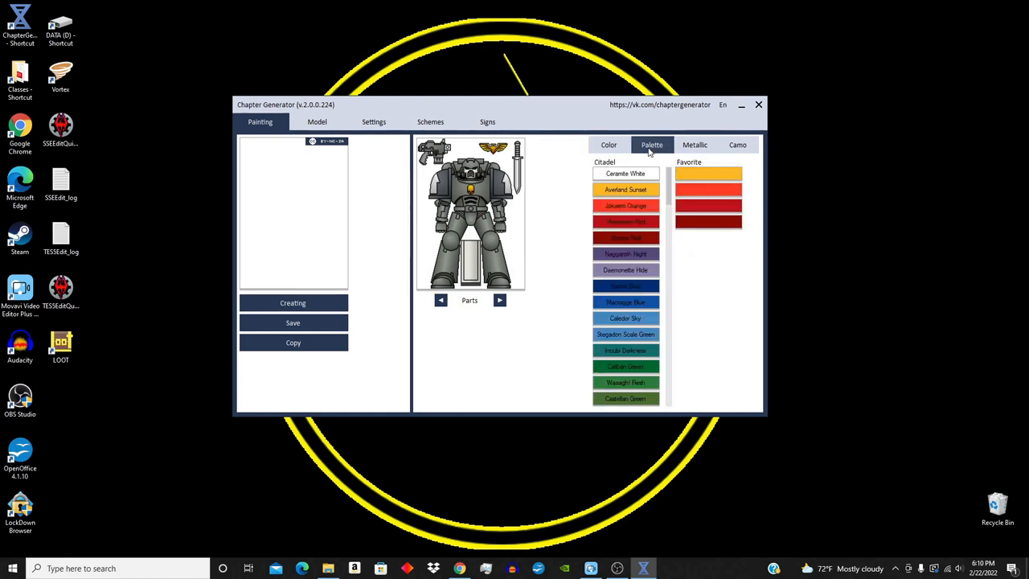
mouse_move(627, 153)
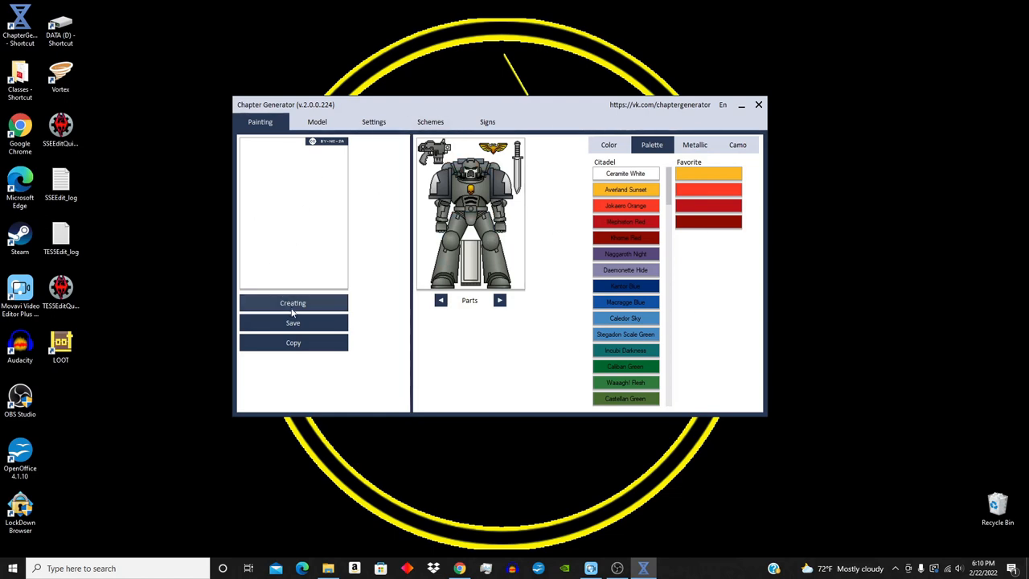
left_click(293, 303)
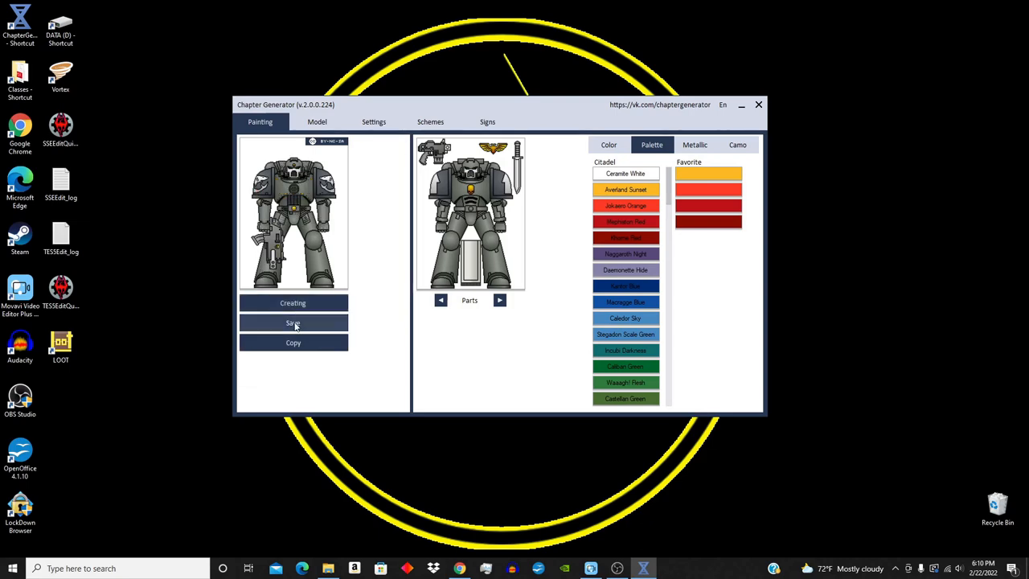
- Save the generated marine image as 'larry' PNG in Documents
left_click(292, 321)
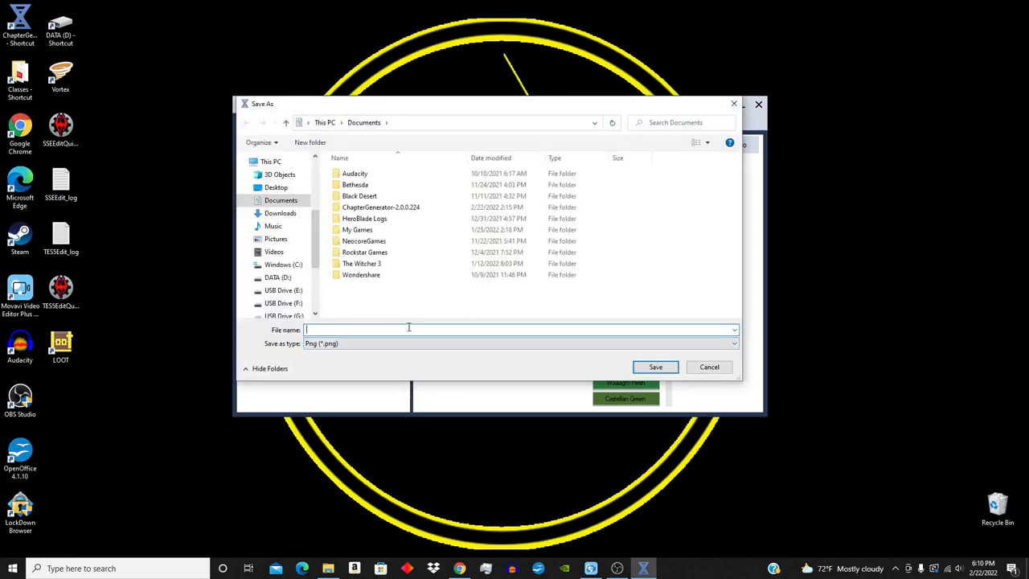
type("larry")
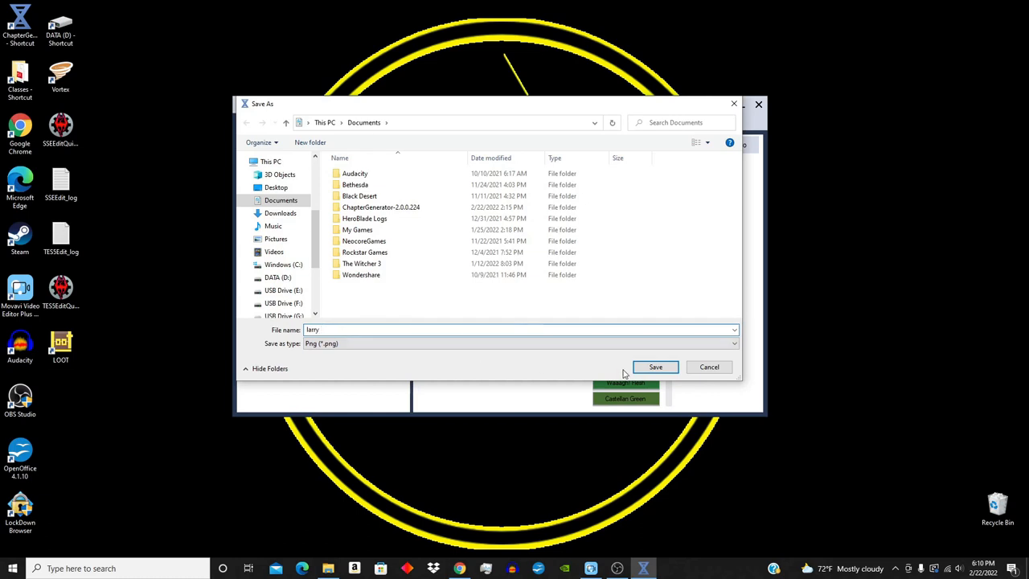
left_click(657, 367)
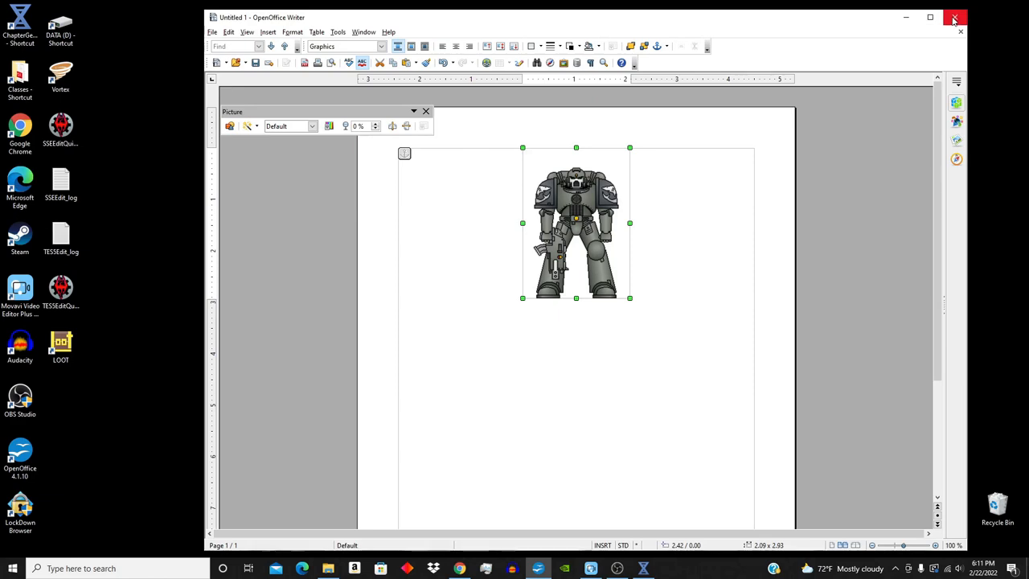
- Close the OpenOffice Writer document showing the marine picture
left_click(956, 16)
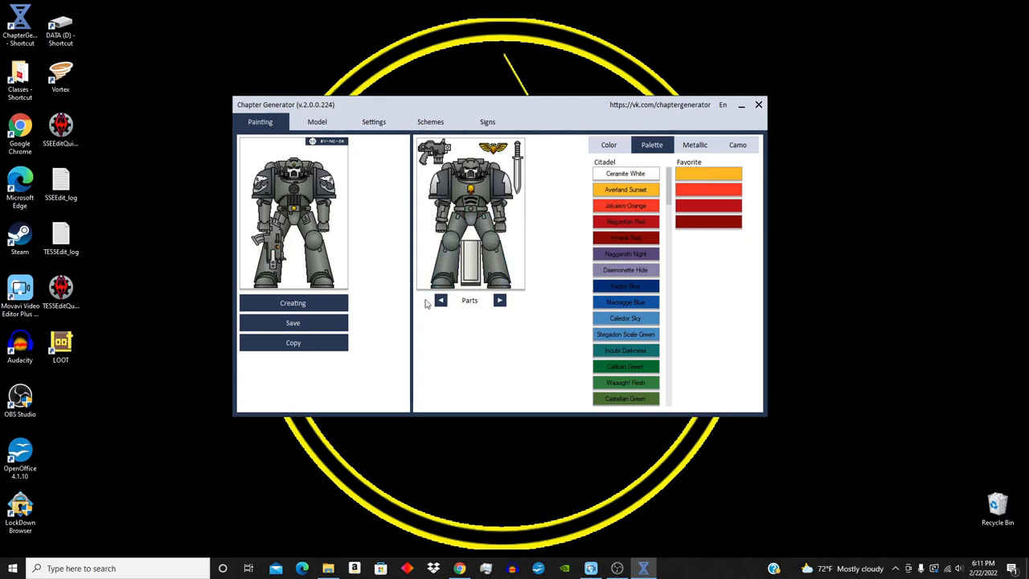
- Cycle the Parts mode to Fragments and paint one torso fragment blue
left_click(500, 301)
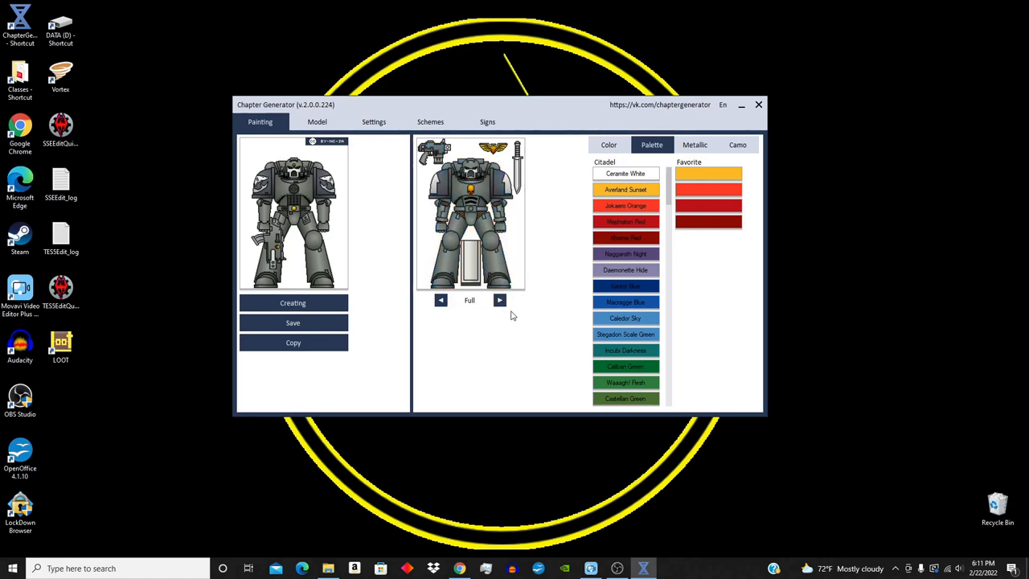
left_click(498, 301)
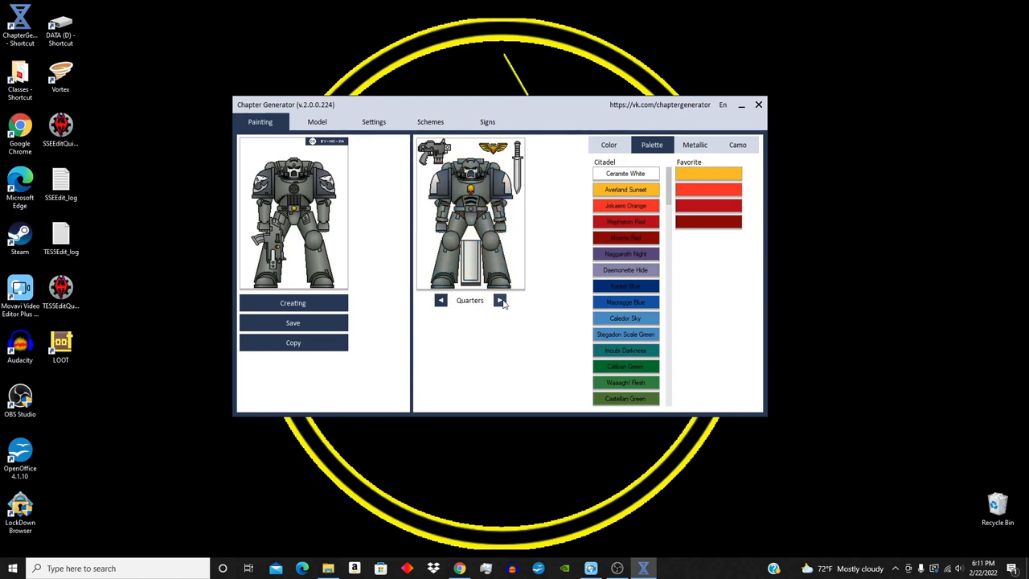
left_click(498, 301)
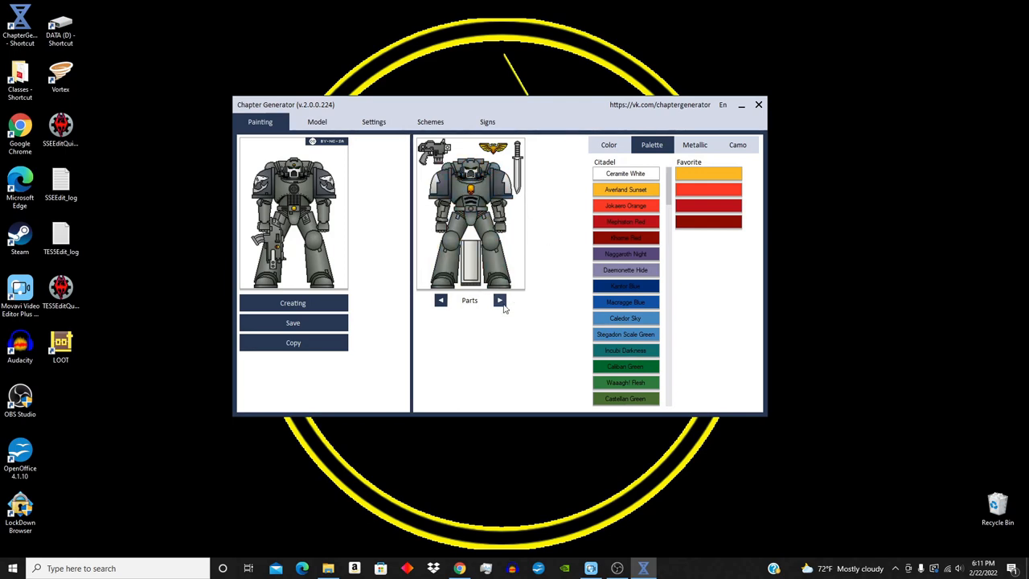
left_click(499, 300)
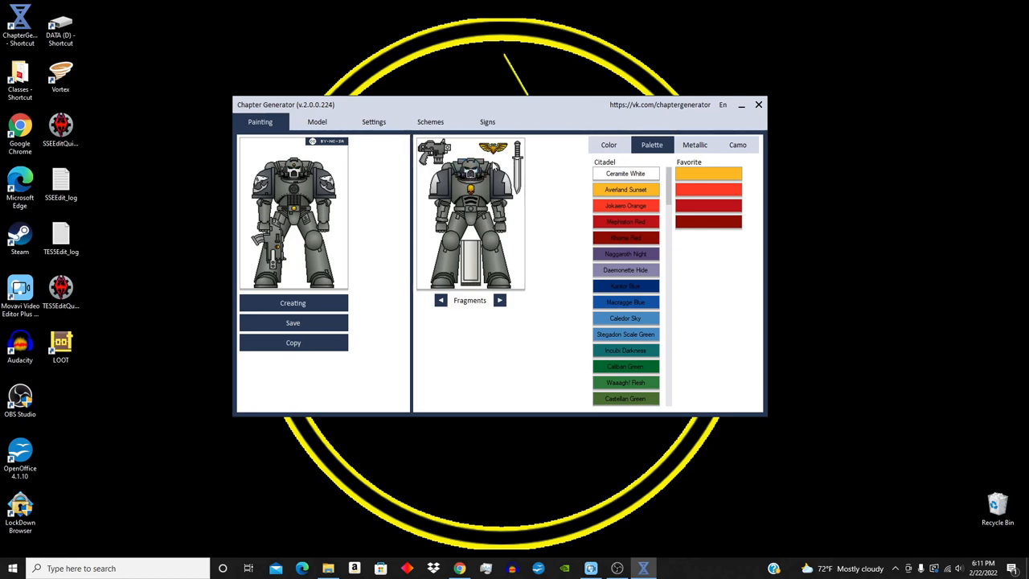
left_click(479, 196)
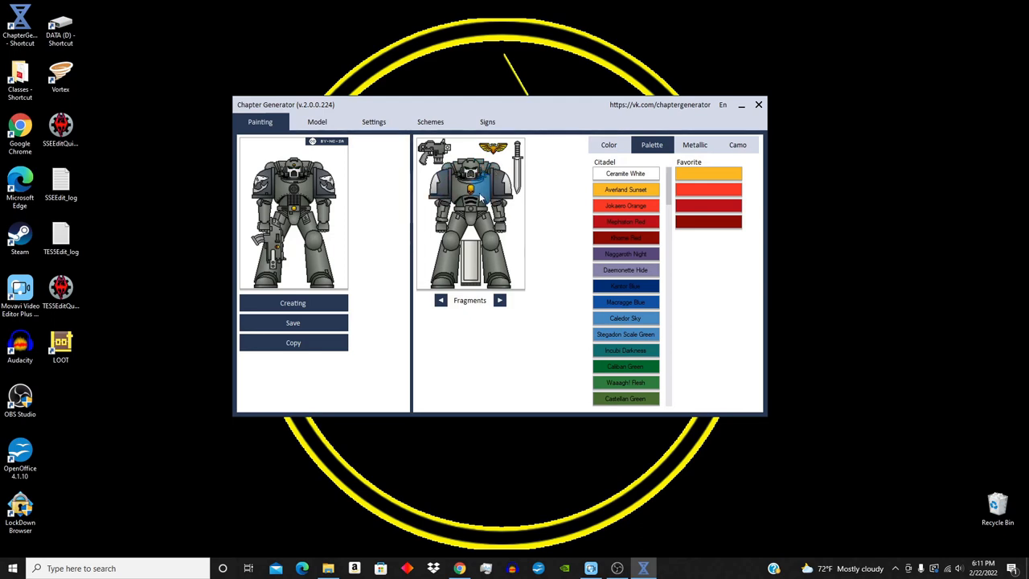
left_click(317, 122)
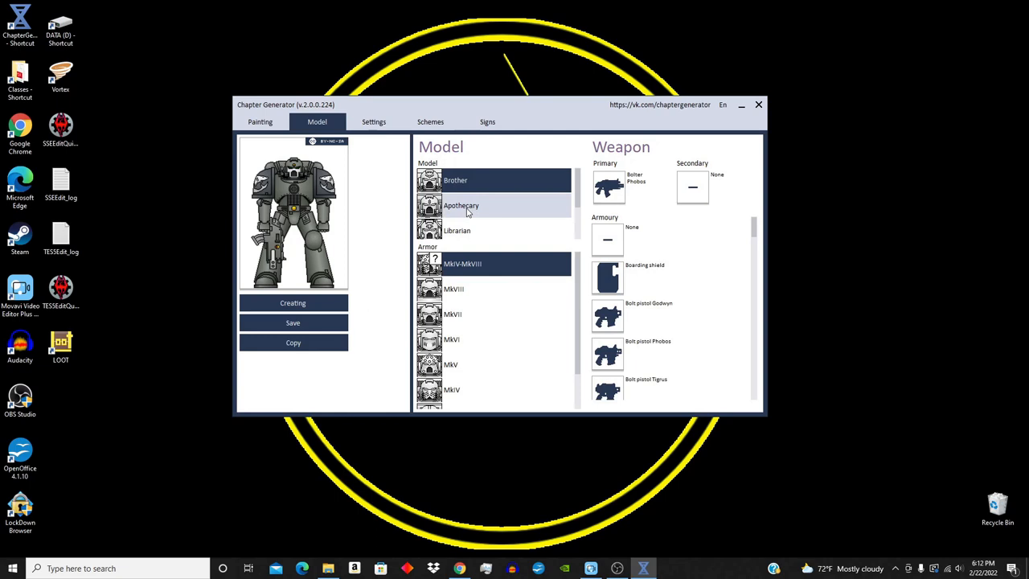
- Try Apothecary and Brother, then make the marine a Librarian
scroll("down", 3)
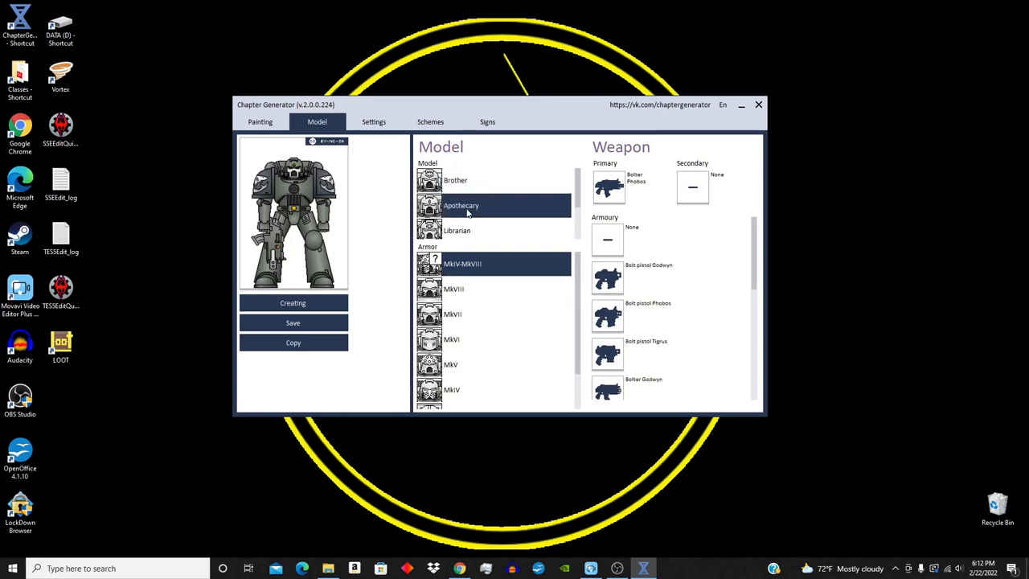
left_click(460, 201)
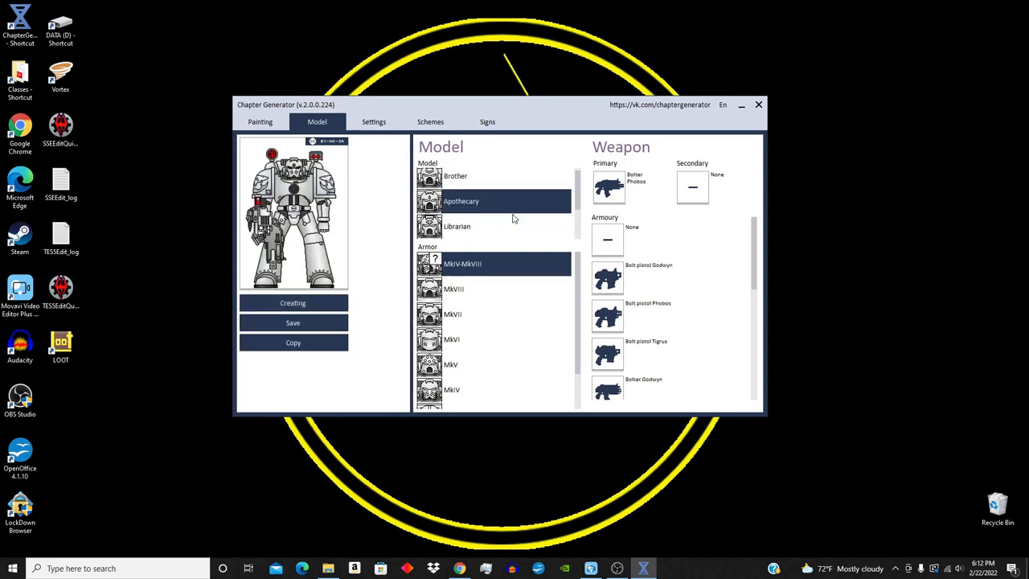
left_click(455, 180)
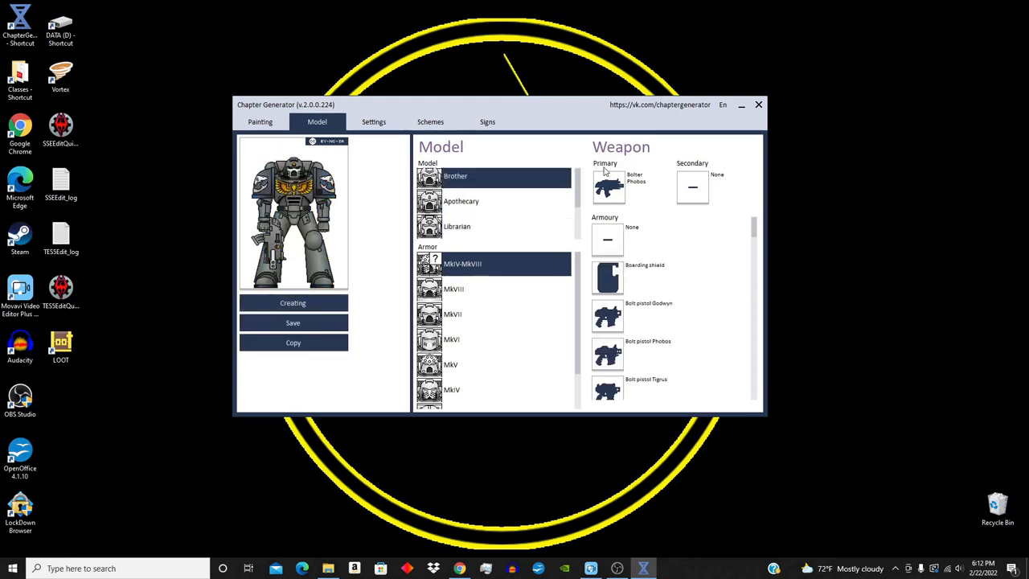
scroll("down", 3)
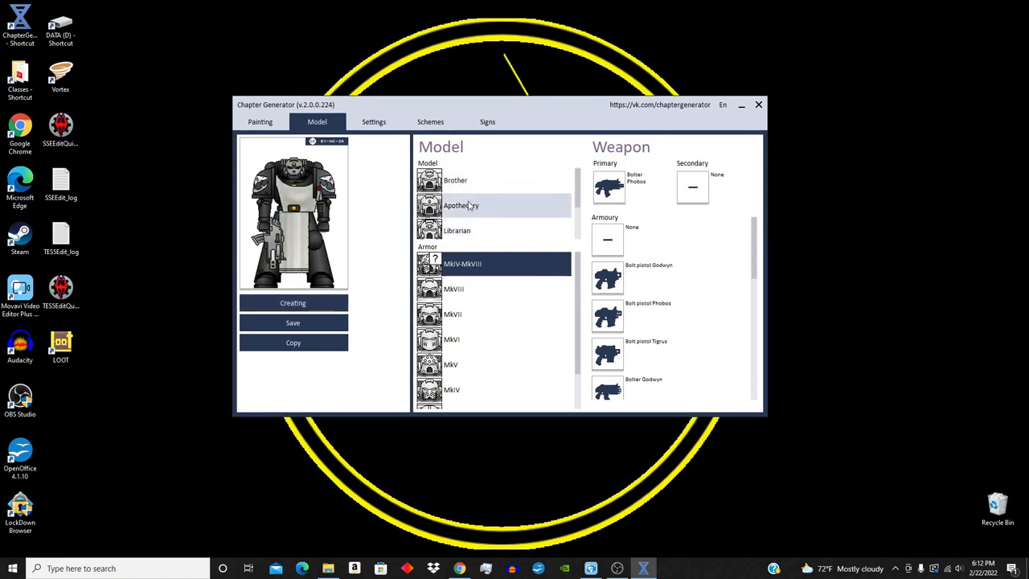
left_click(460, 201)
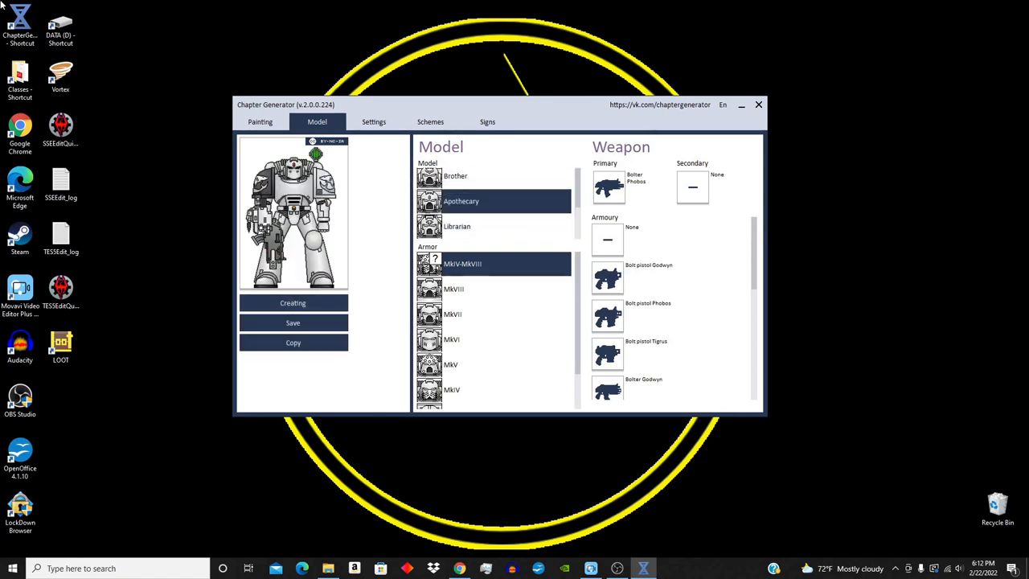
left_click(456, 225)
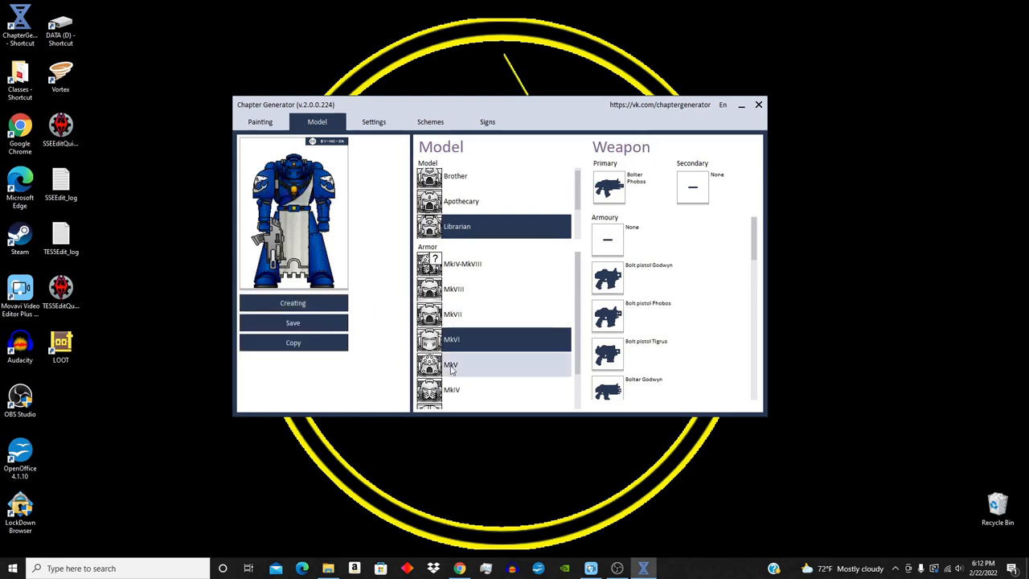
- Switch the Librarian to Mark V armour
left_click(451, 364)
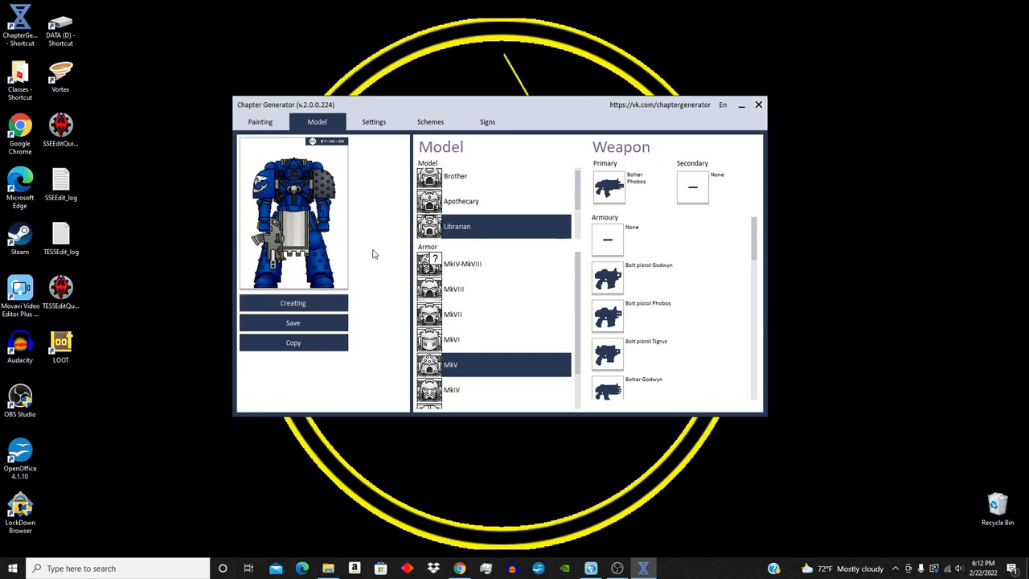
mouse_move(301, 175)
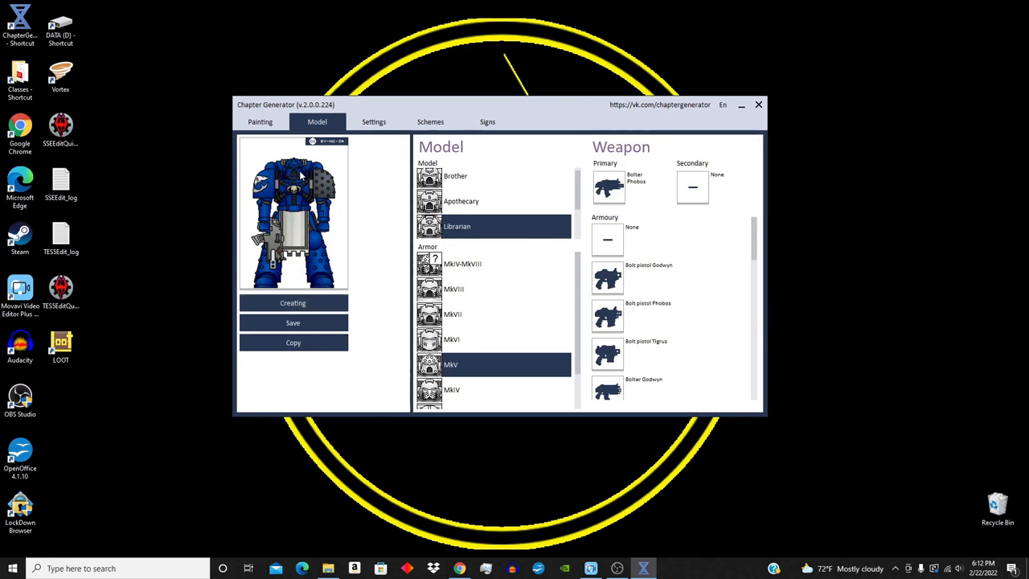
mouse_move(379, 139)
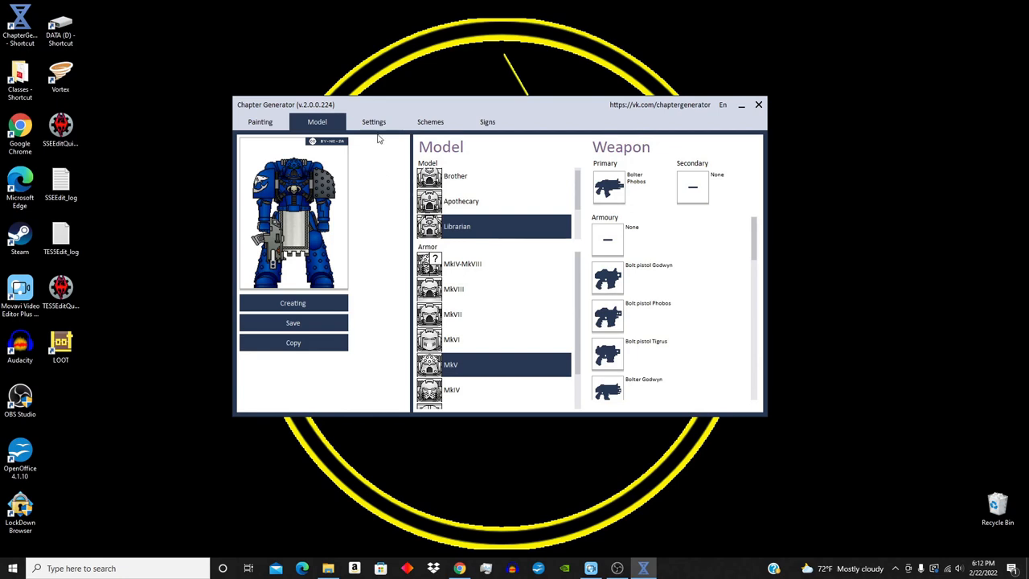
left_click(373, 123)
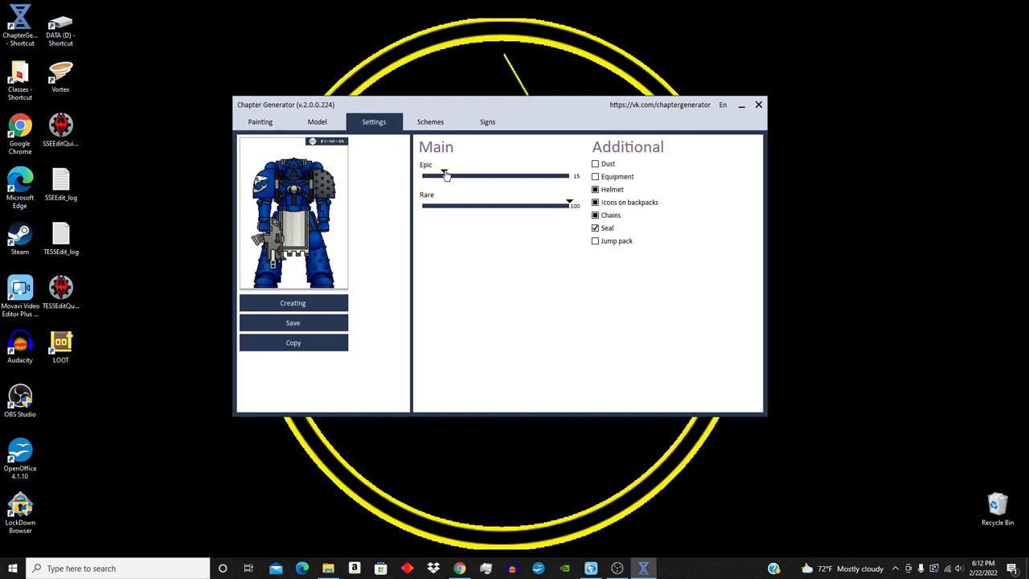
- Toggle dust and extra equipment off, leaving only the Helmet as an additional detail
left_click(595, 164)
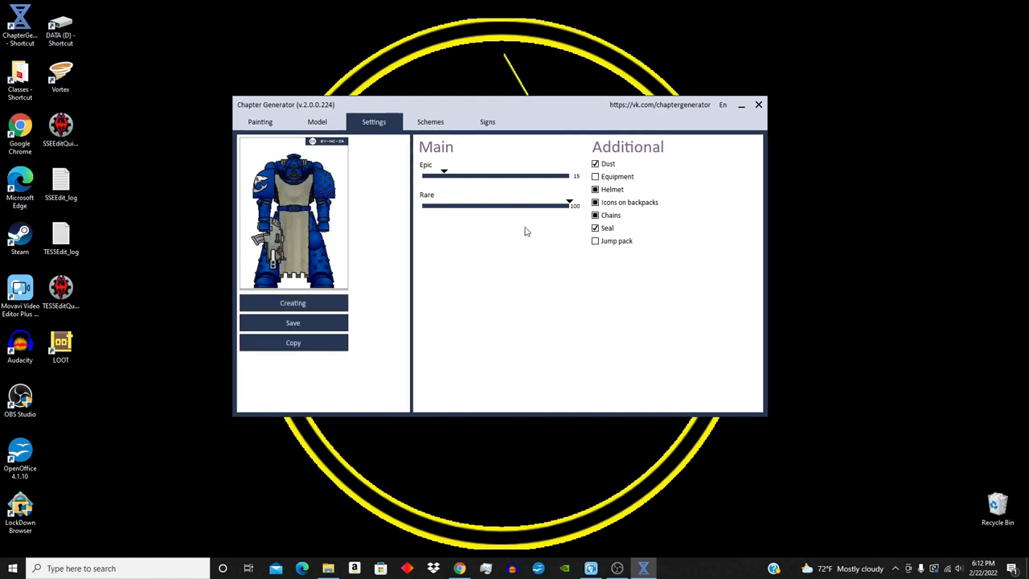
left_click(595, 164)
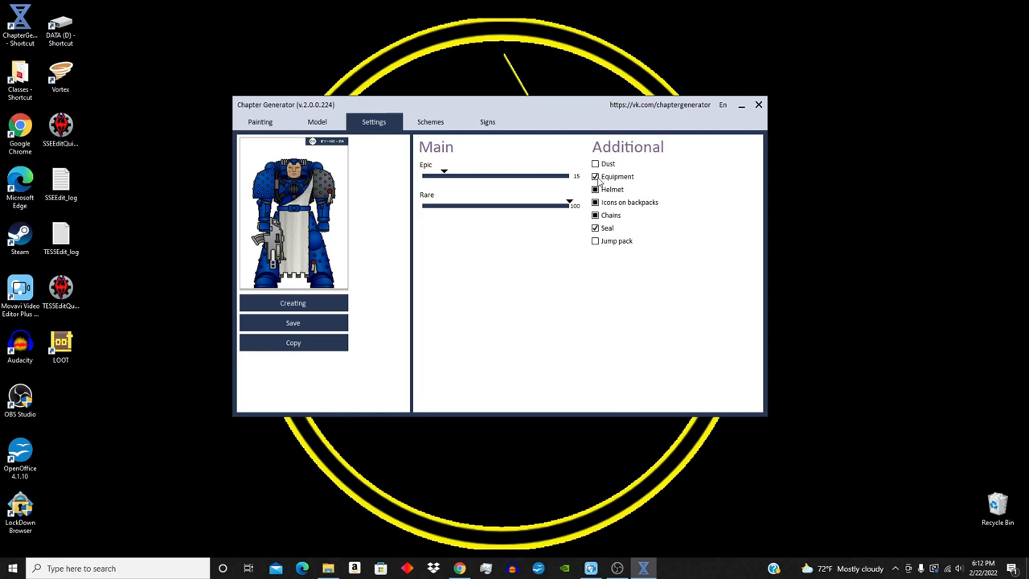
left_click(595, 175)
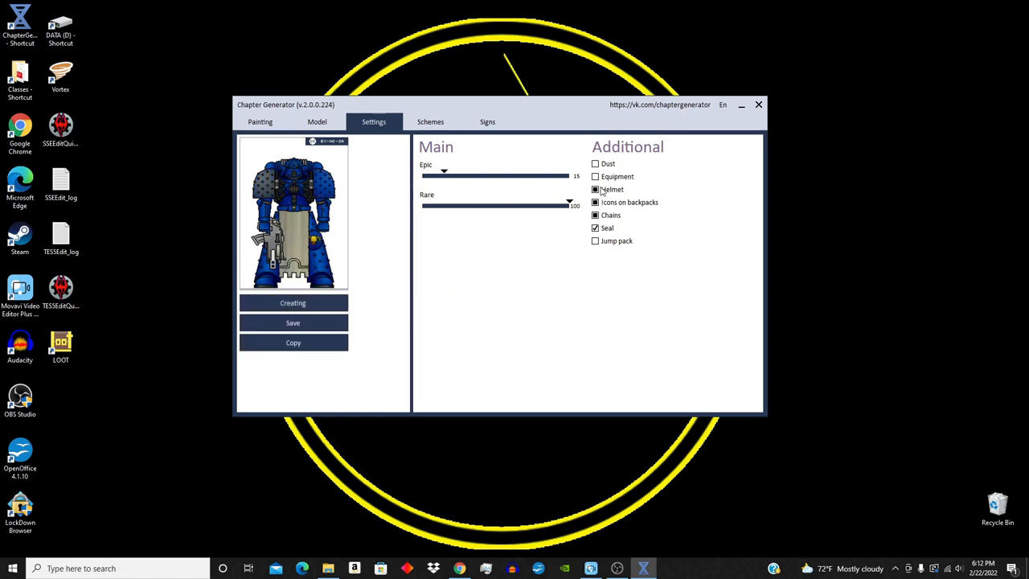
left_click(595, 190)
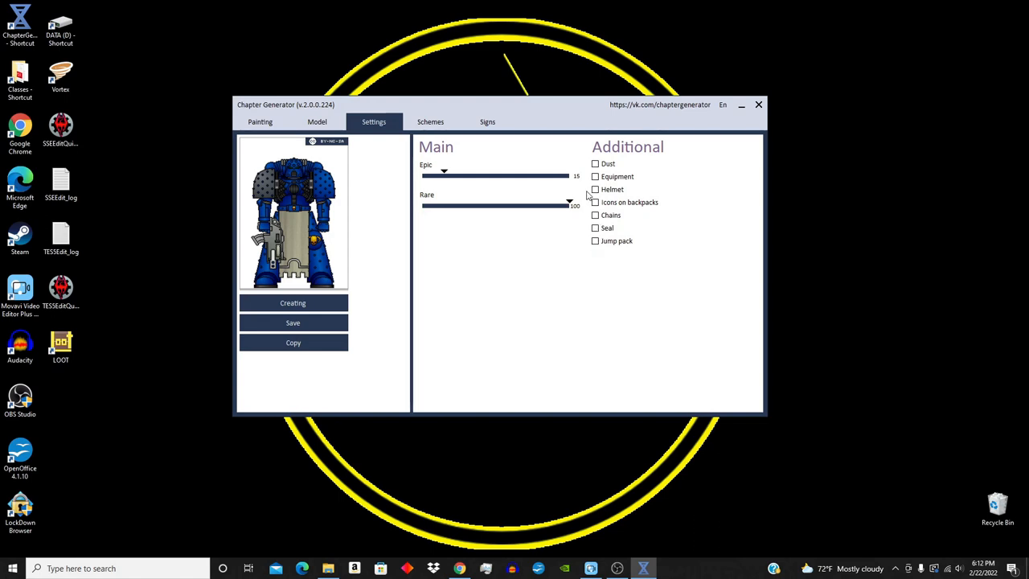
left_click(595, 190)
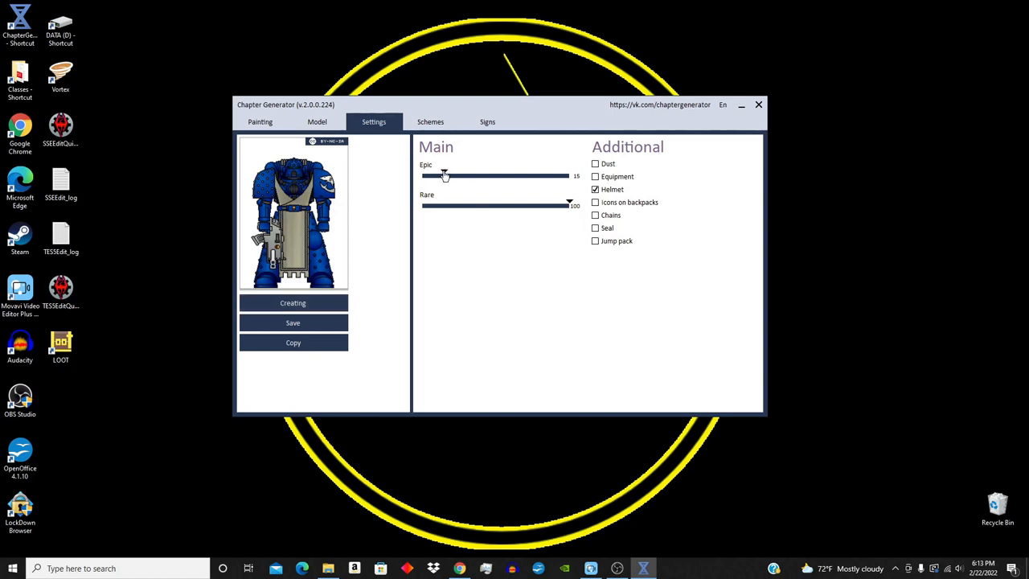
- Try Epic and Rare at about halfway and generate a new random marine
left_click_drag(444, 176, 422, 175)
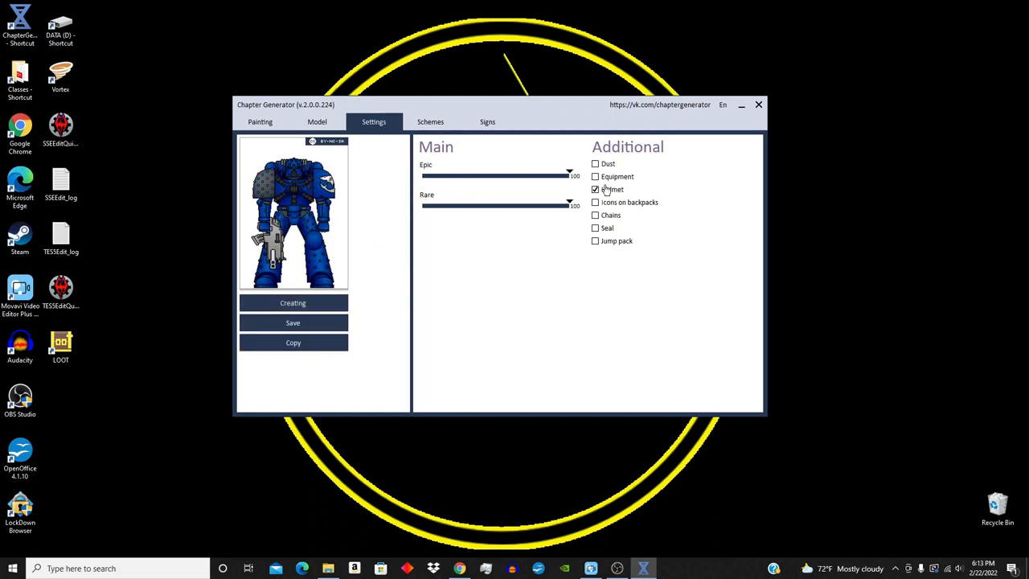
left_click(595, 190)
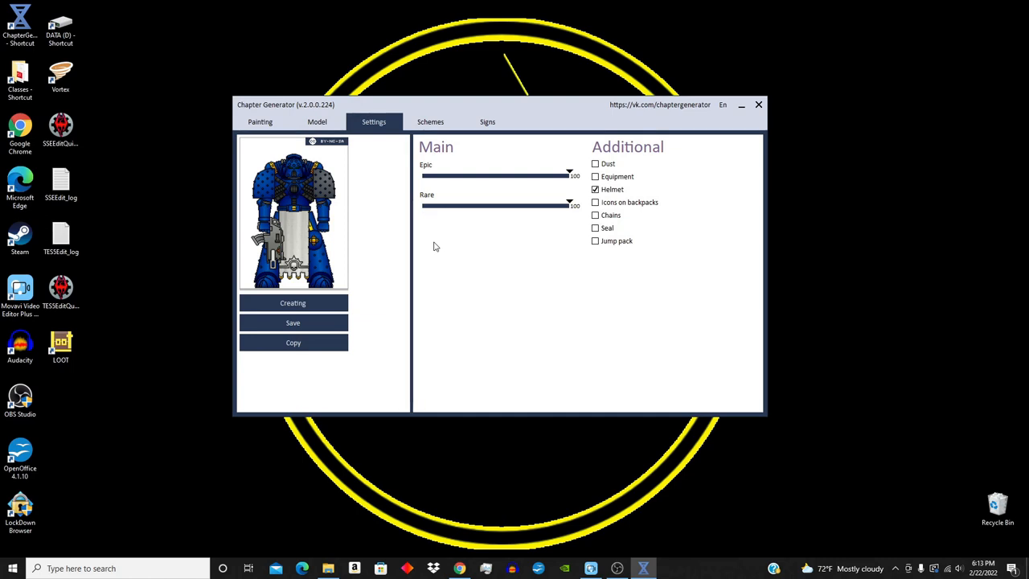
left_click_drag(569, 202, 497, 203)
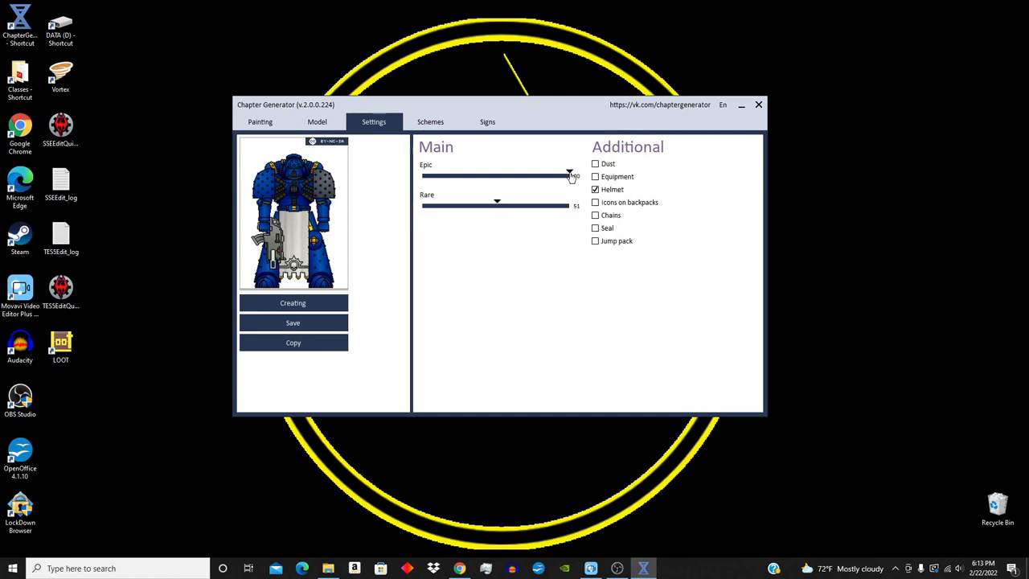
left_click_drag(571, 175, 496, 176)
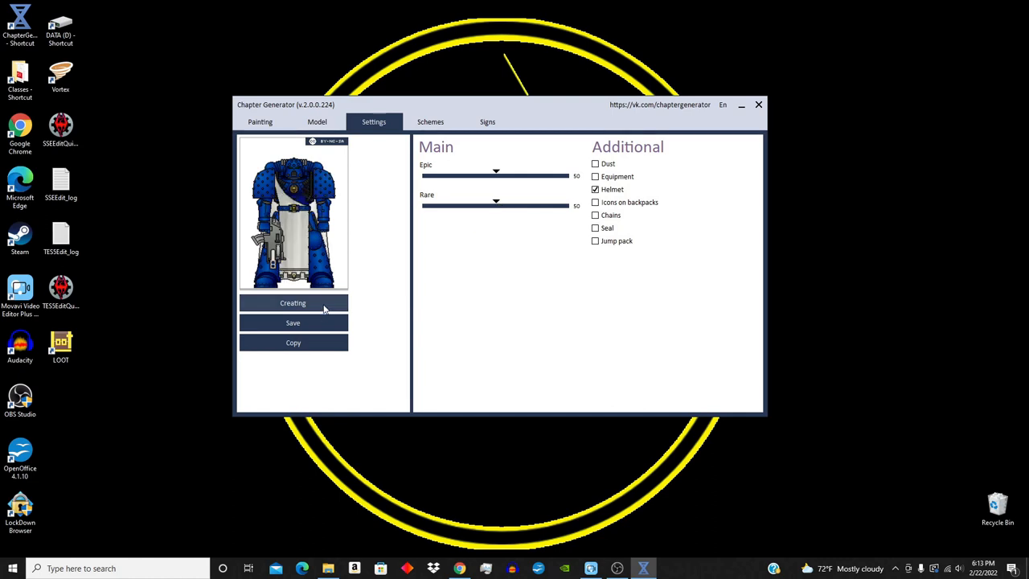
left_click(293, 302)
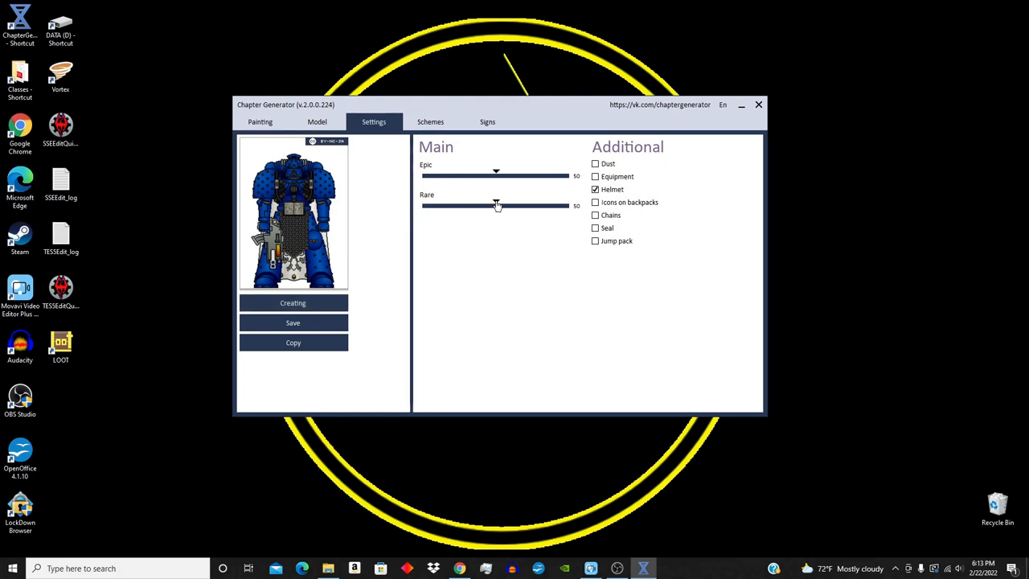
- Set Epic to 100 and Rare to 0, then show the prepared colour schemes
left_click_drag(495, 206, 569, 206)
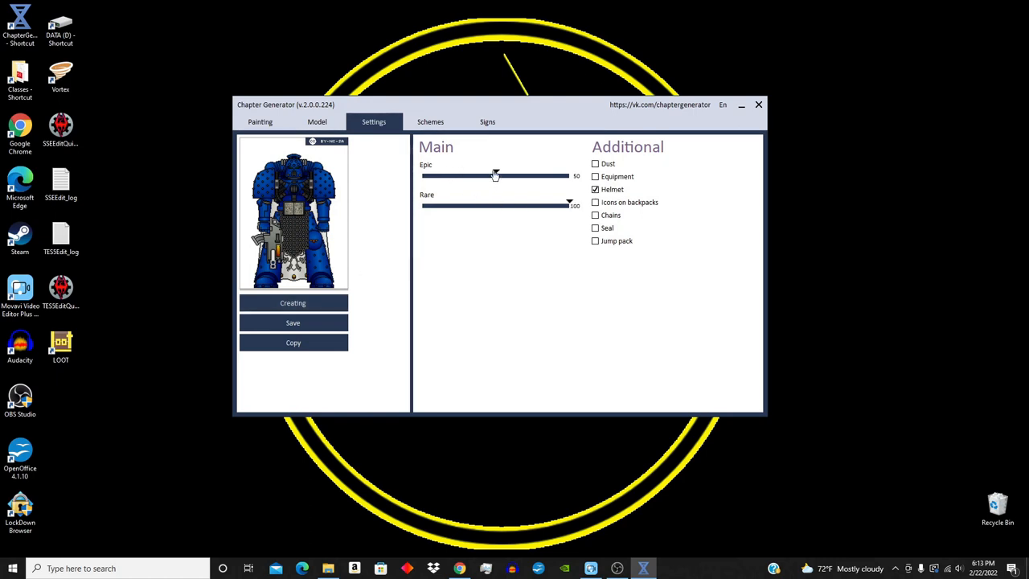
left_click_drag(495, 175, 421, 175)
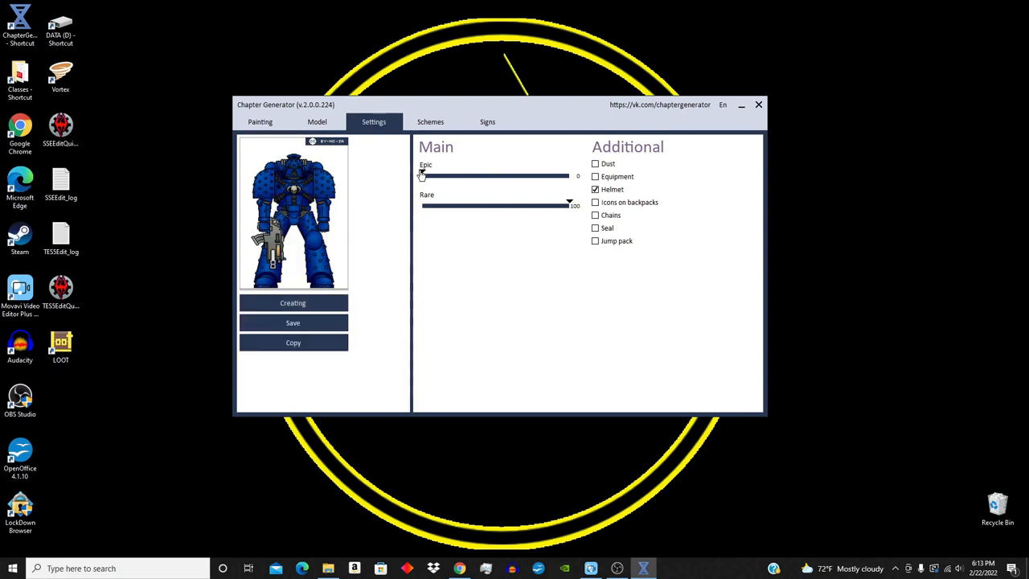
left_click_drag(421, 176, 571, 176)
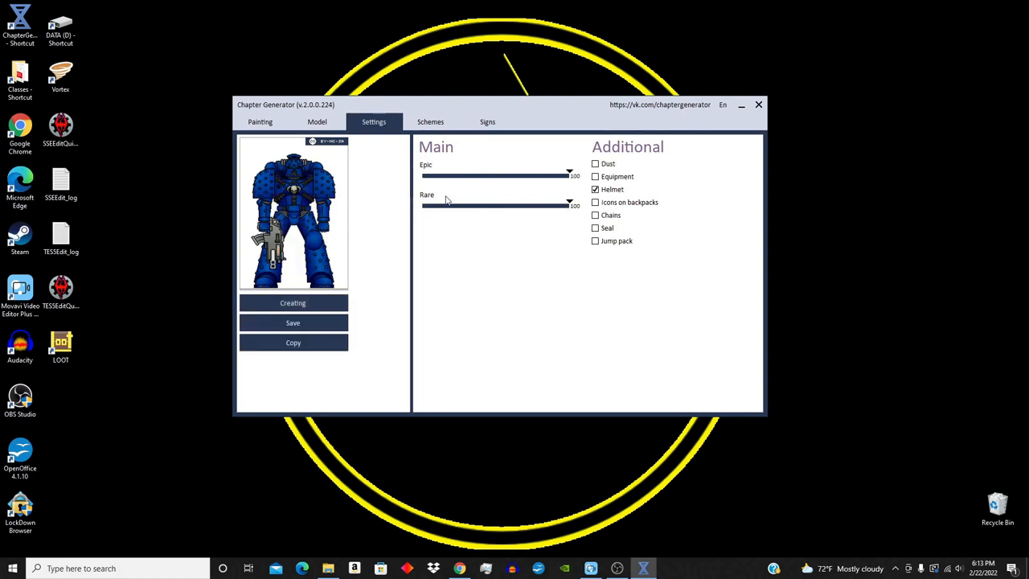
left_click_drag(571, 206, 422, 206)
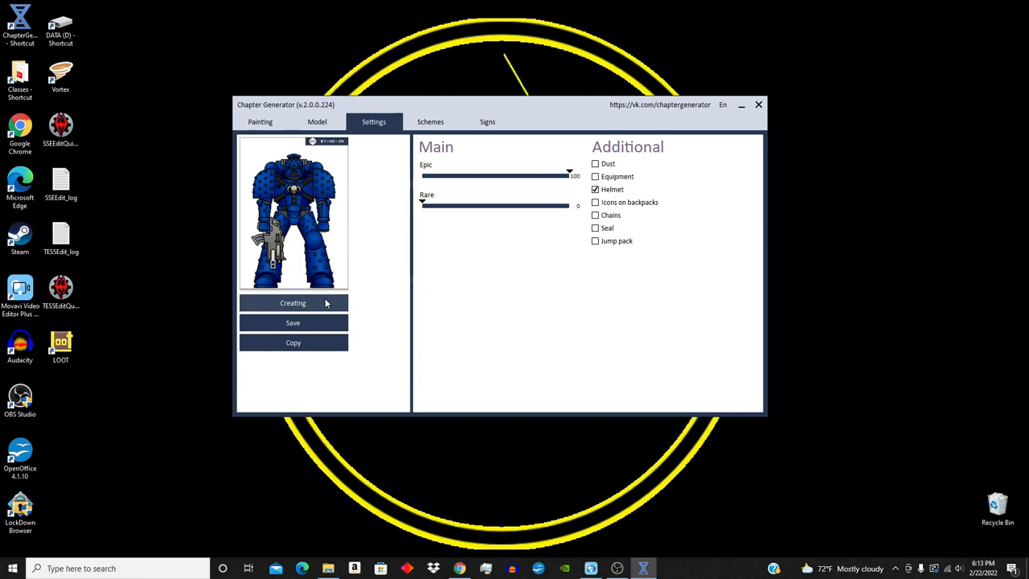
left_click(431, 122)
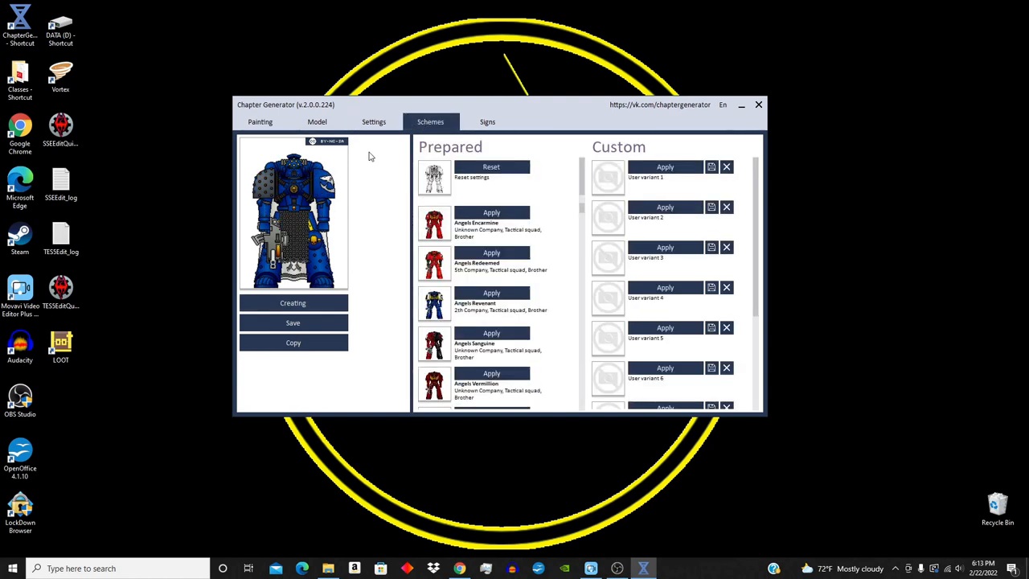
mouse_move(473, 208)
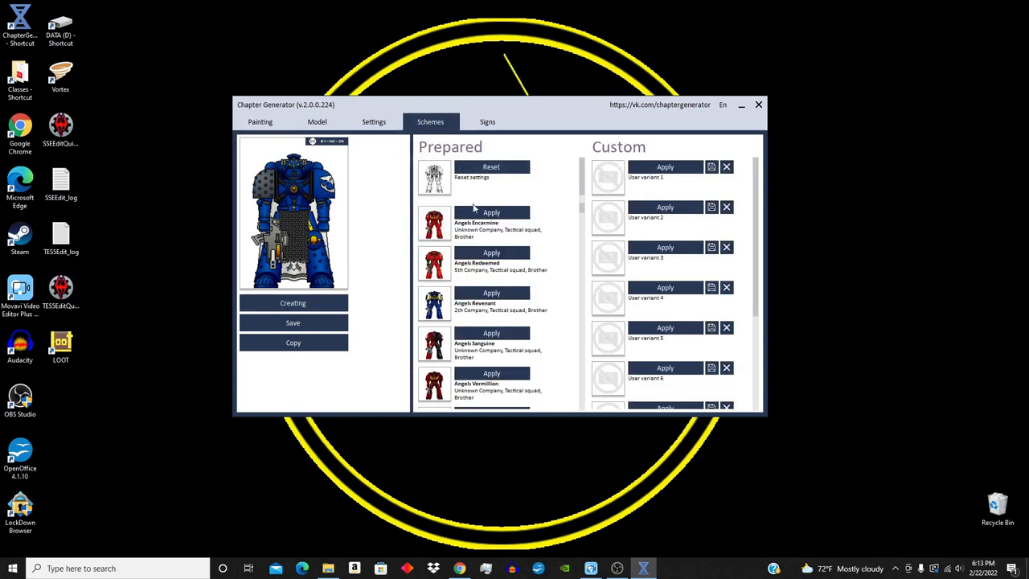
- Apply blue-gold, red and red-gold schemes, finish on black, then close the editor to the launcher
left_click(492, 252)
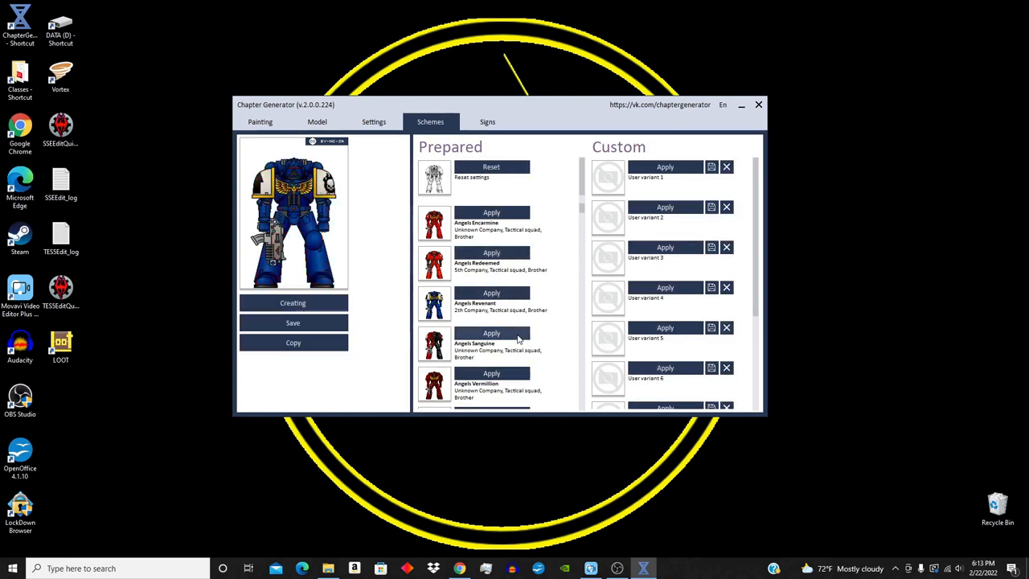
left_click(493, 333)
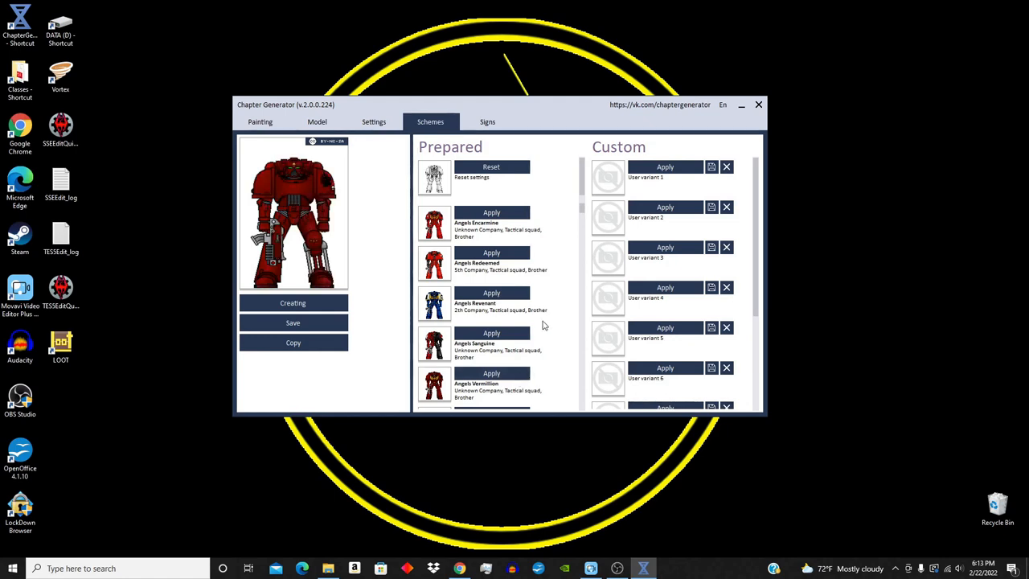
scroll("down", 3)
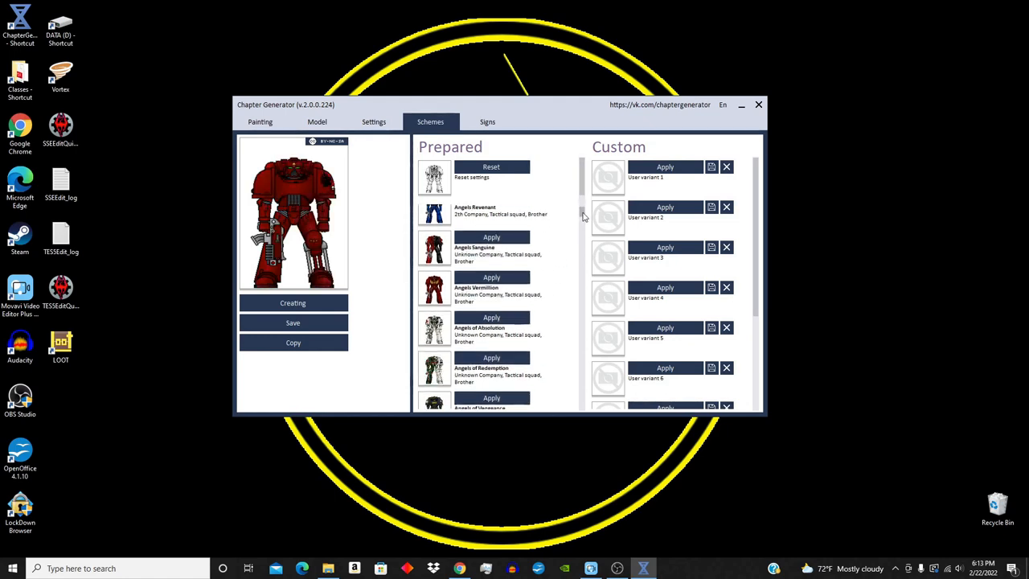
left_click(492, 317)
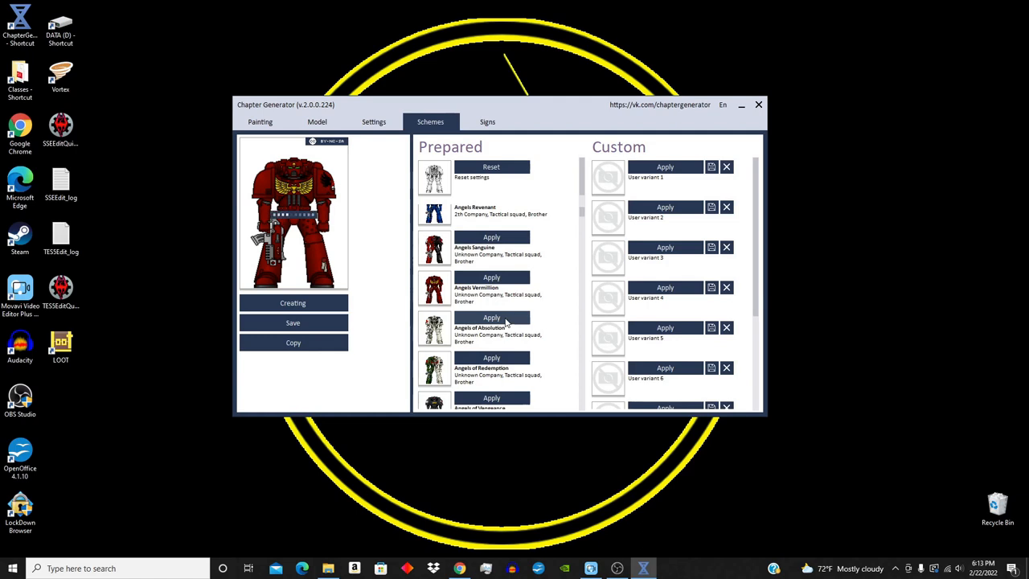
left_click(492, 317)
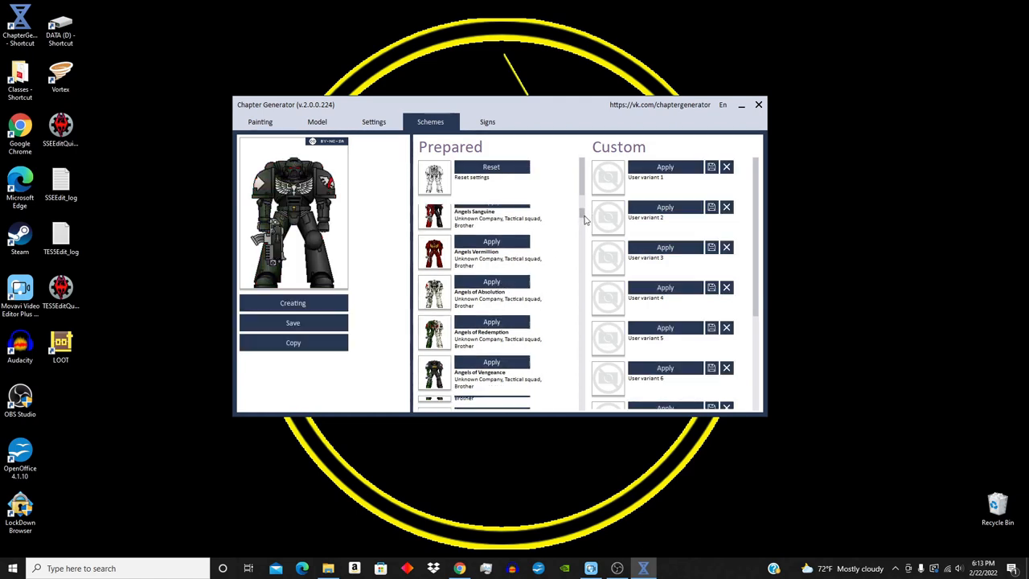
left_click(487, 122)
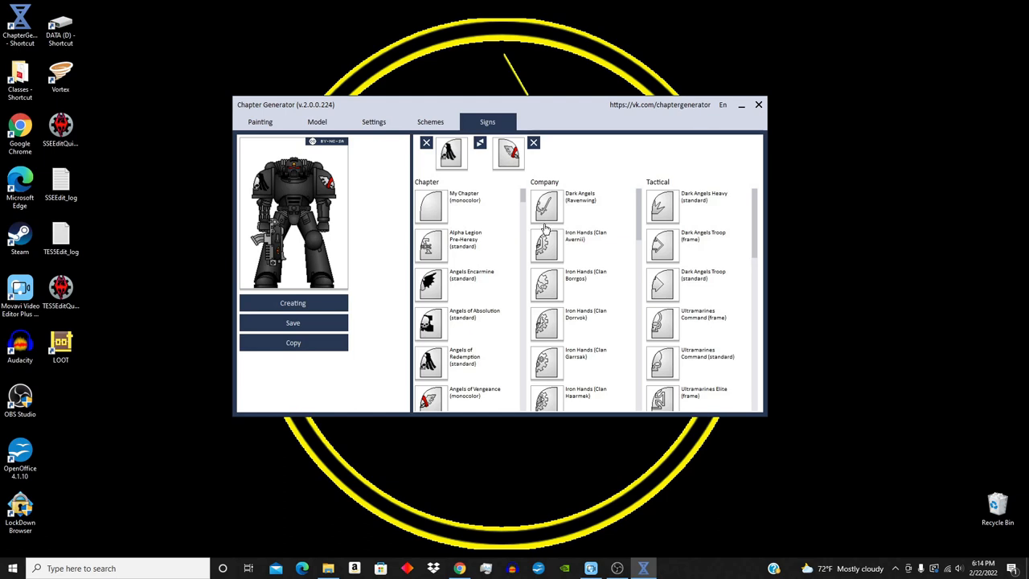
mouse_move(458, 147)
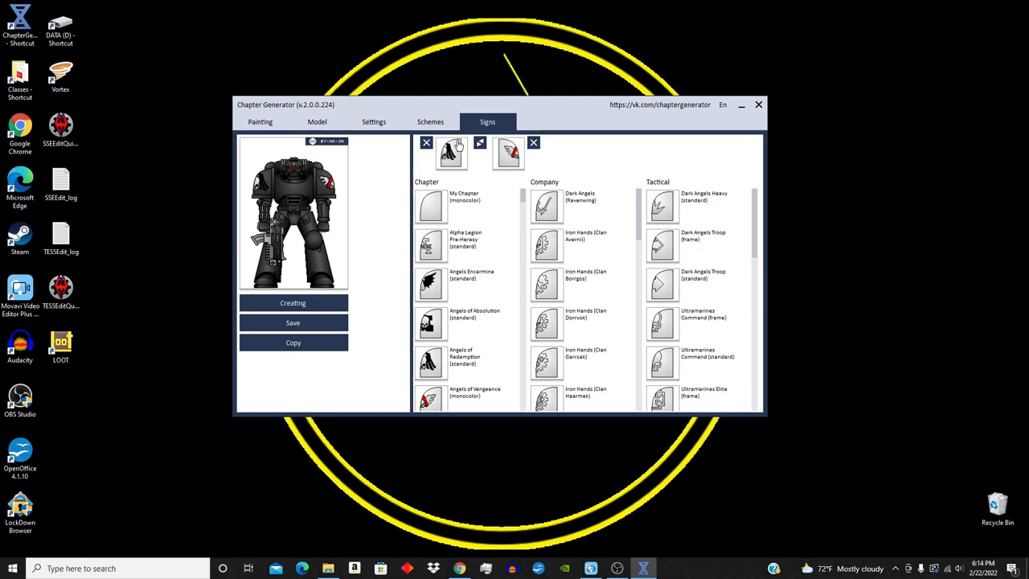
left_click(740, 105)
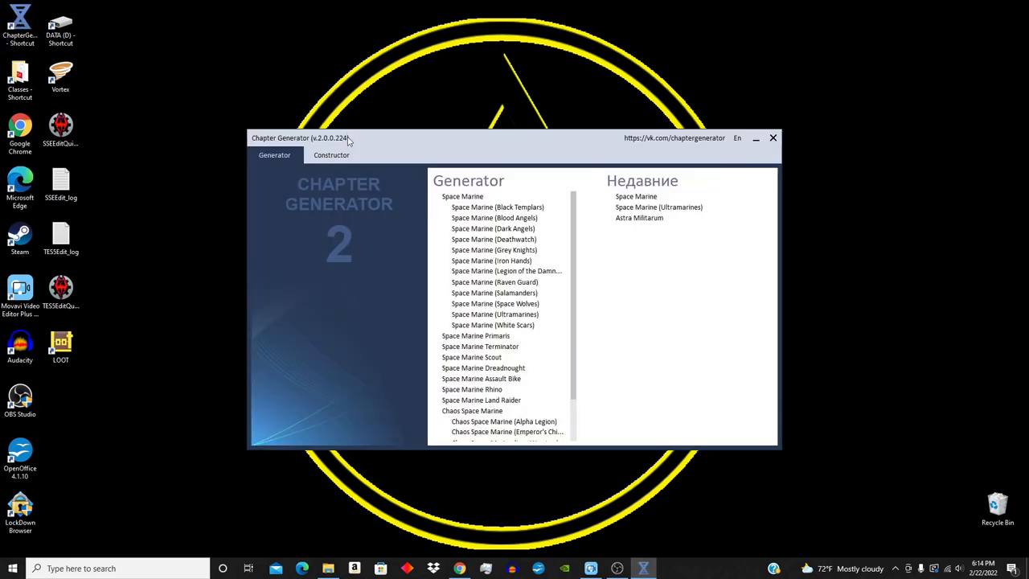
- Choose Space Marine from the Constructor list and generate its red painted figure
left_click(331, 155)
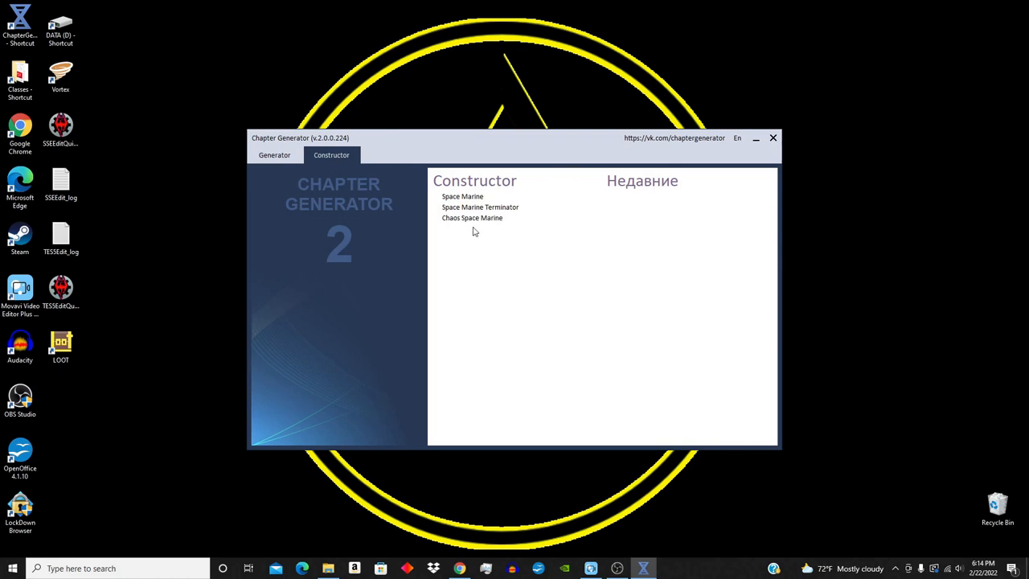
left_click(464, 196)
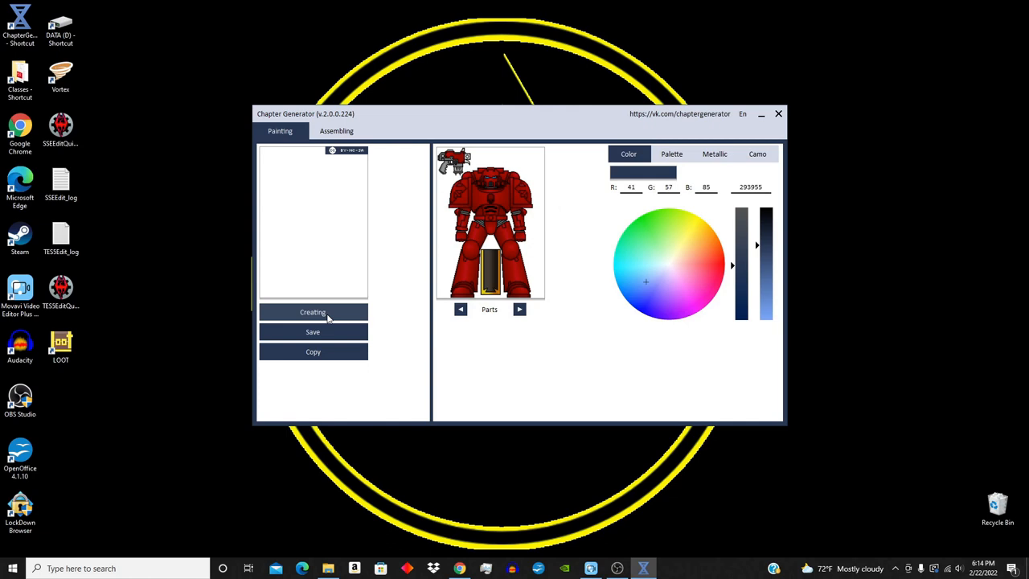
left_click(312, 312)
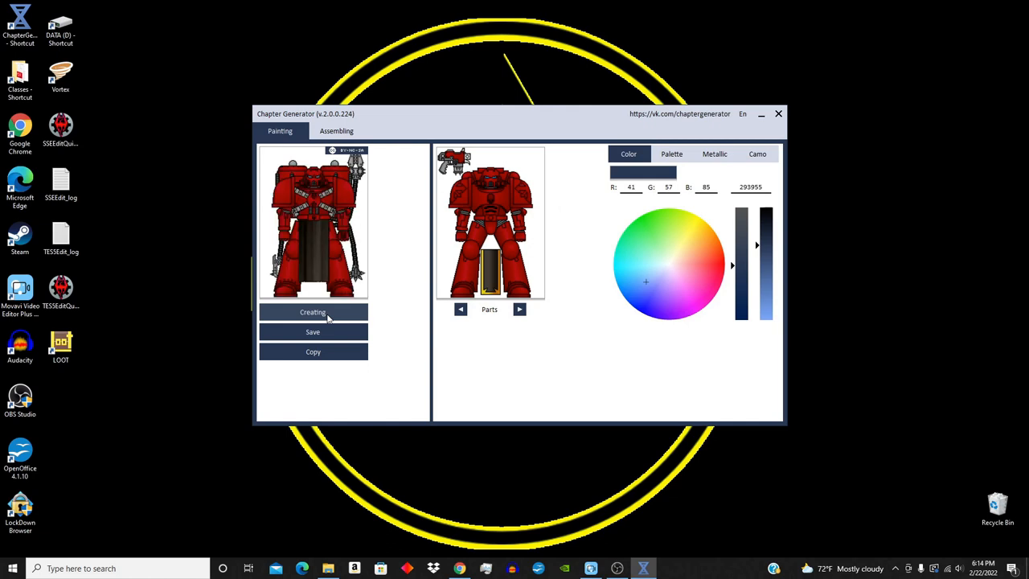
mouse_move(398, 238)
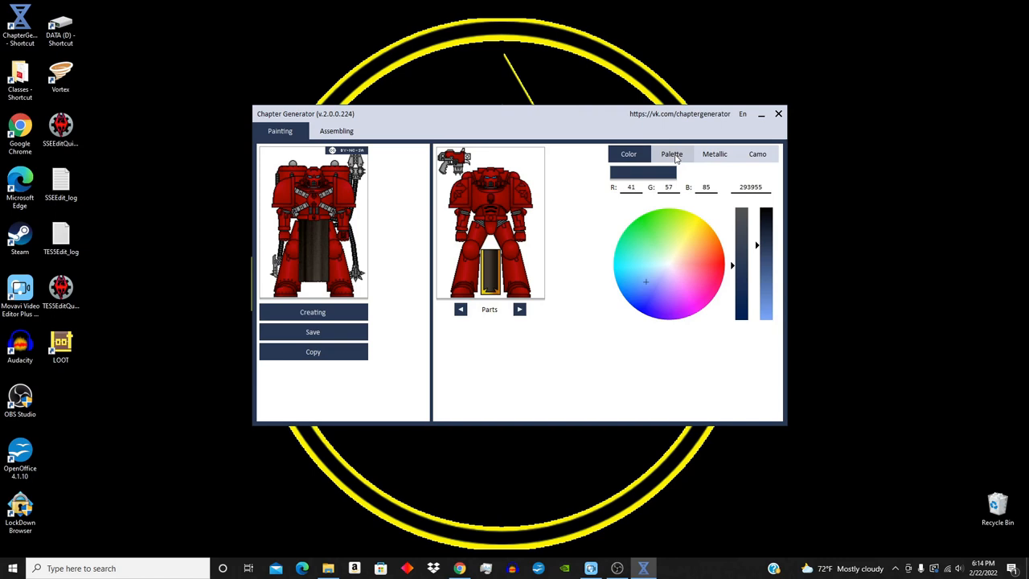
- Reset the armoury choices, continue past the unhandled exception, and expand the Armoury categories
left_click(337, 132)
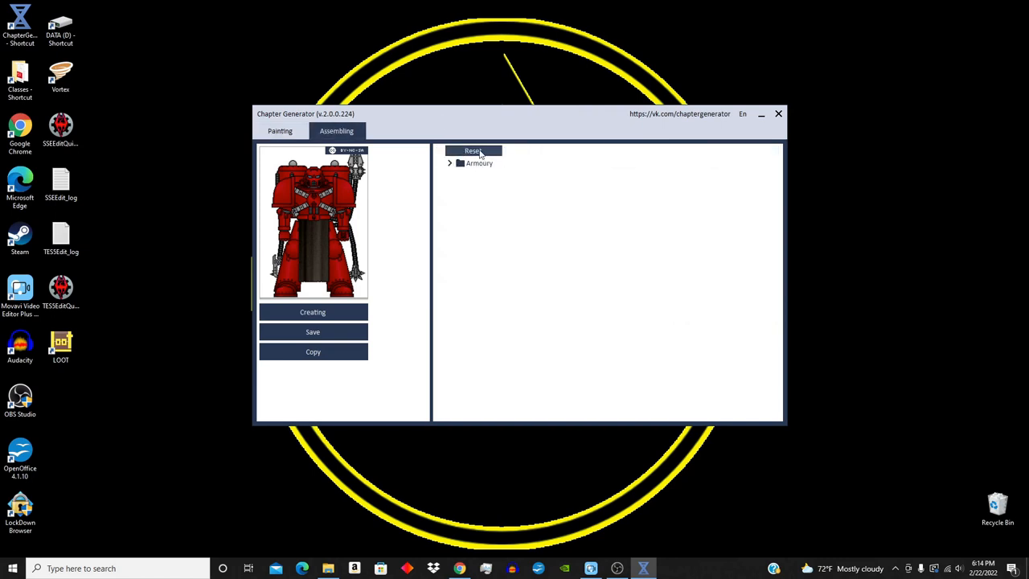
left_click(472, 151)
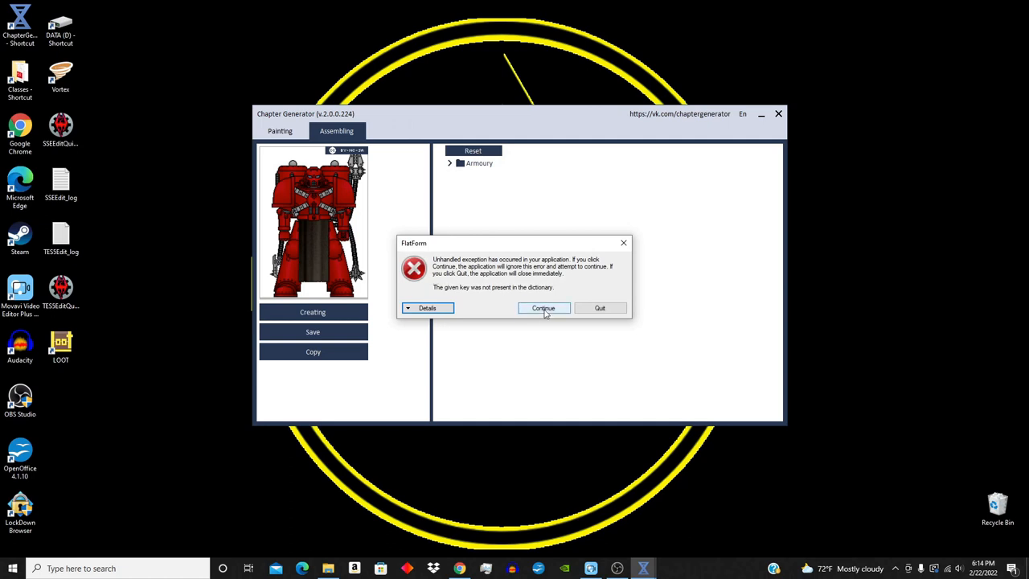
left_click(544, 309)
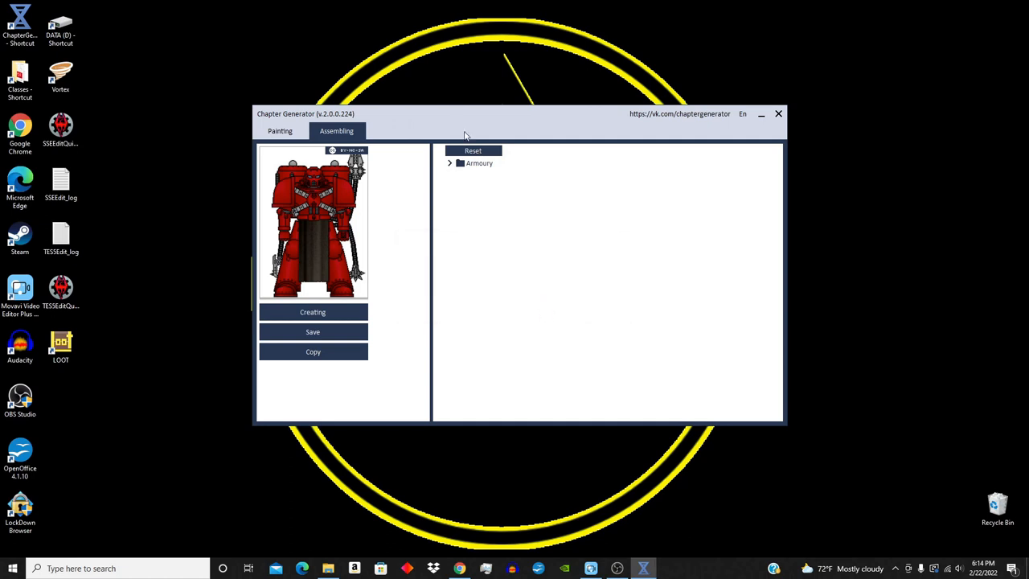
mouse_move(512, 224)
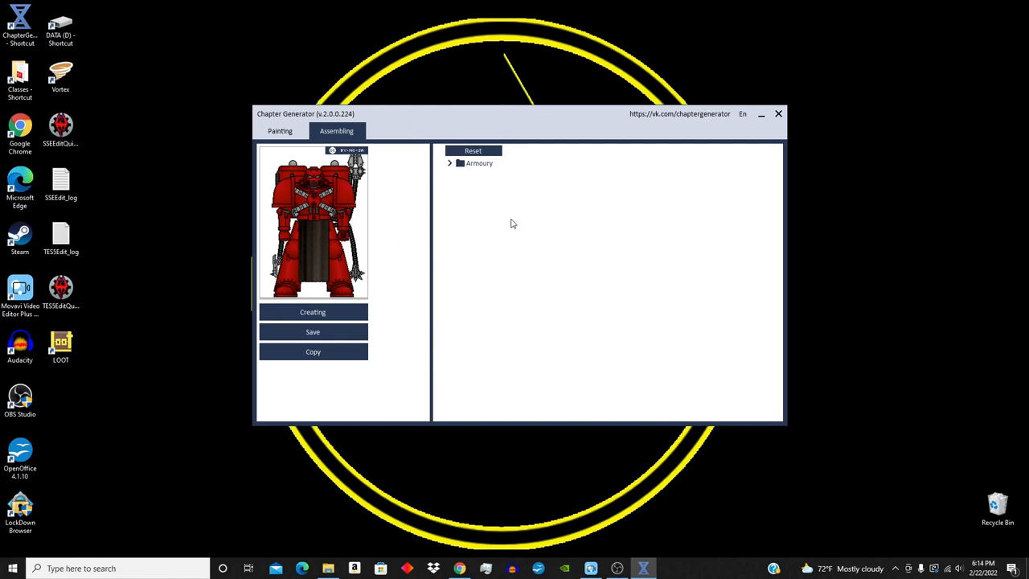
left_click(450, 164)
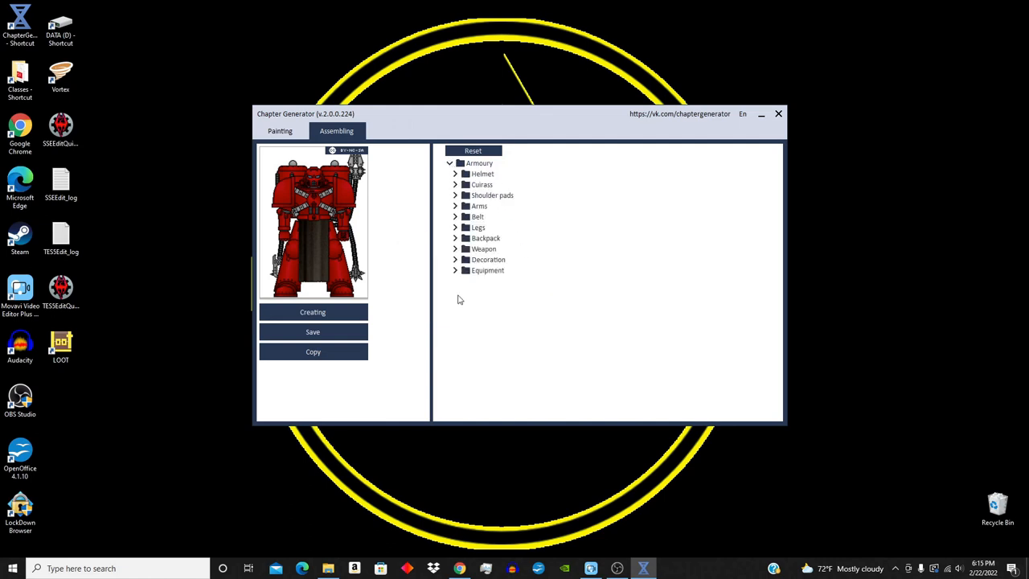
mouse_move(457, 276)
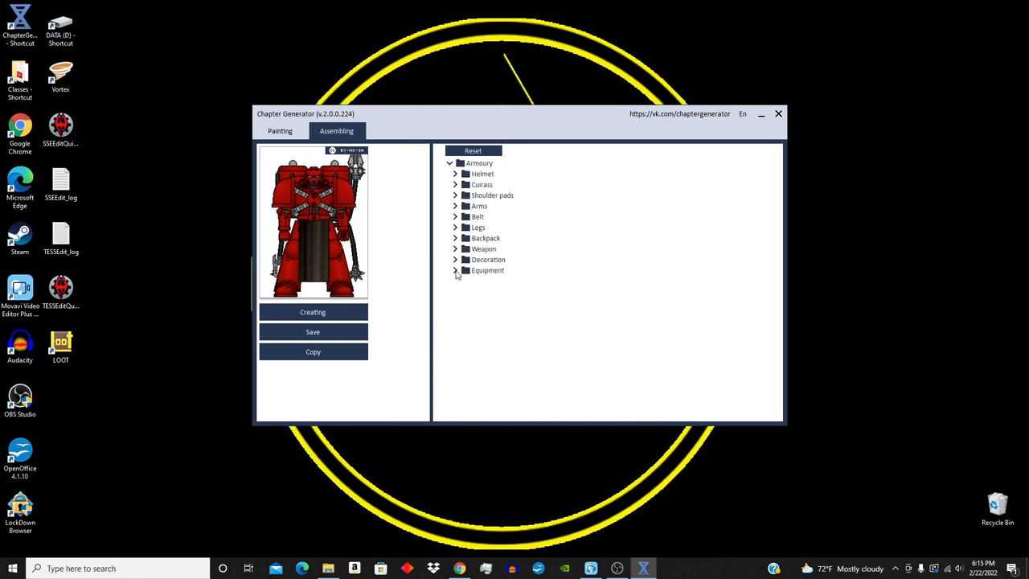
- Remove the marine's mechadendrites under the Equipment category
left_click(457, 270)
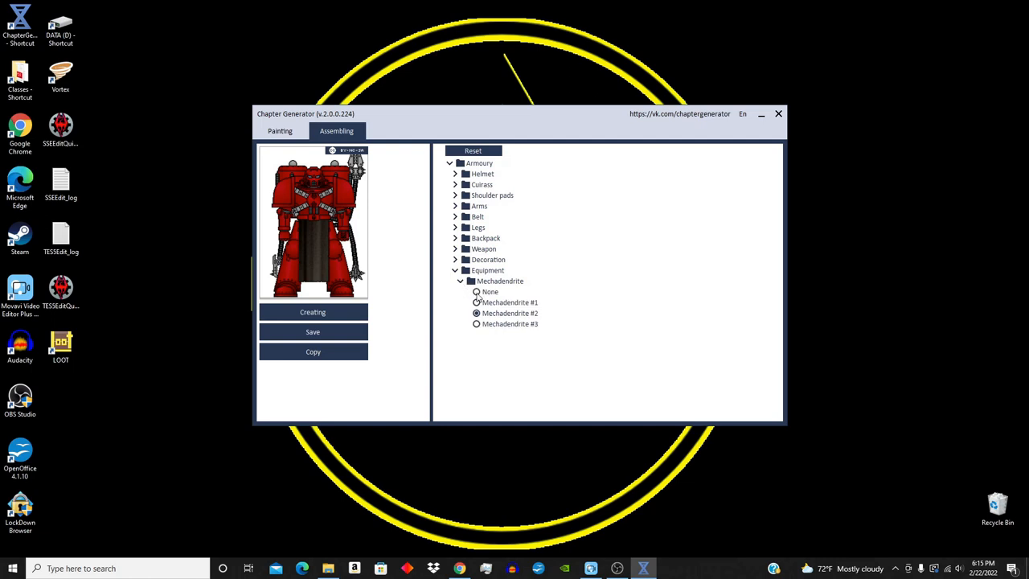
left_click(460, 280)
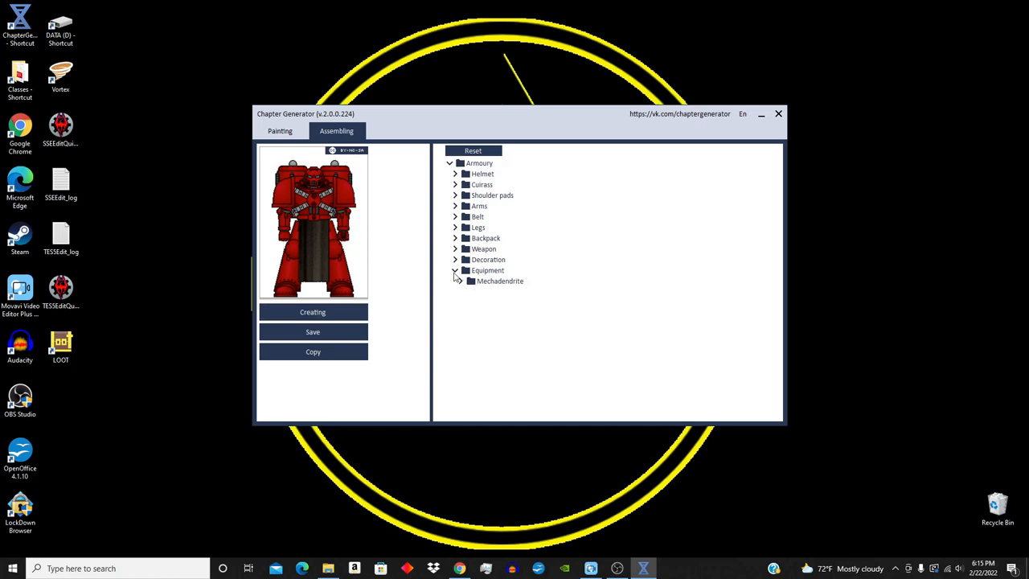
left_click(455, 270)
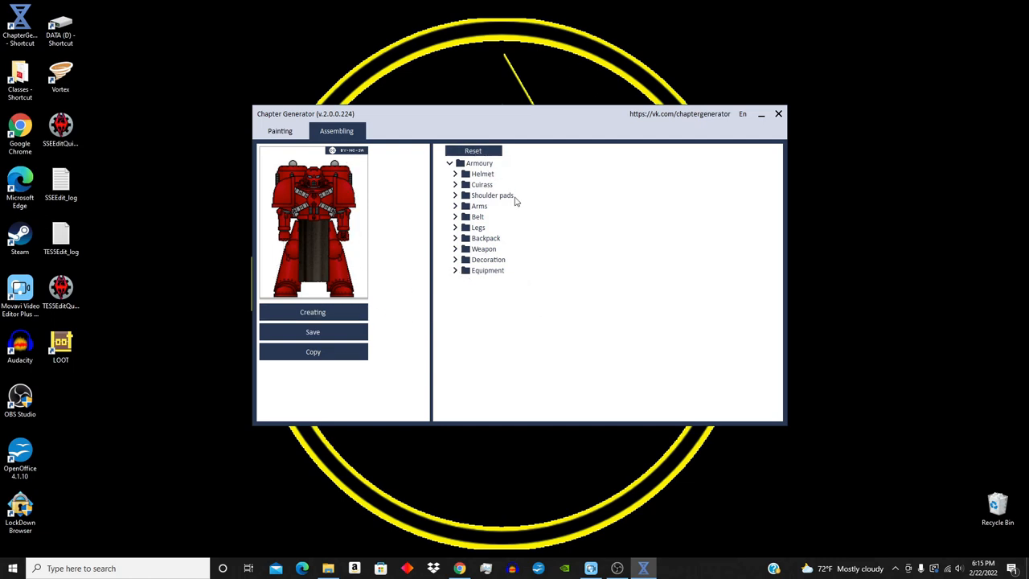
mouse_move(496, 277)
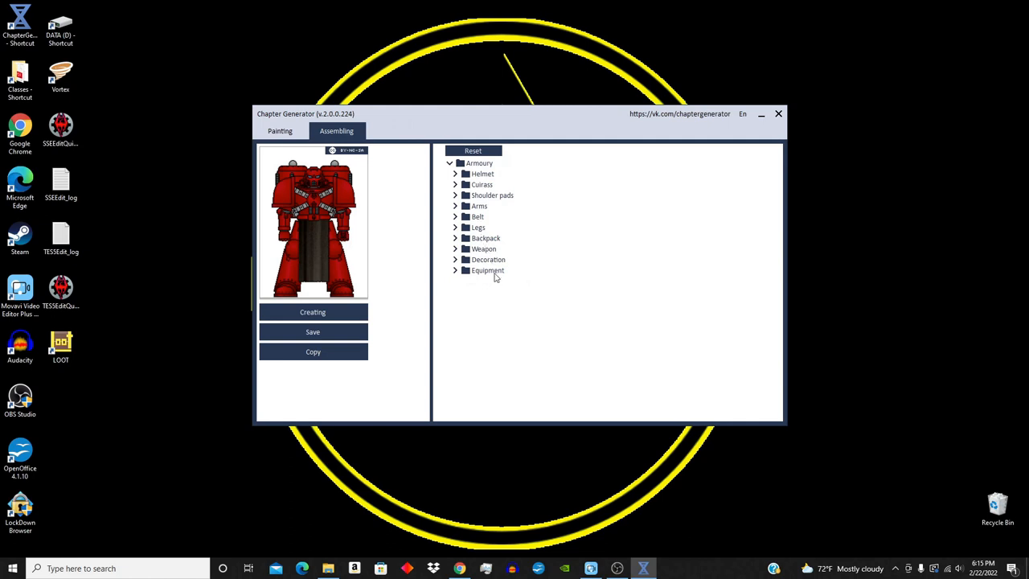
left_click(456, 270)
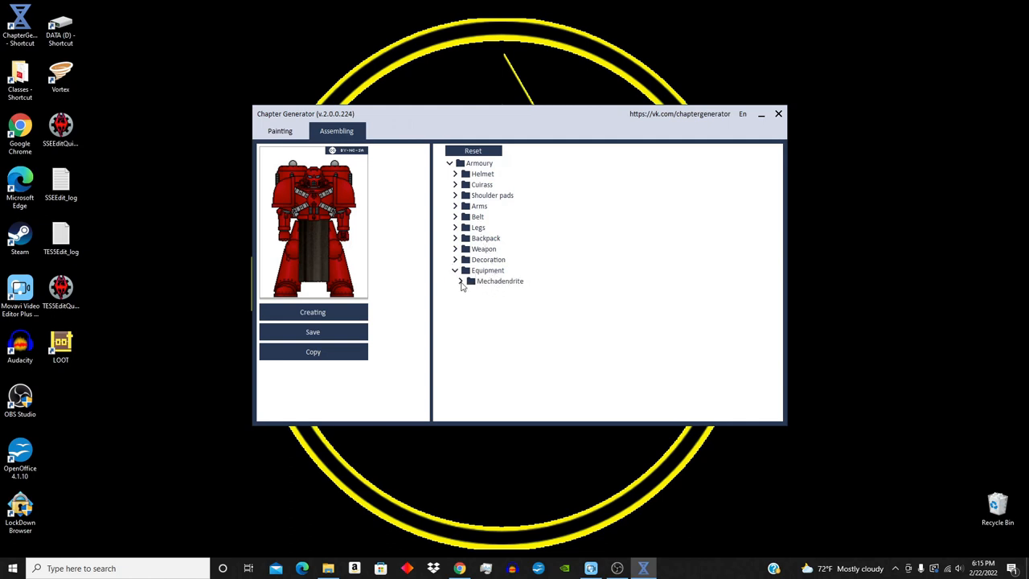
- Try Mechadendrite #1 and #2, then equip Mechadendrite #3 and collapse the nodes
left_click(463, 282)
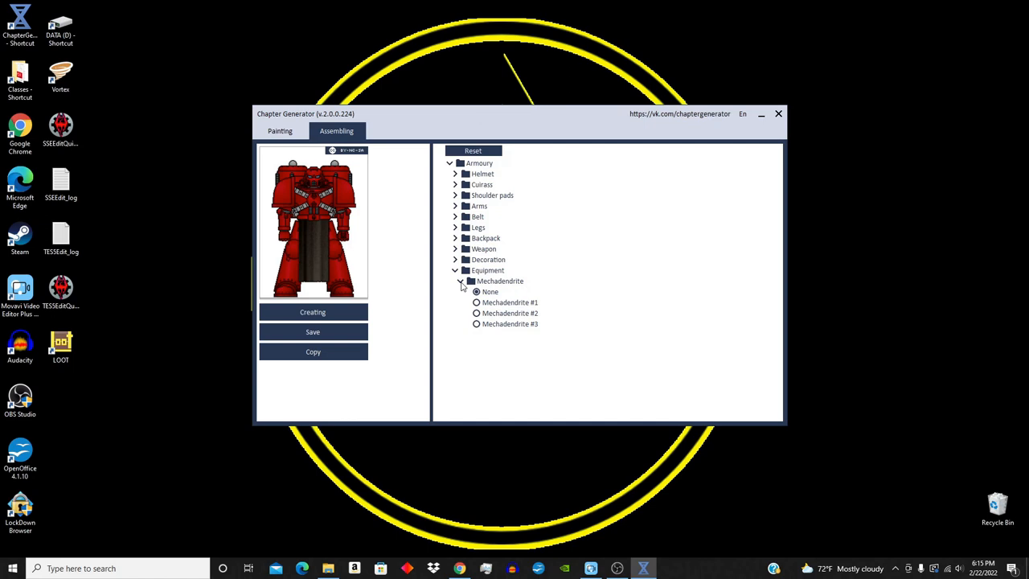
left_click(476, 302)
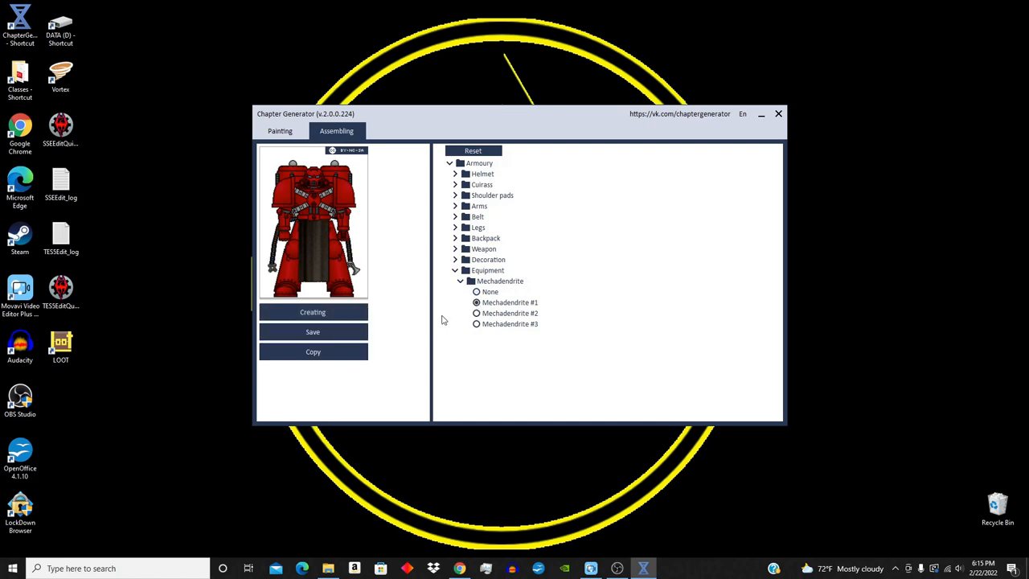
left_click(476, 312)
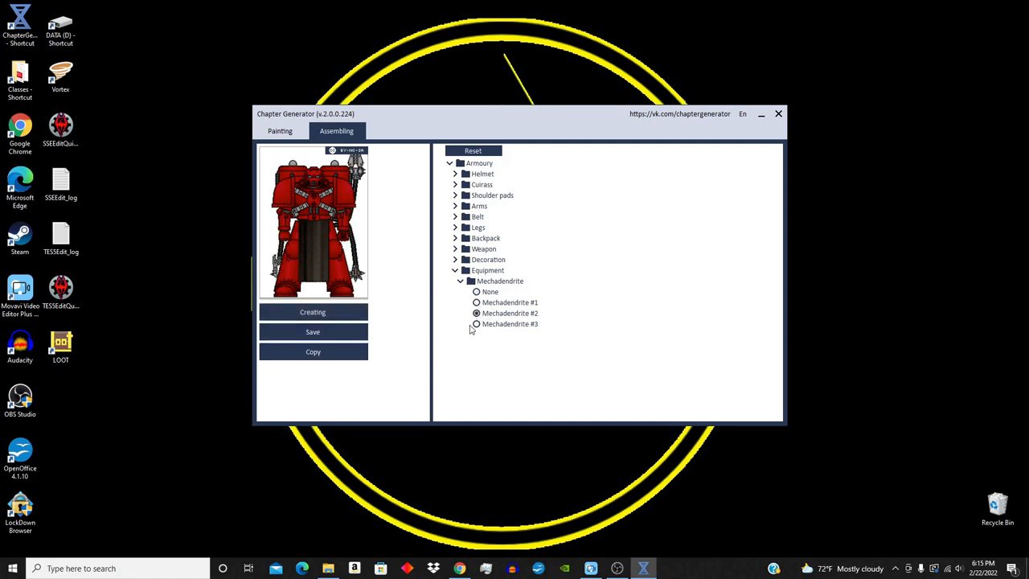
left_click(476, 323)
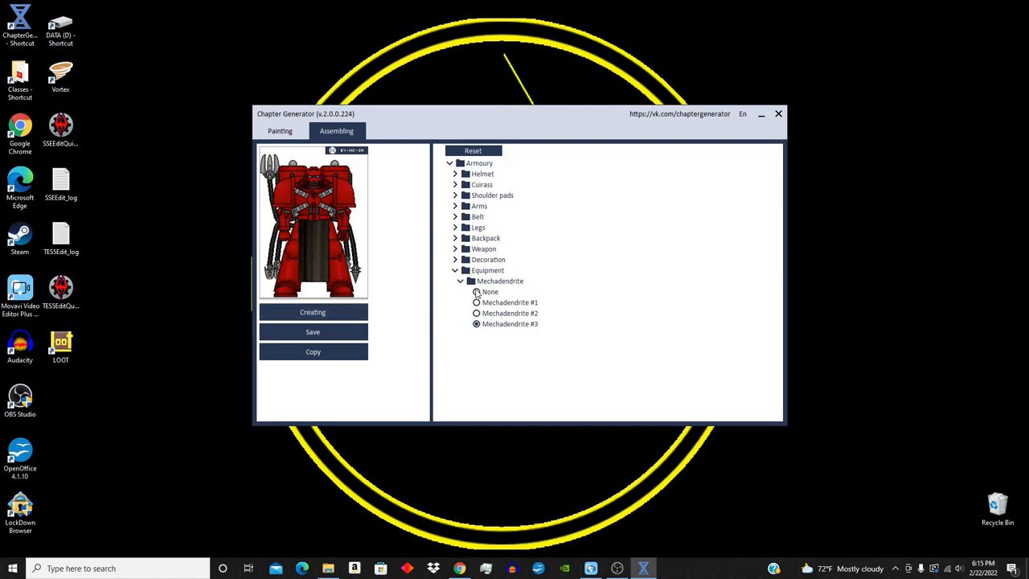
left_click(460, 280)
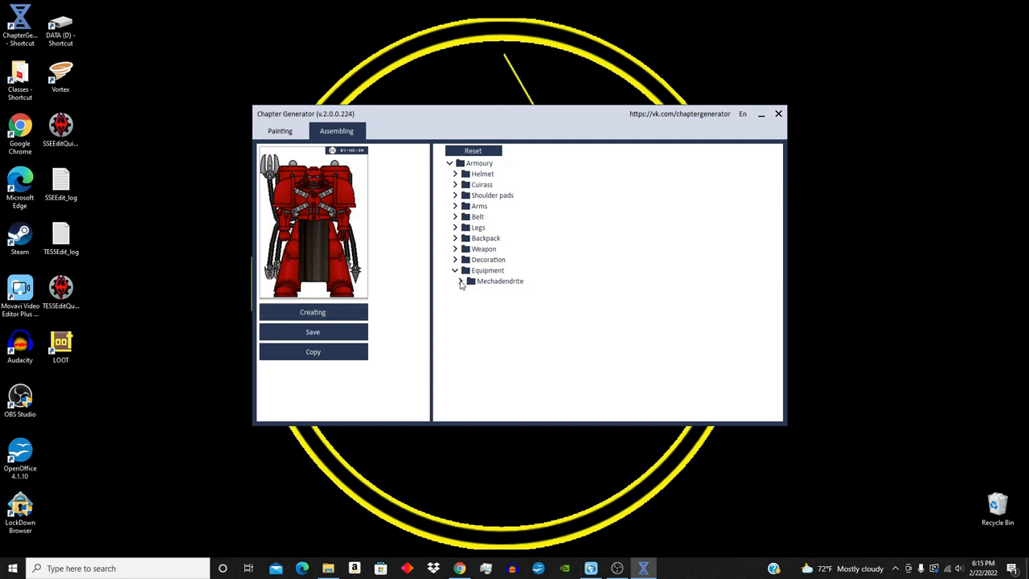
left_click(455, 270)
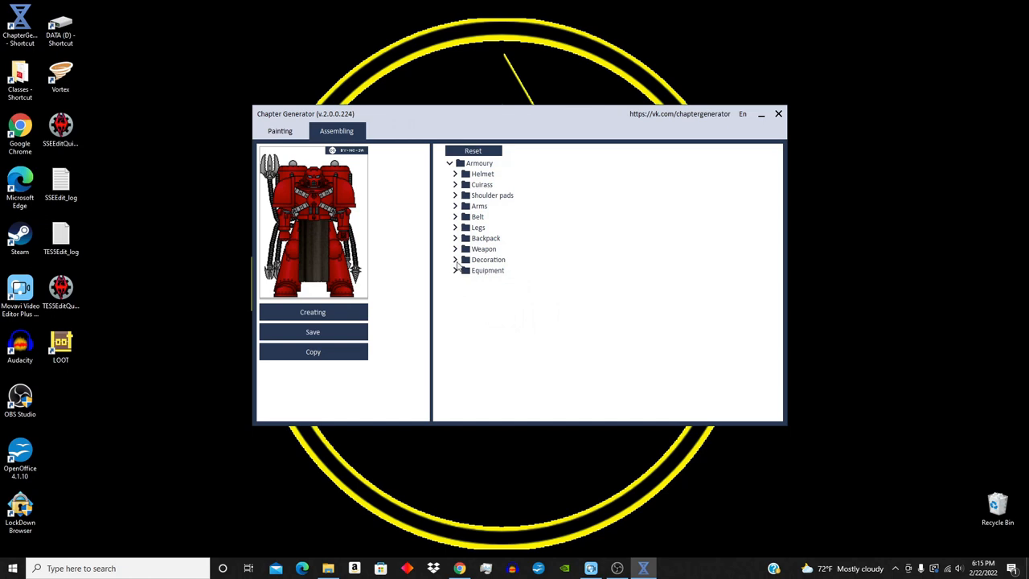
left_click(455, 259)
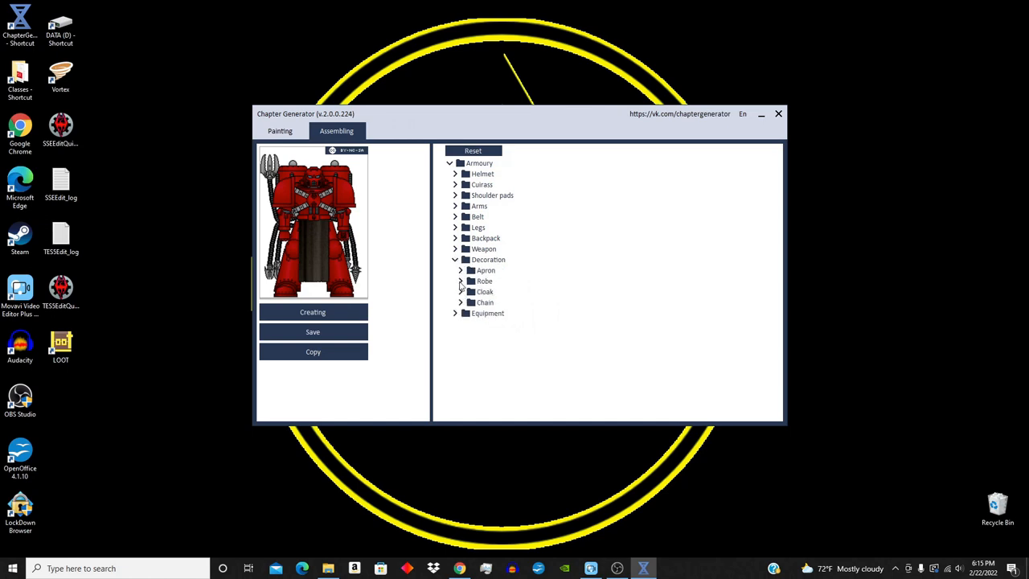
- Fit Chain #2 from Decoration and a Lascannon from the two-handed weapons
left_click(460, 303)
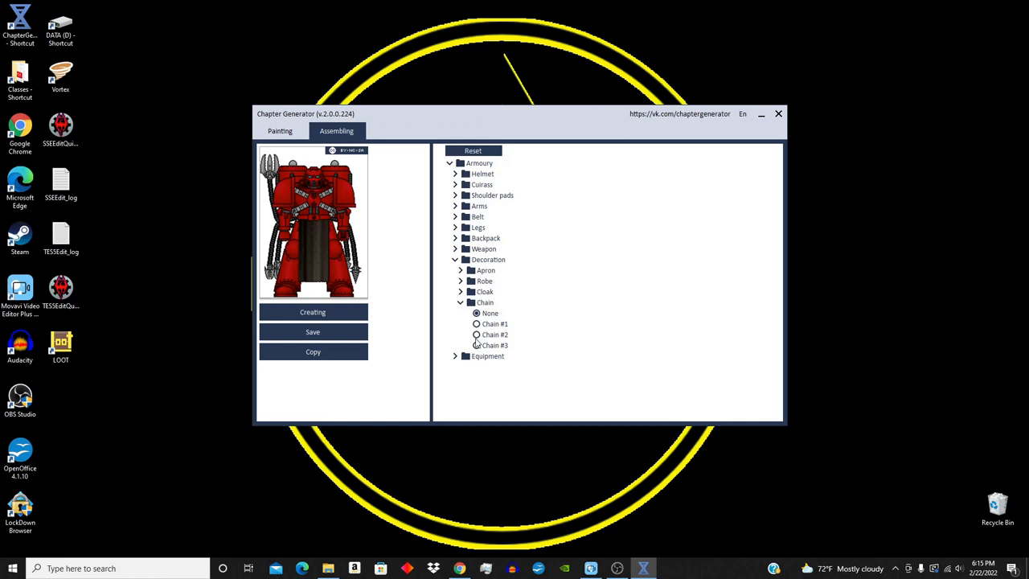
left_click(476, 334)
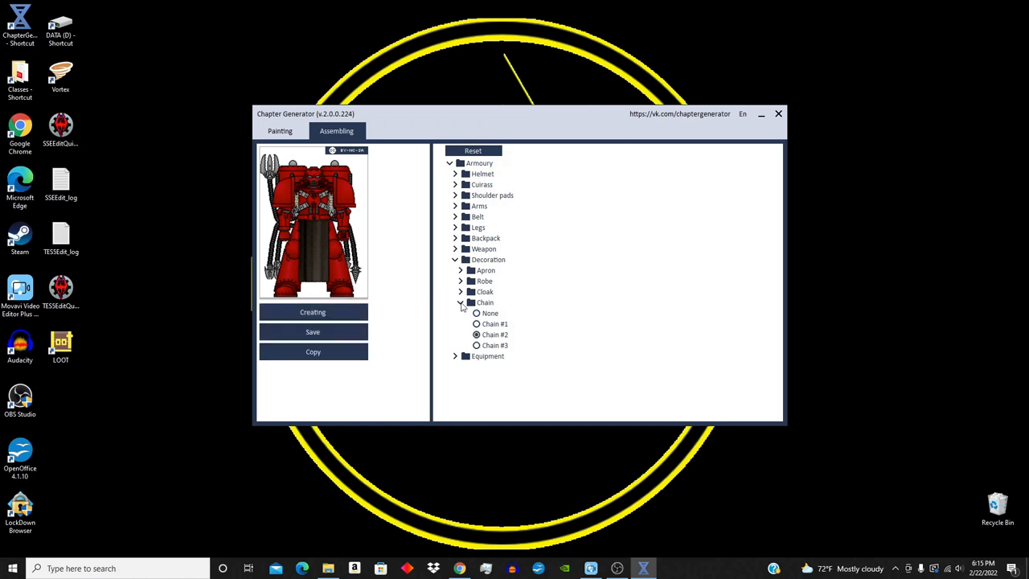
left_click(455, 248)
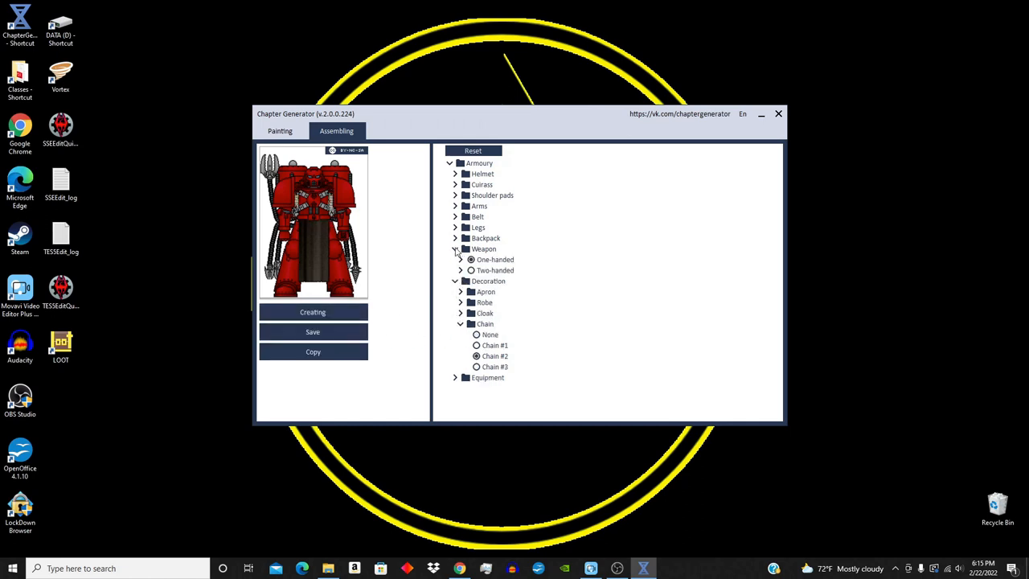
left_click(460, 270)
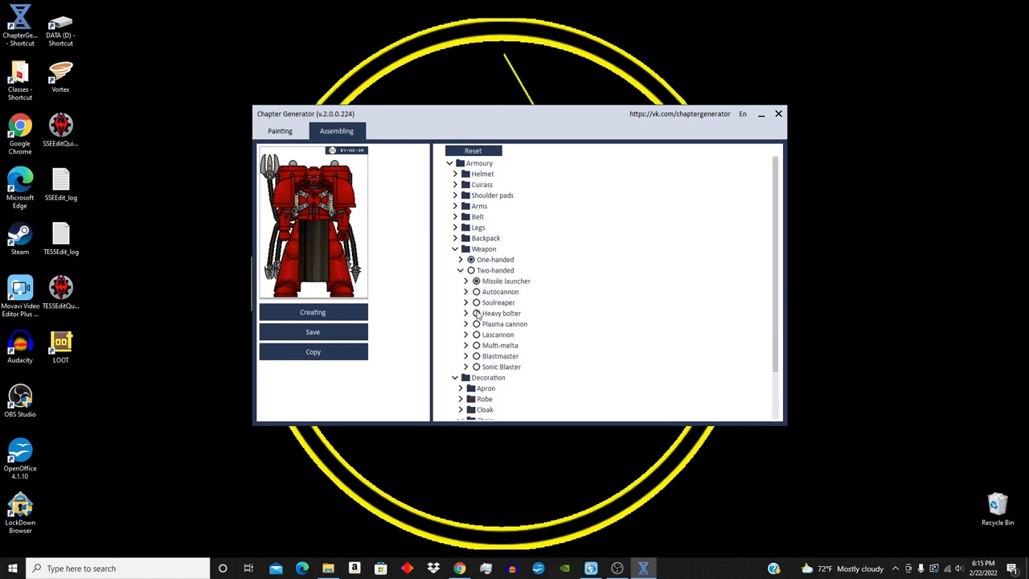
mouse_move(476, 355)
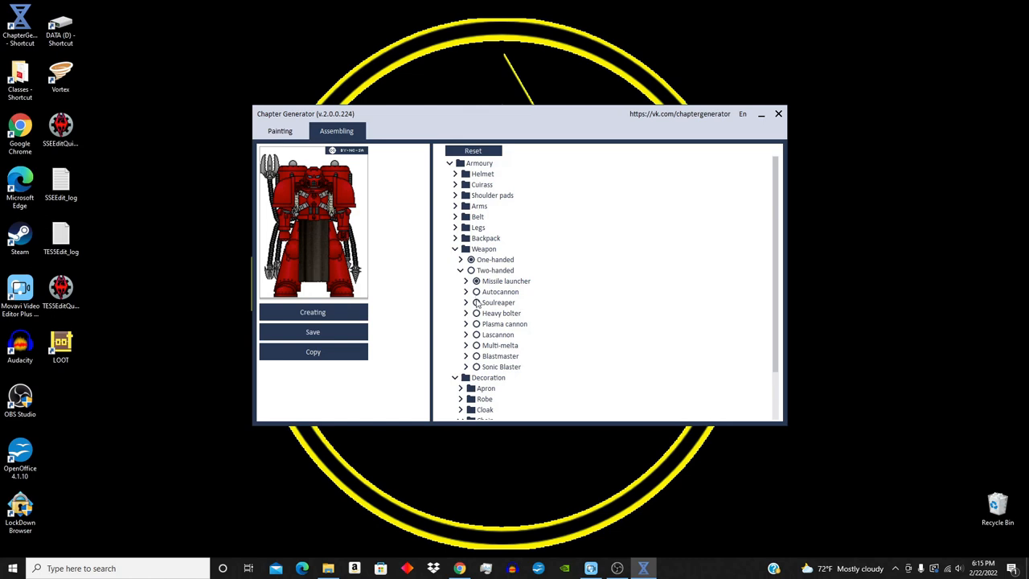
left_click(476, 303)
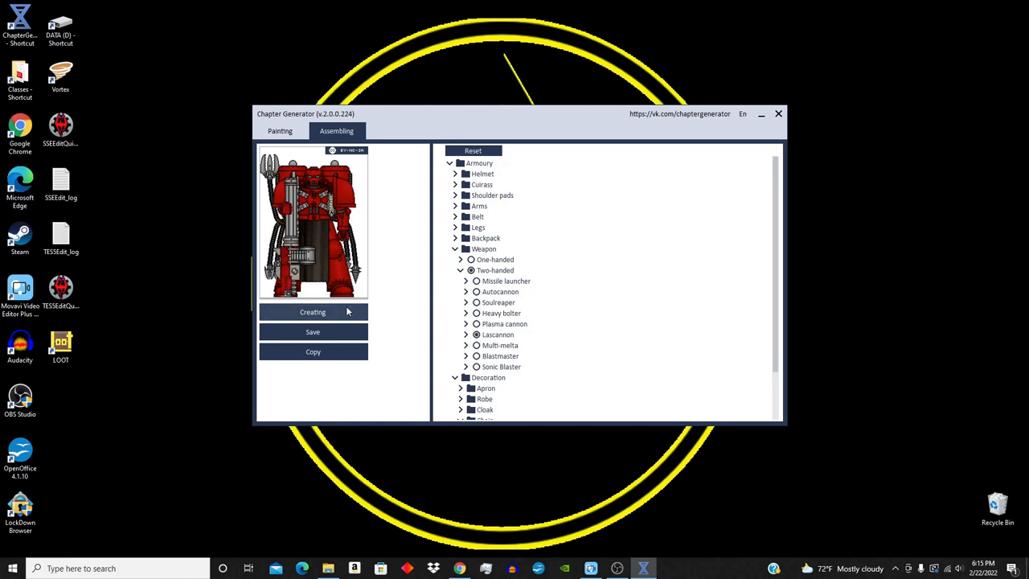
- Give the left arm a Plague Sword after trying a Power sword, and fit the Acoustic backpack
left_click(473, 270)
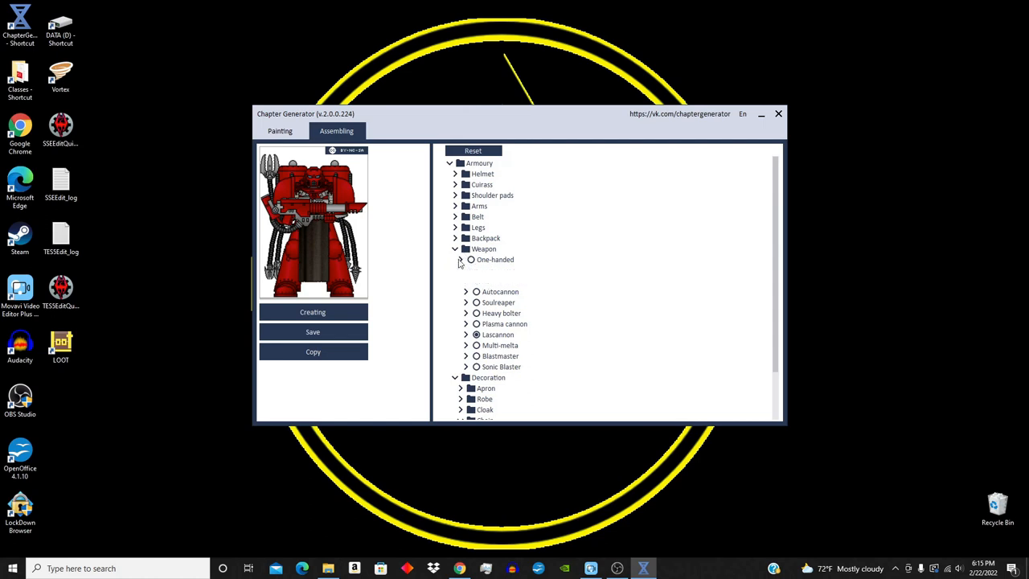
left_click(460, 260)
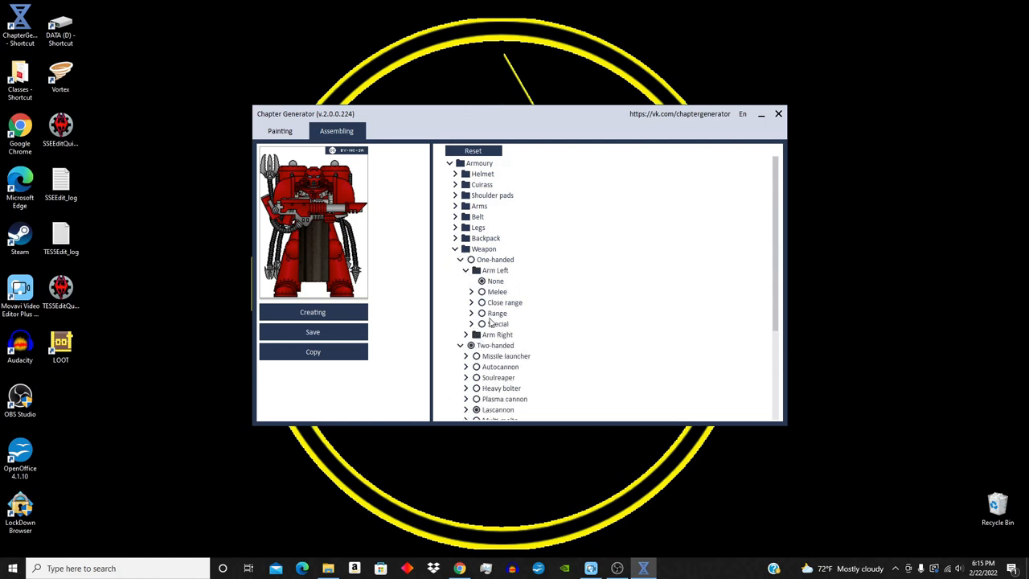
left_click(471, 291)
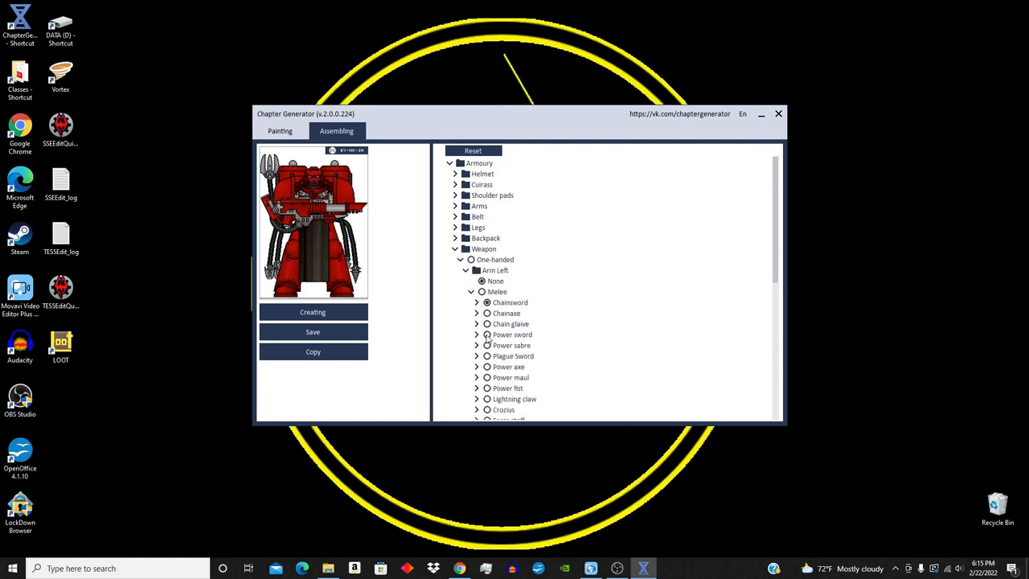
left_click(486, 334)
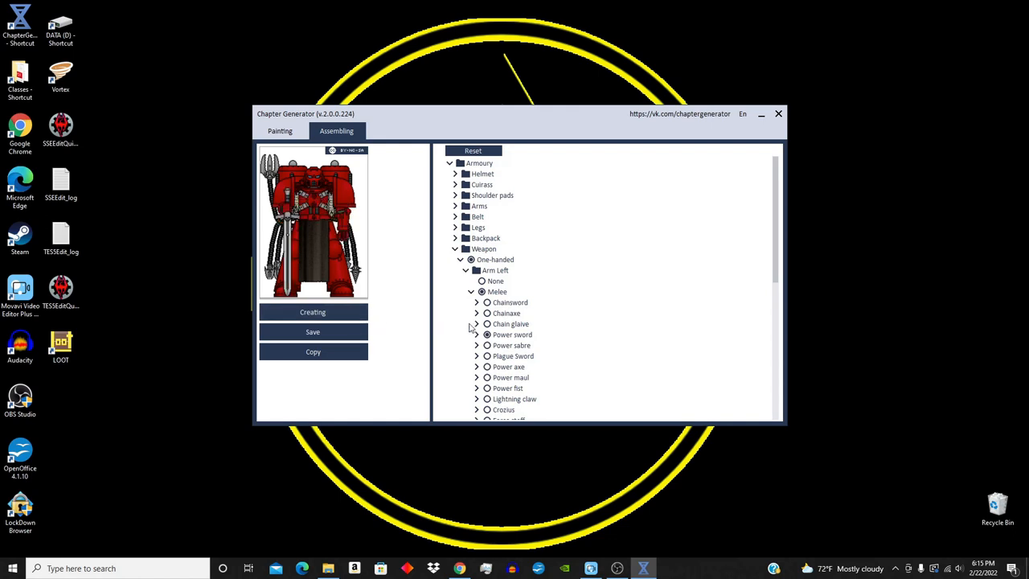
left_click(486, 355)
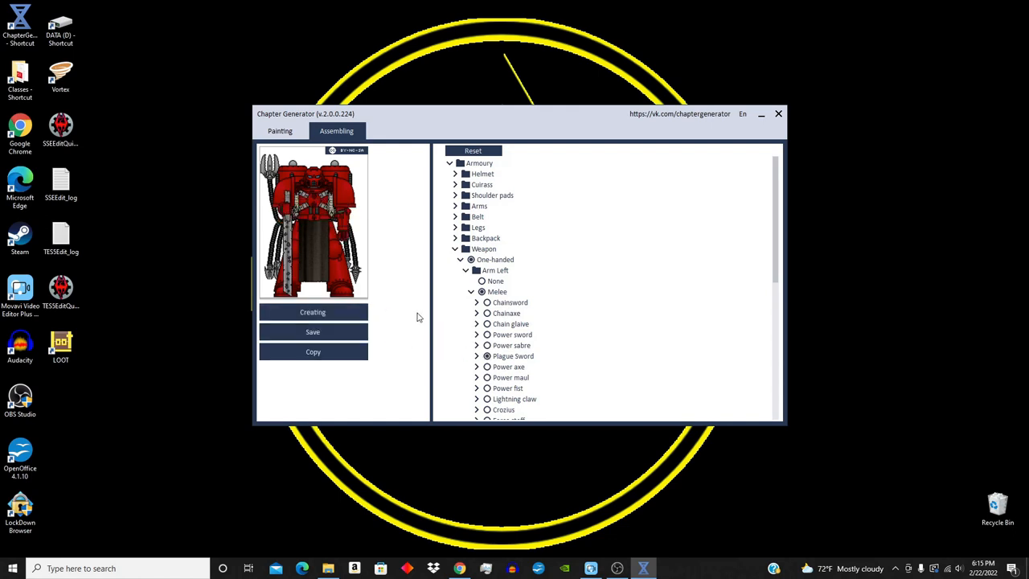
left_click(455, 238)
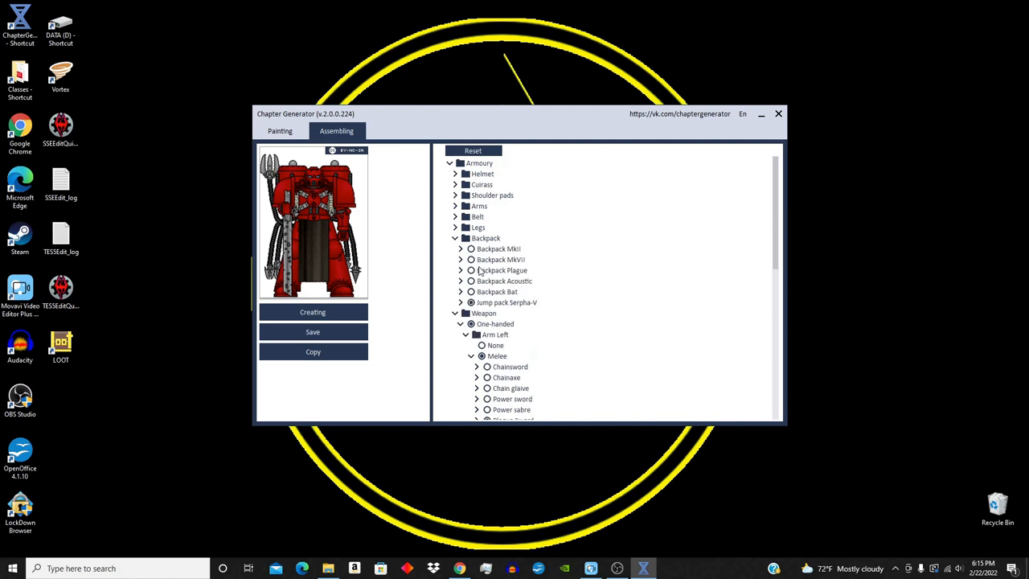
left_click(473, 293)
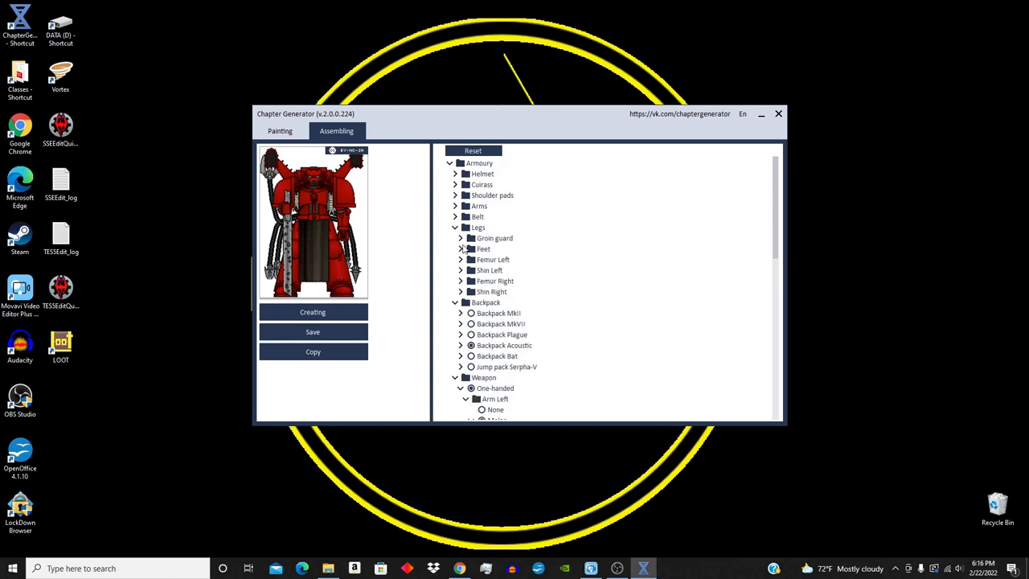
- Fit Groin guard MkVII #4 under Legs after trying another guard
left_click(460, 238)
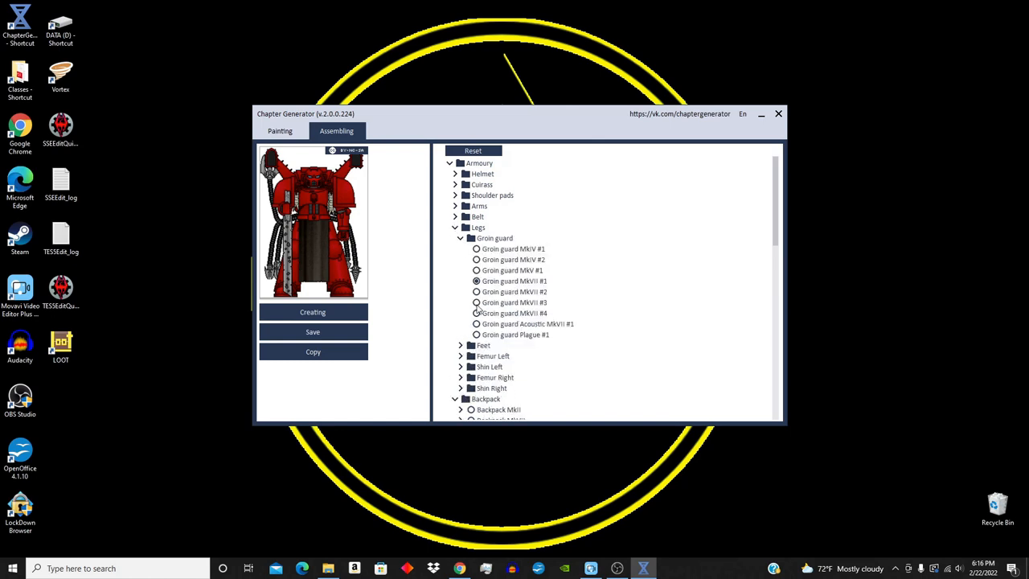
left_click(476, 302)
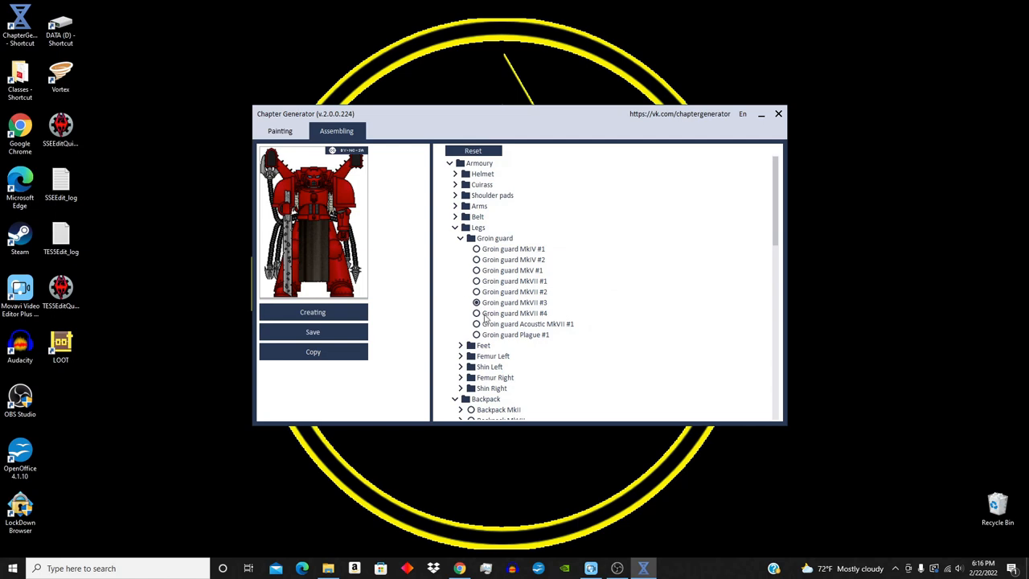
left_click(476, 312)
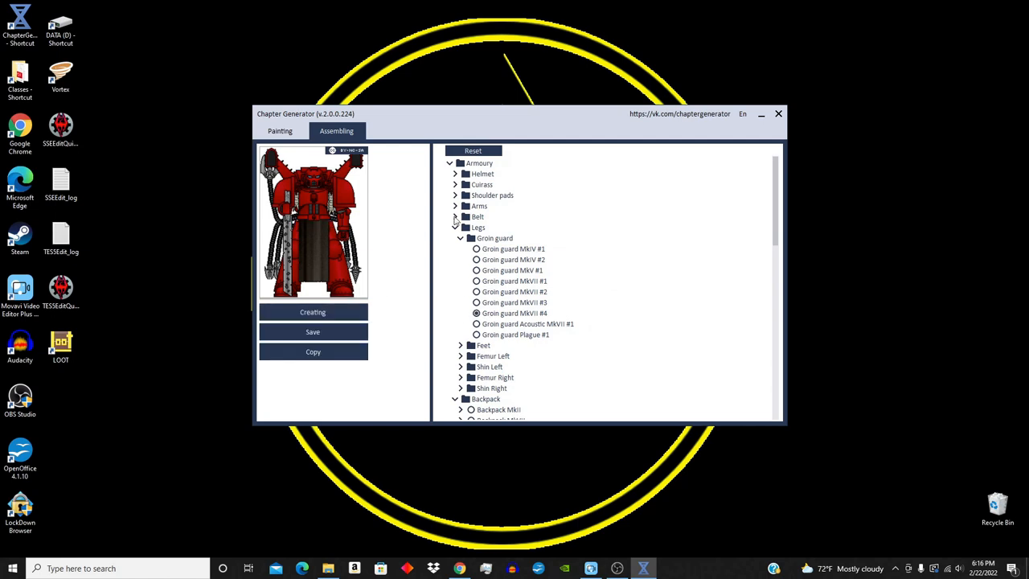
- Choose Strap #3 for the MkIII belt after trying another strap
left_click(455, 215)
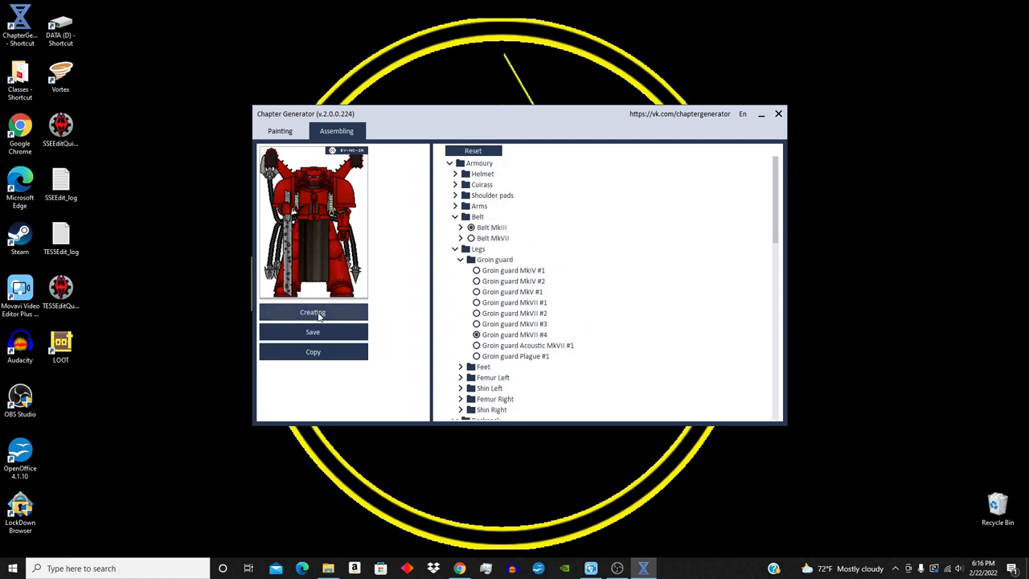
left_click(460, 238)
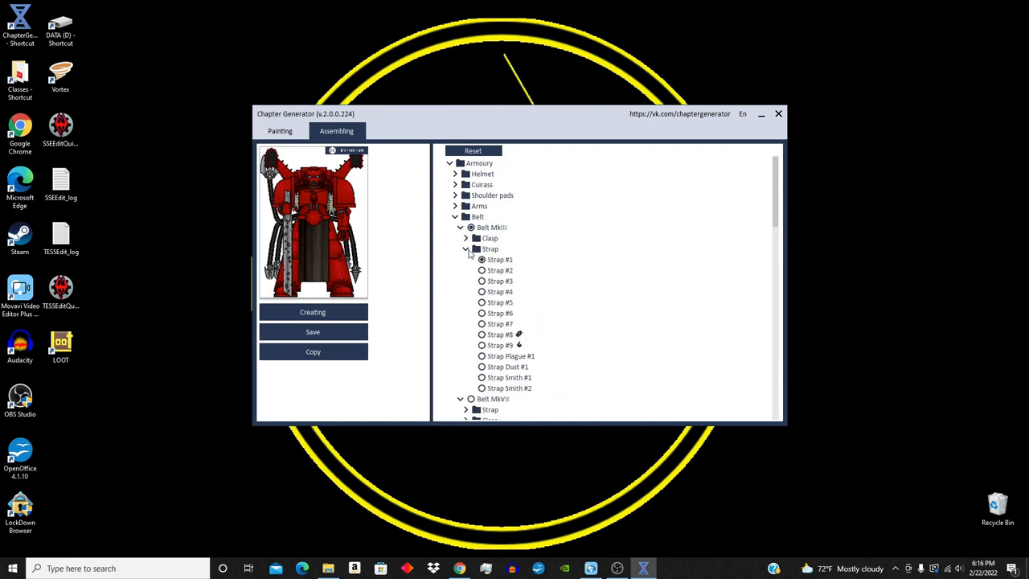
left_click(483, 280)
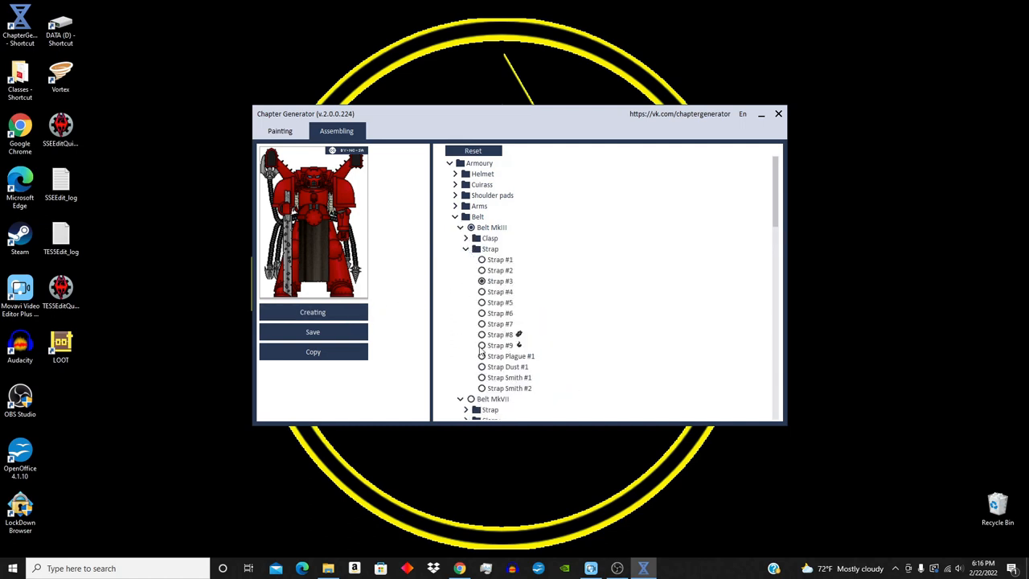
left_click(482, 344)
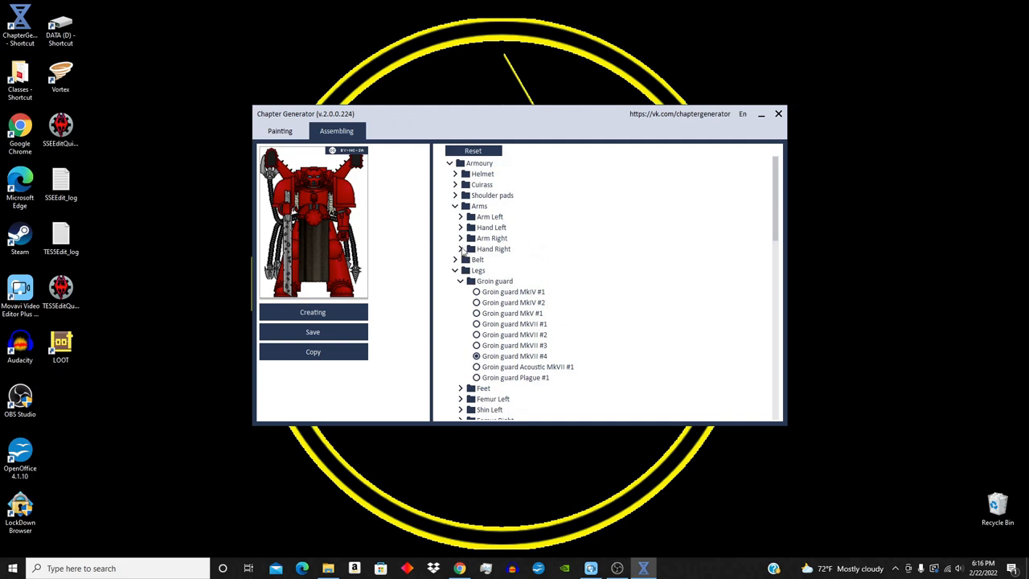
- Try Hand #9 and another left hand, then cycle through paintable part groups in Painting
left_click(460, 229)
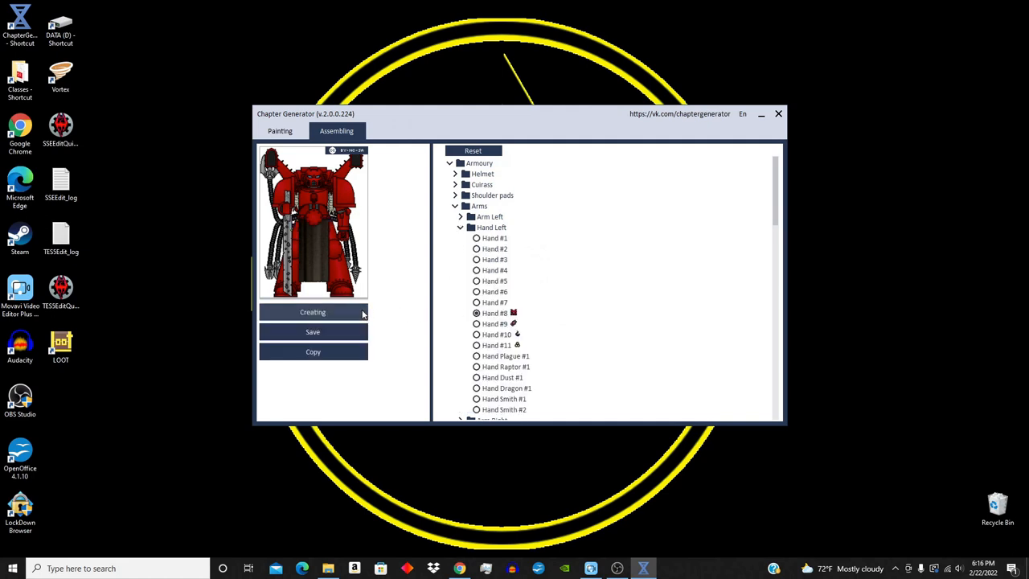
left_click(476, 323)
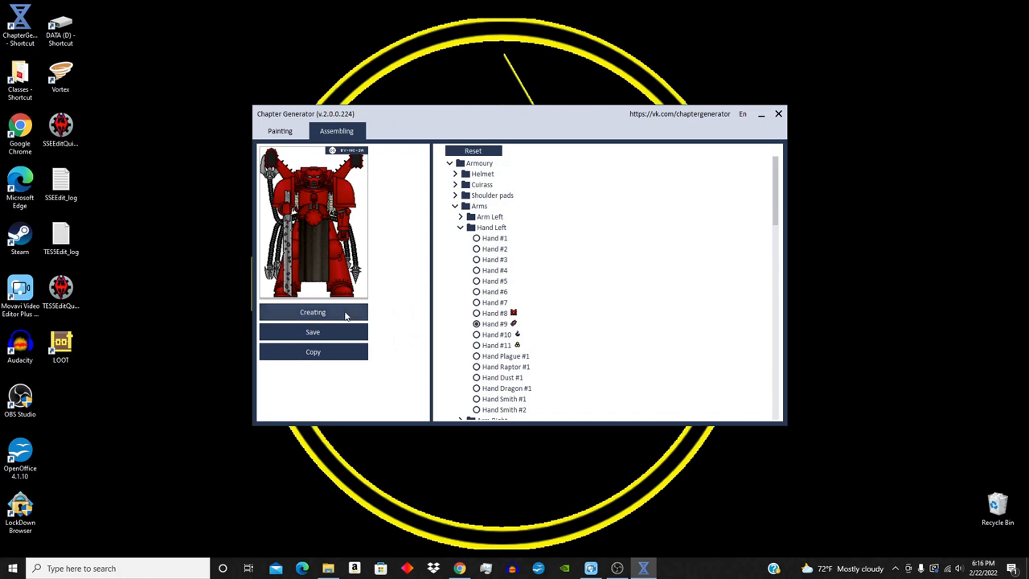
mouse_move(456, 344)
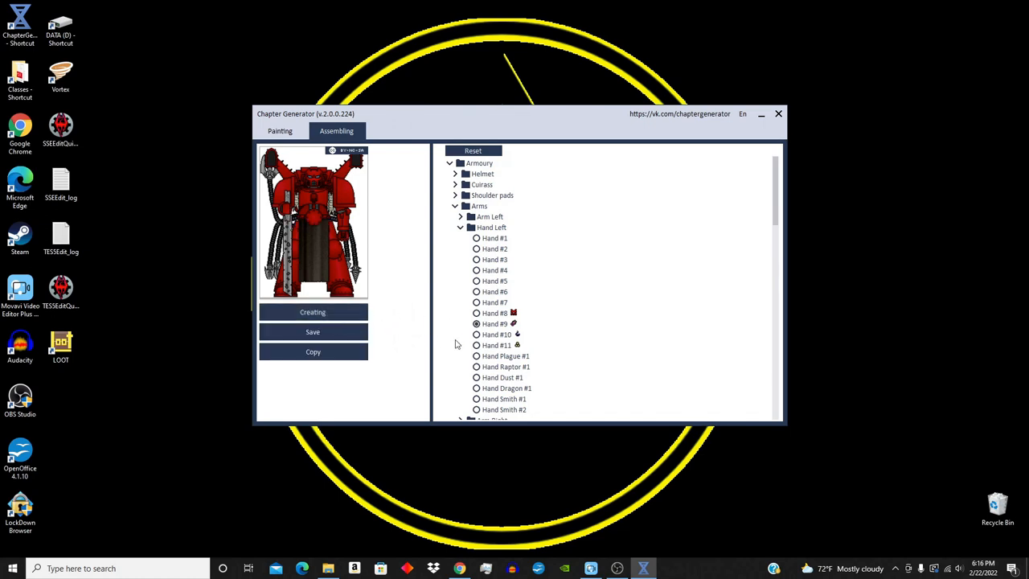
left_click(476, 335)
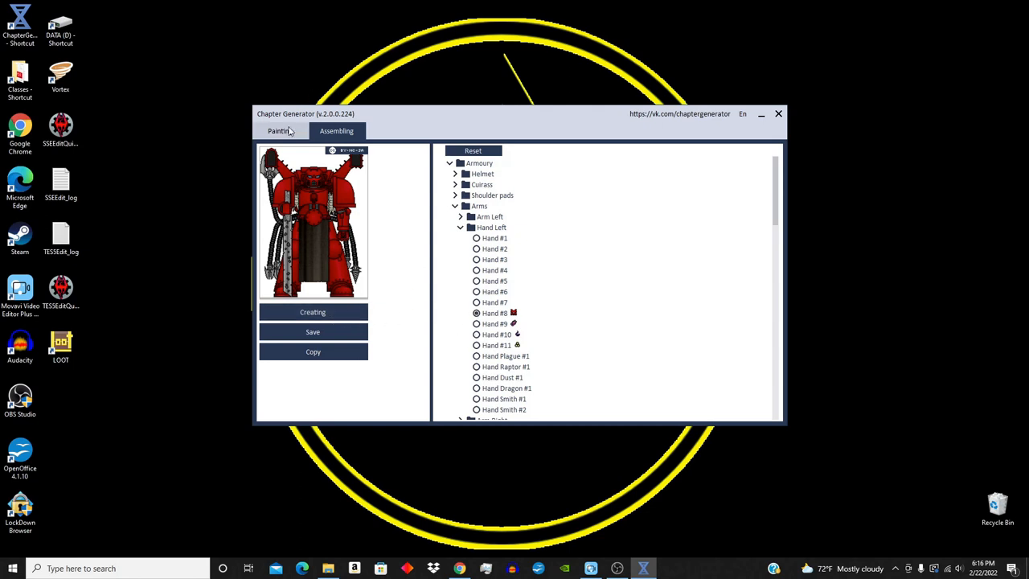
left_click(280, 132)
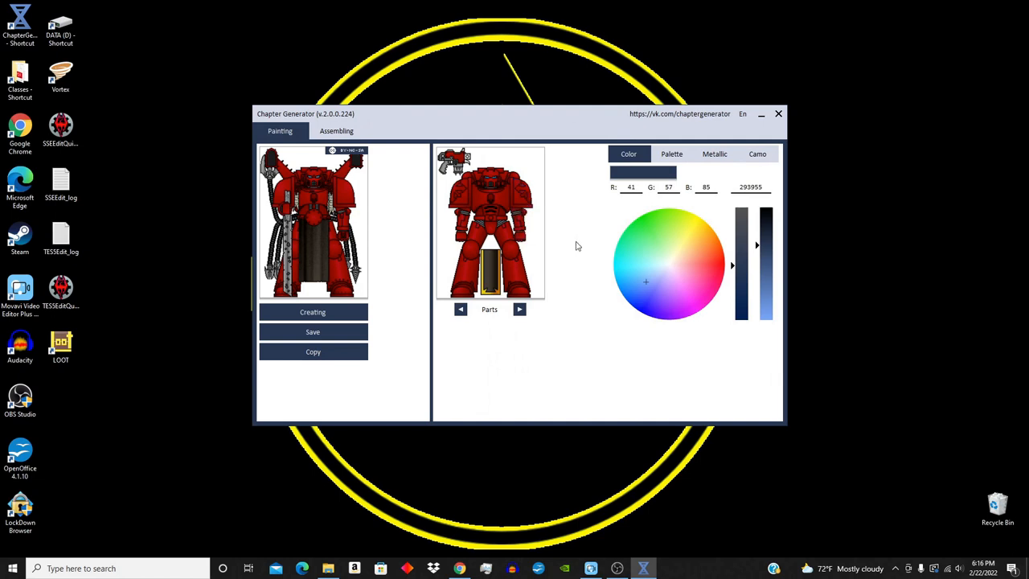
left_click(460, 309)
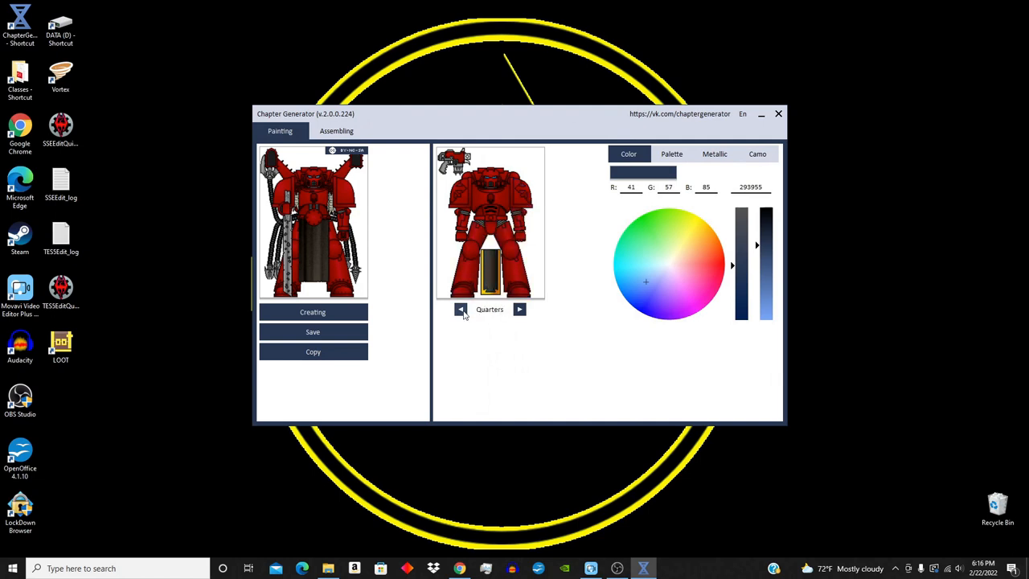
left_click(672, 155)
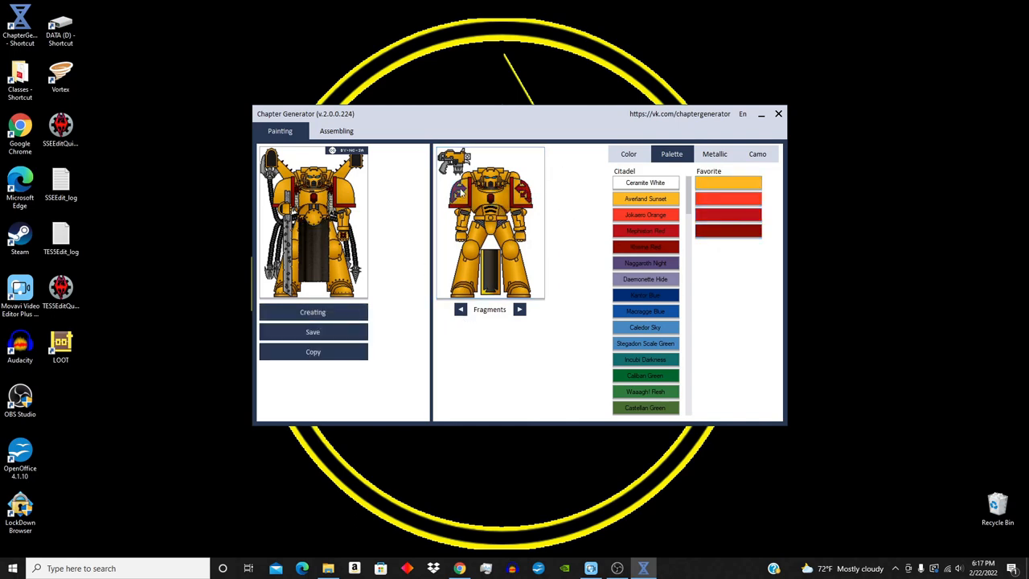
- Return to Assembling and list the emblem images for the left MkVII shoulder pad
left_click(336, 131)
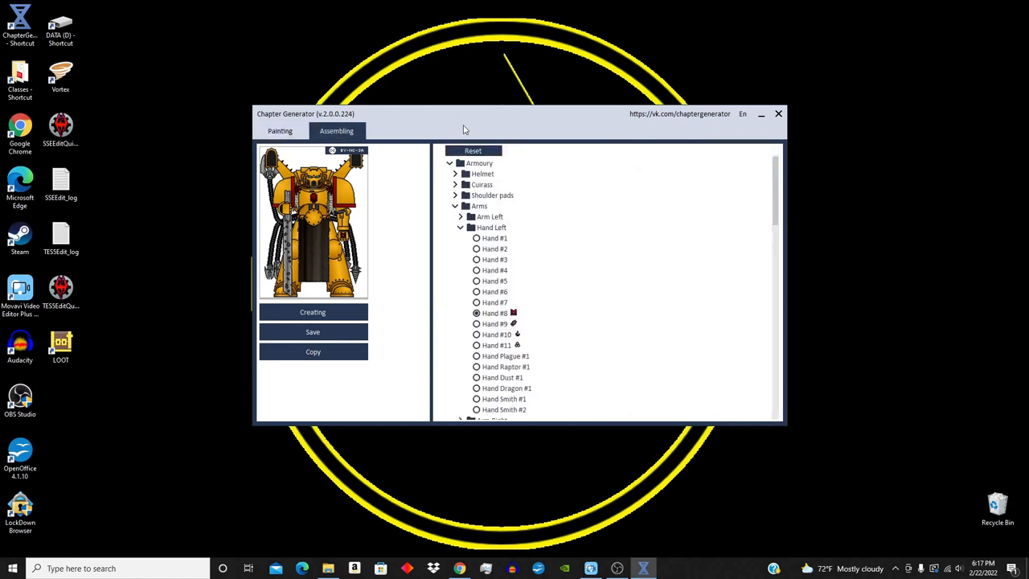
left_click(280, 132)
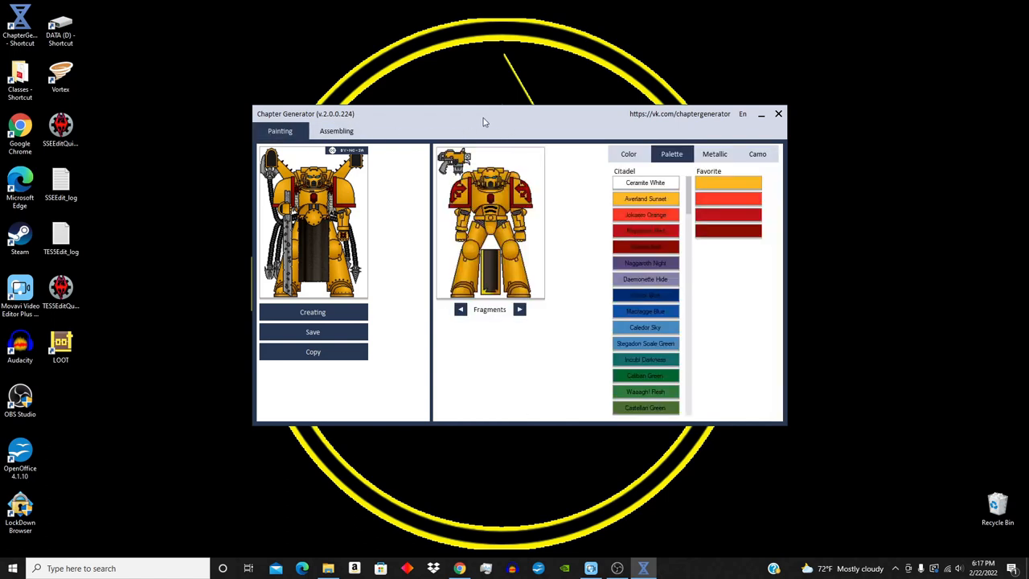
mouse_move(502, 142)
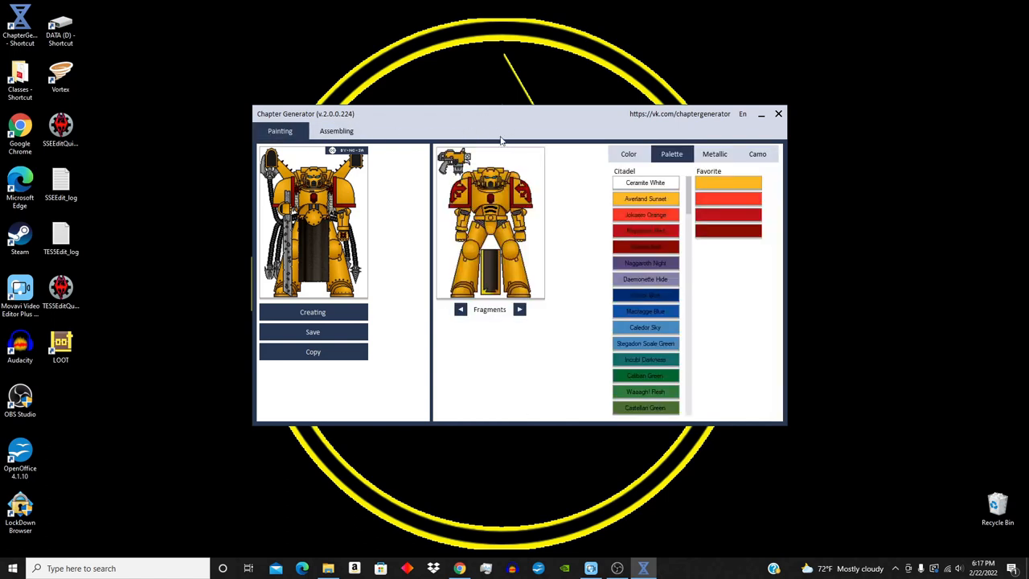
left_click(337, 132)
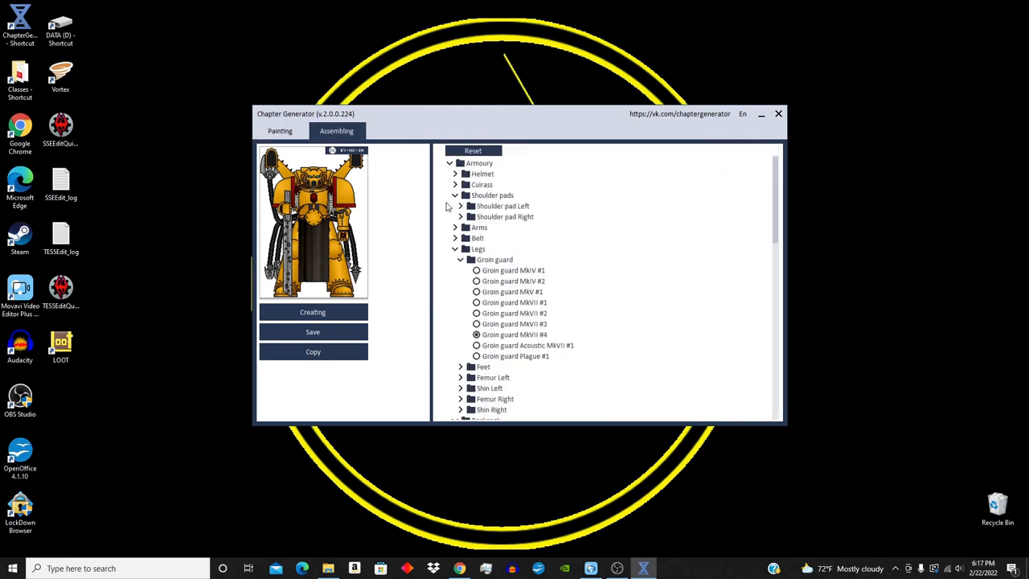
left_click(465, 206)
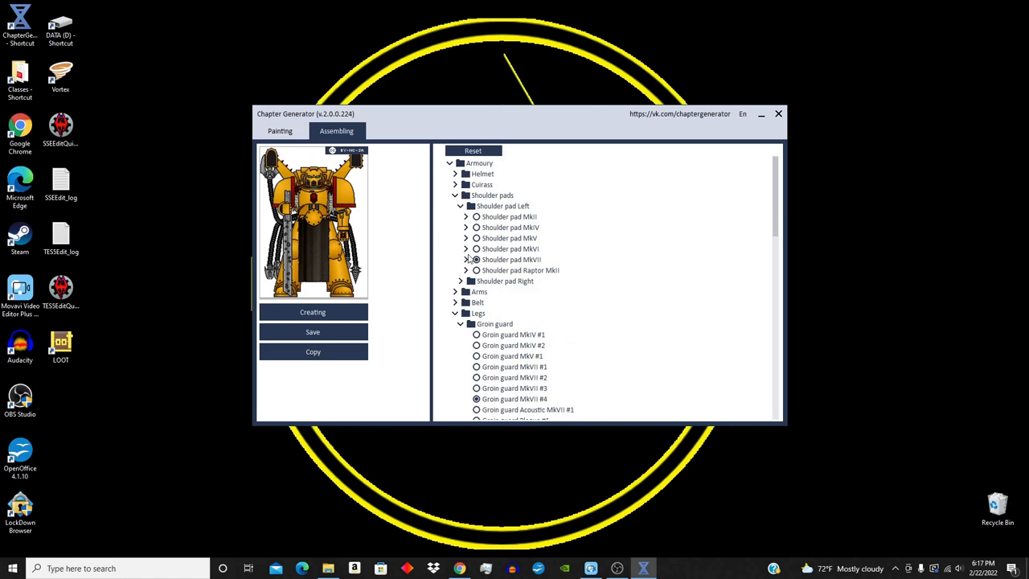
left_click(466, 259)
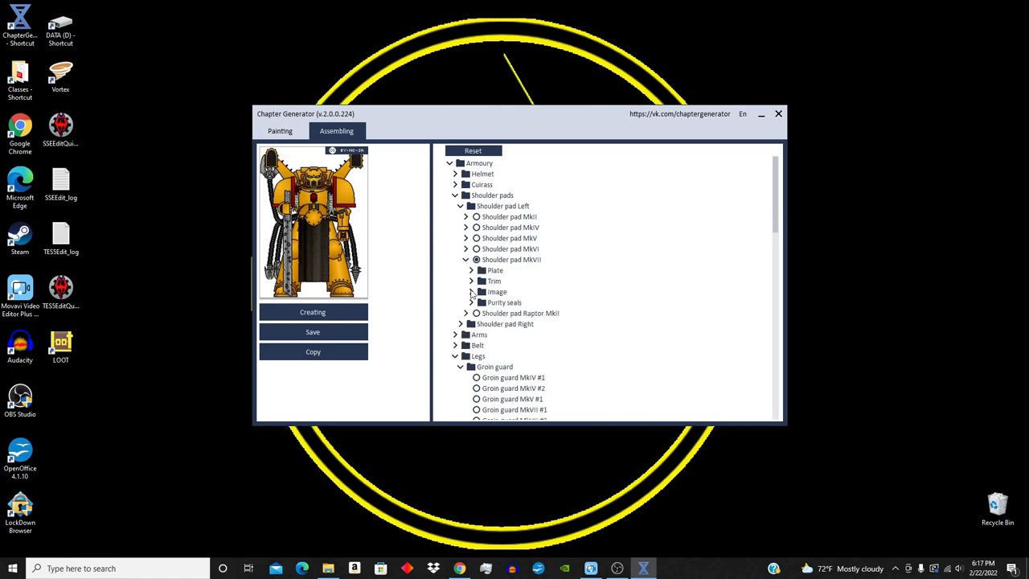
left_click(471, 291)
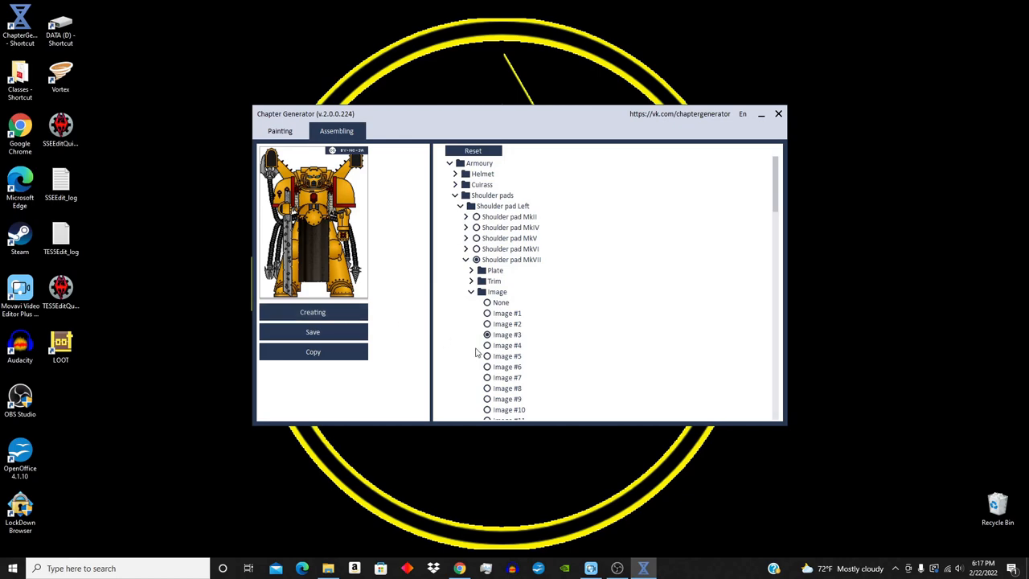
mouse_move(791, 129)
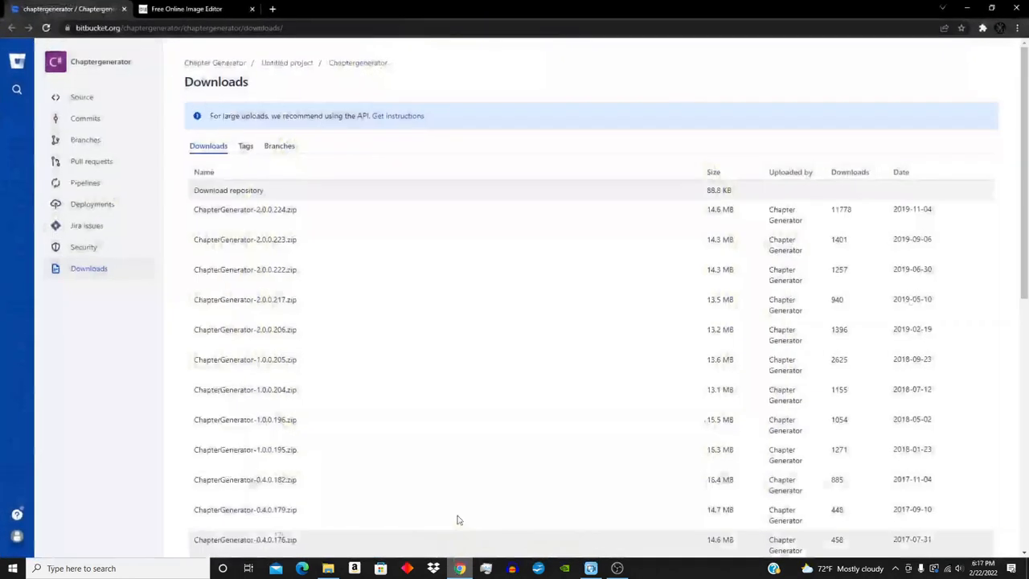
- Close the Bitbucket downloads tab, visit the Fotor and backgrounder shortcuts, and return to Free Online Image Editor
left_click(185, 10)
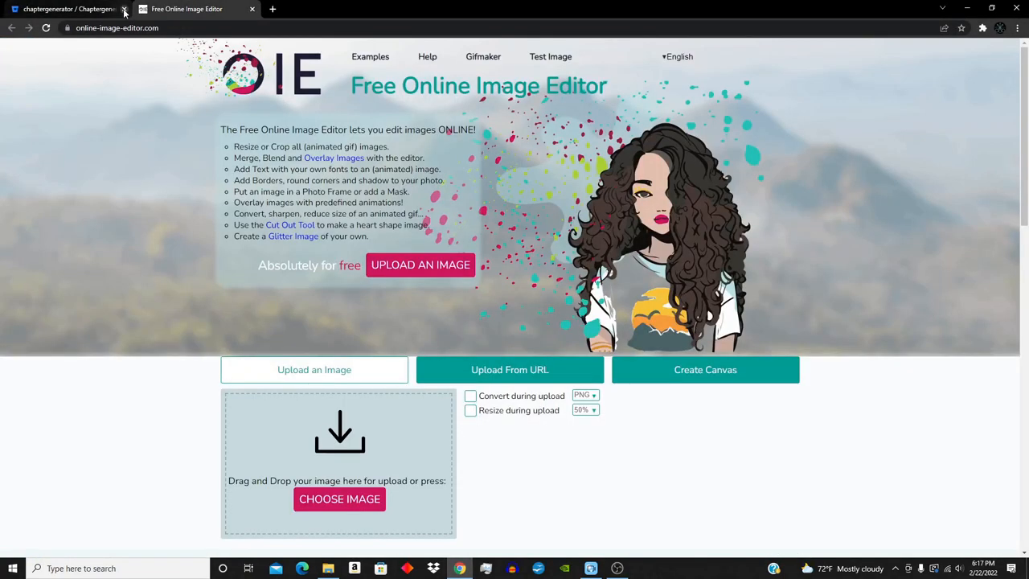
left_click(126, 10)
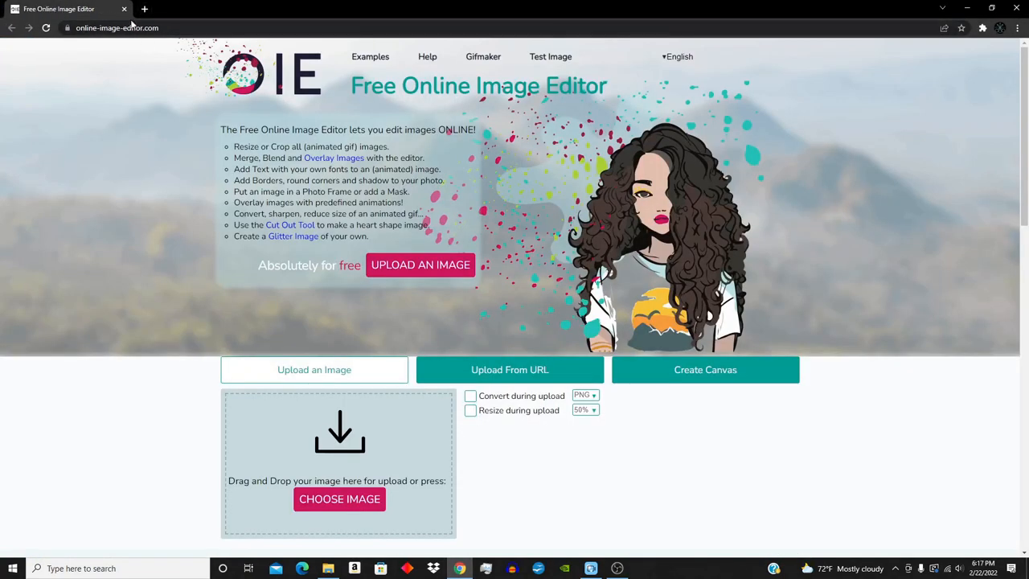
mouse_move(105, 83)
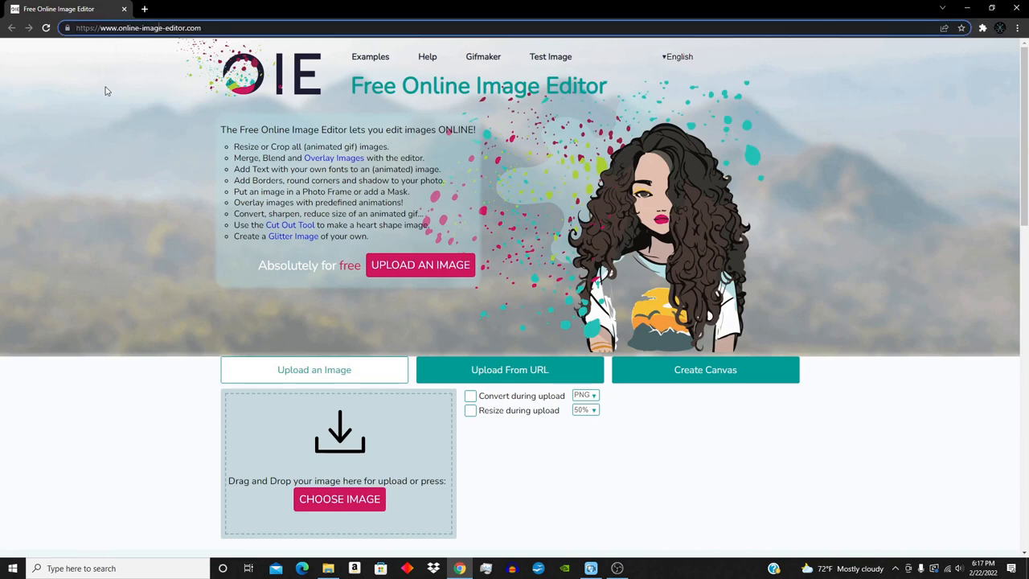
left_click(144, 10)
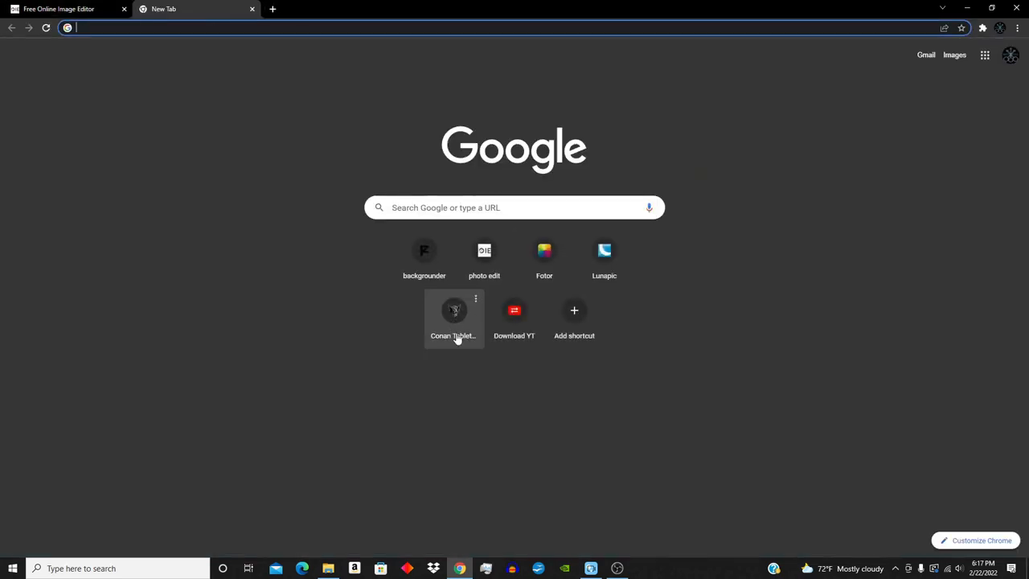
left_click(544, 250)
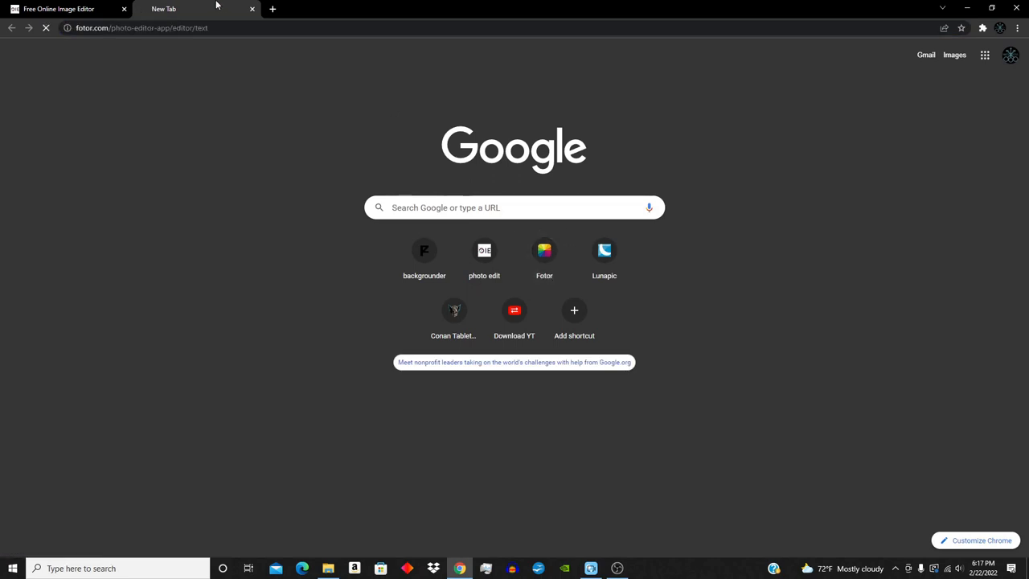
left_click(605, 251)
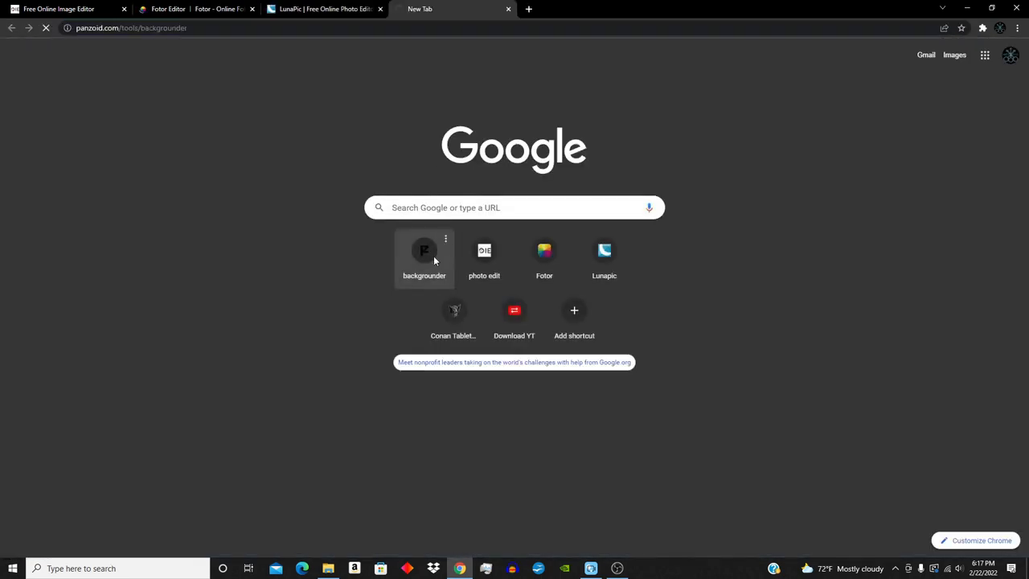
left_click(424, 250)
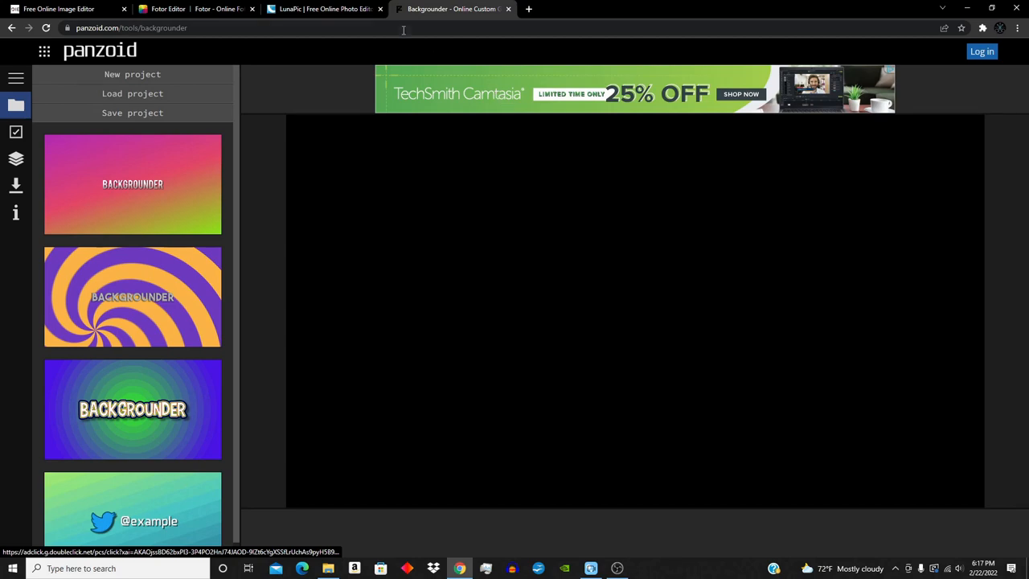
left_click(322, 10)
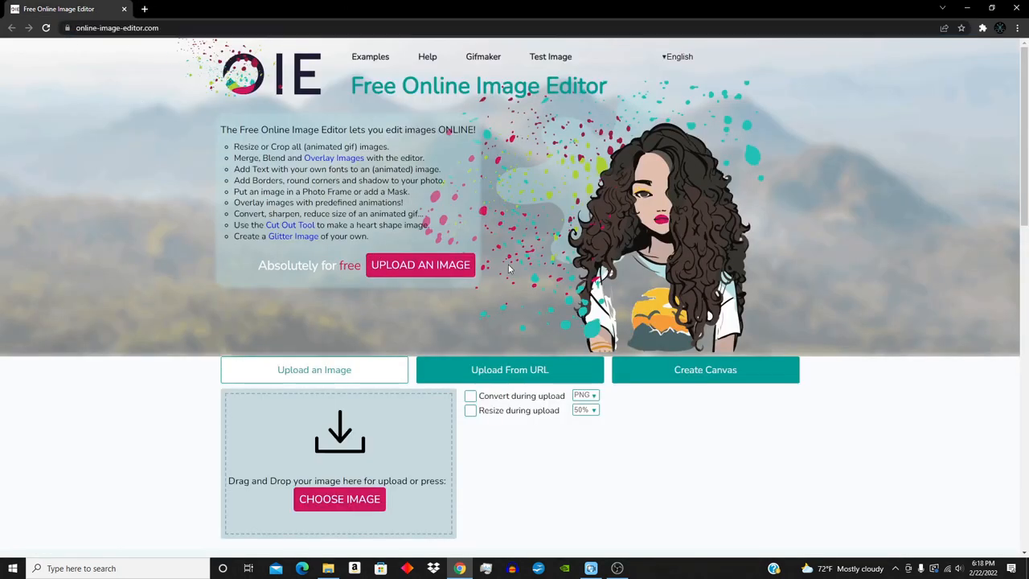
mouse_move(420, 264)
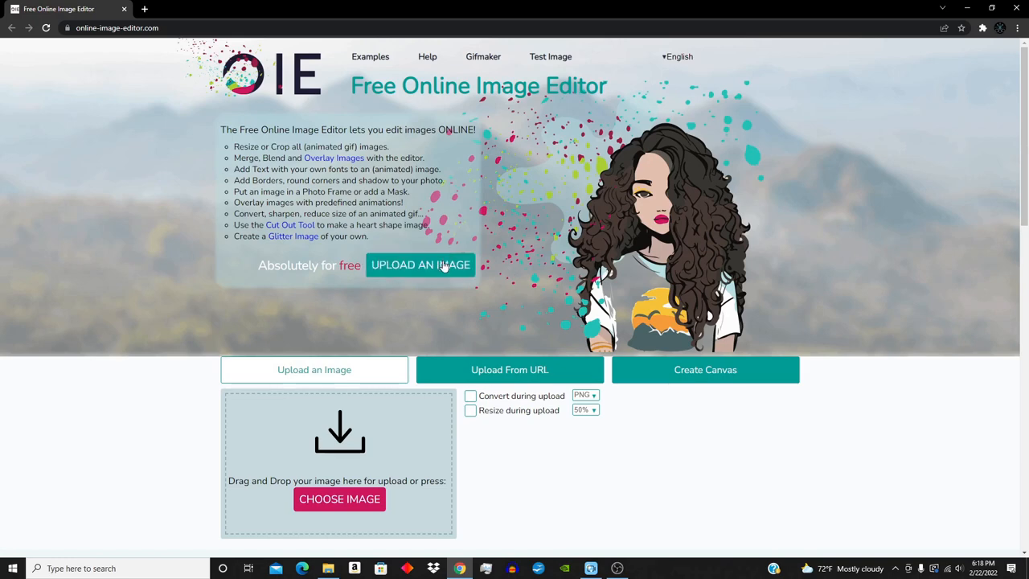
- Upload the Ordo Malleus Warhammer 40k wallpaper from the Downloads folder
left_click(340, 498)
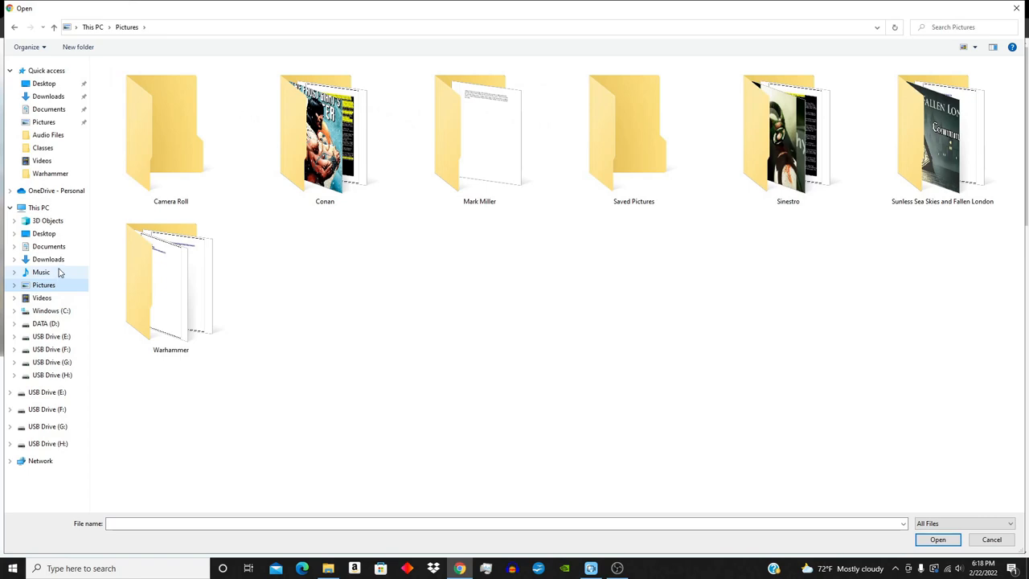
left_click(48, 97)
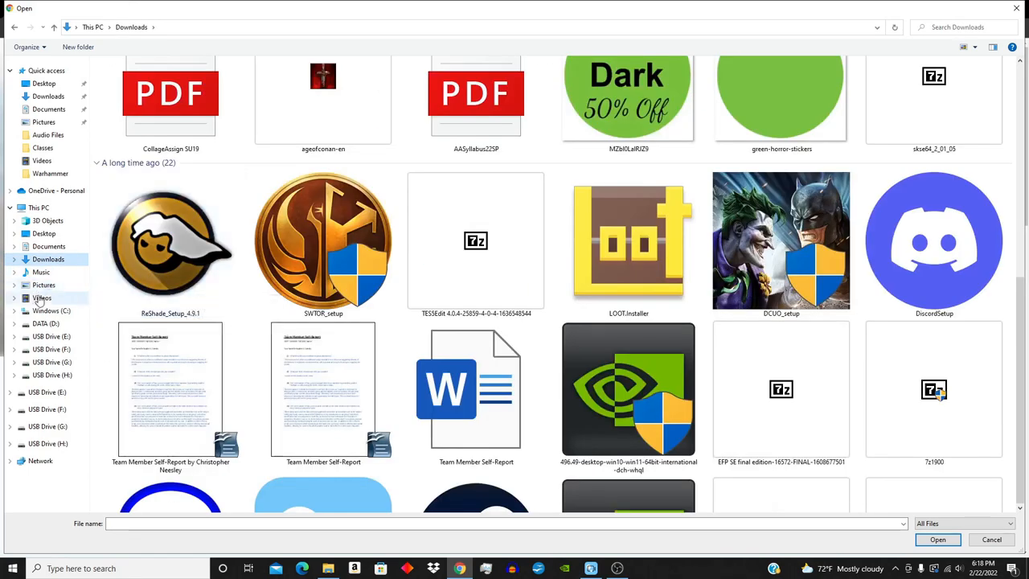
mouse_move(45, 238)
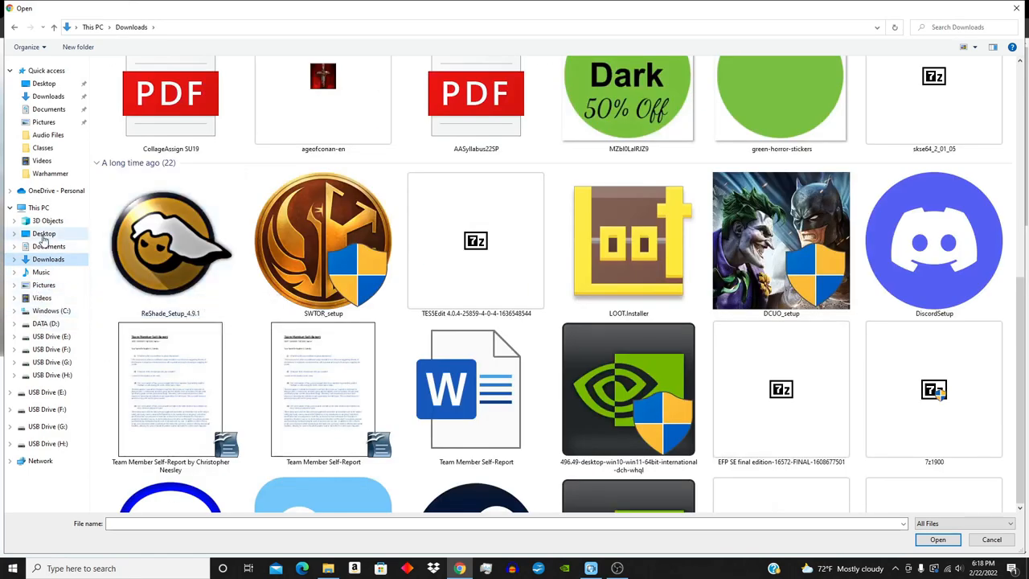
scroll("down", 3)
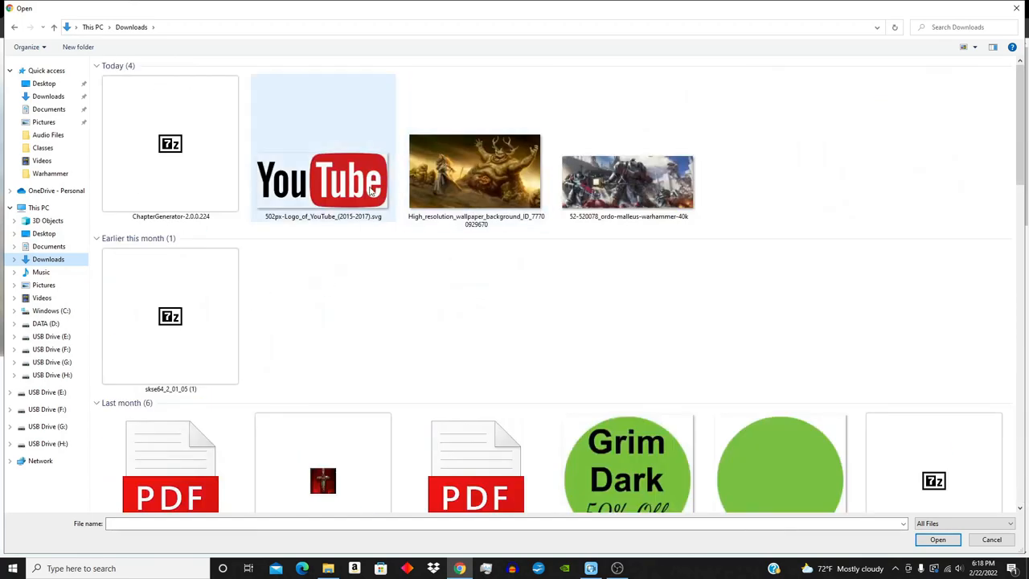
left_click(938, 541)
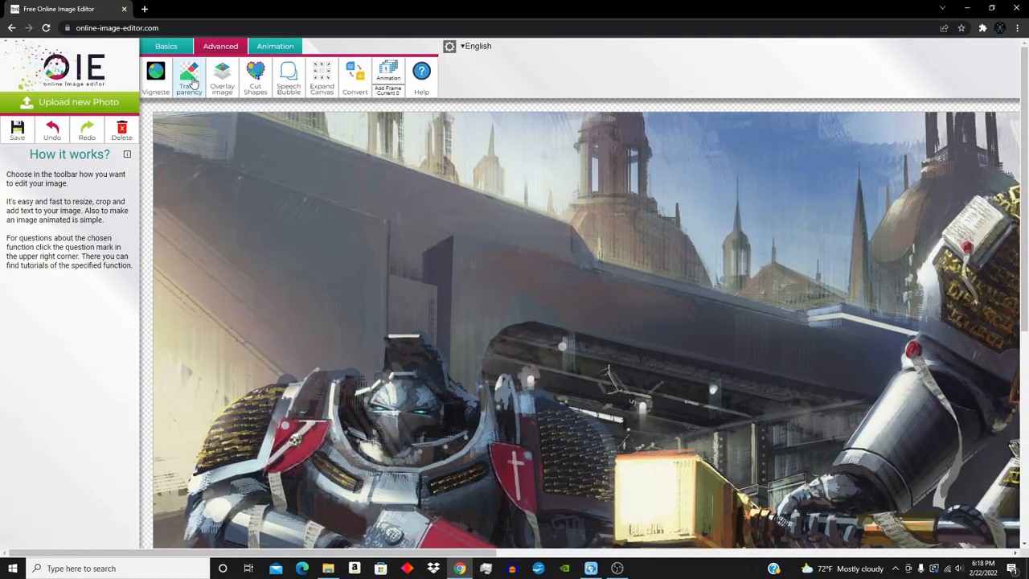
- Use the Advanced Transparency tool to paint transparent strokes on the upper-left of the wallpaper
left_click(190, 73)
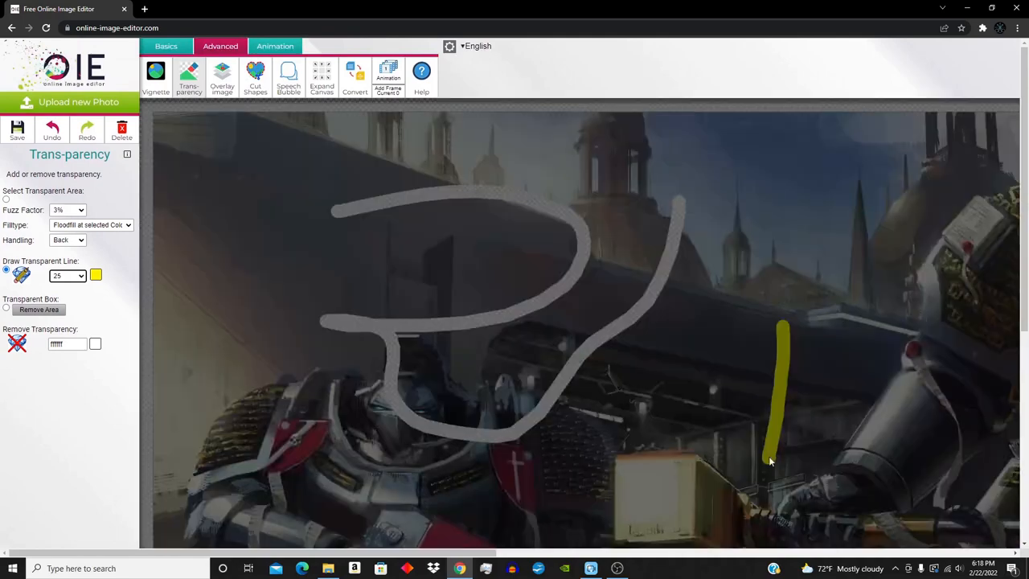
scroll("down", 3)
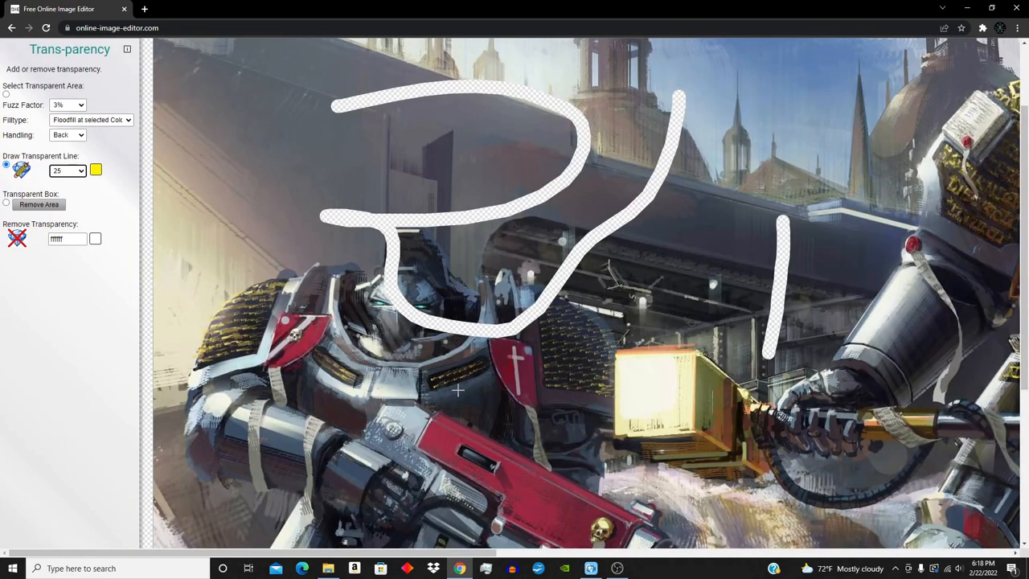
scroll("down", 3)
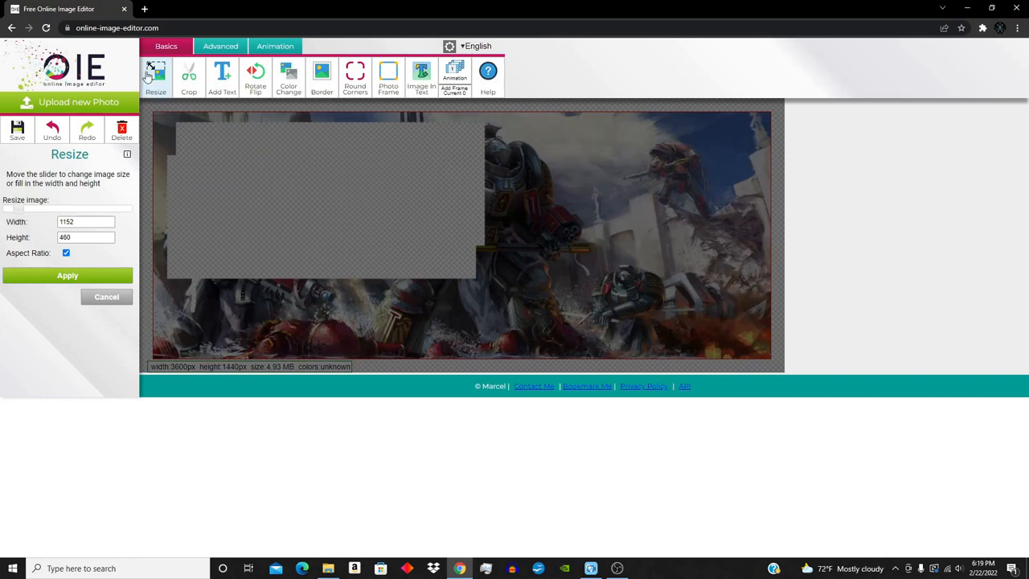
- Apply the 1152 by 460 resize and set up gold text with a black outline of width 5
left_click(67, 275)
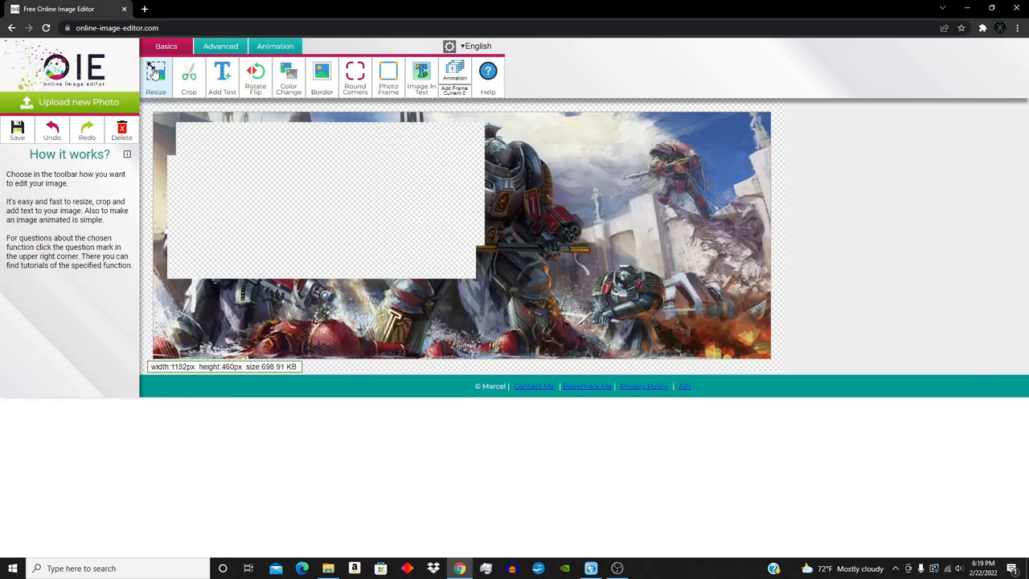
left_click(222, 77)
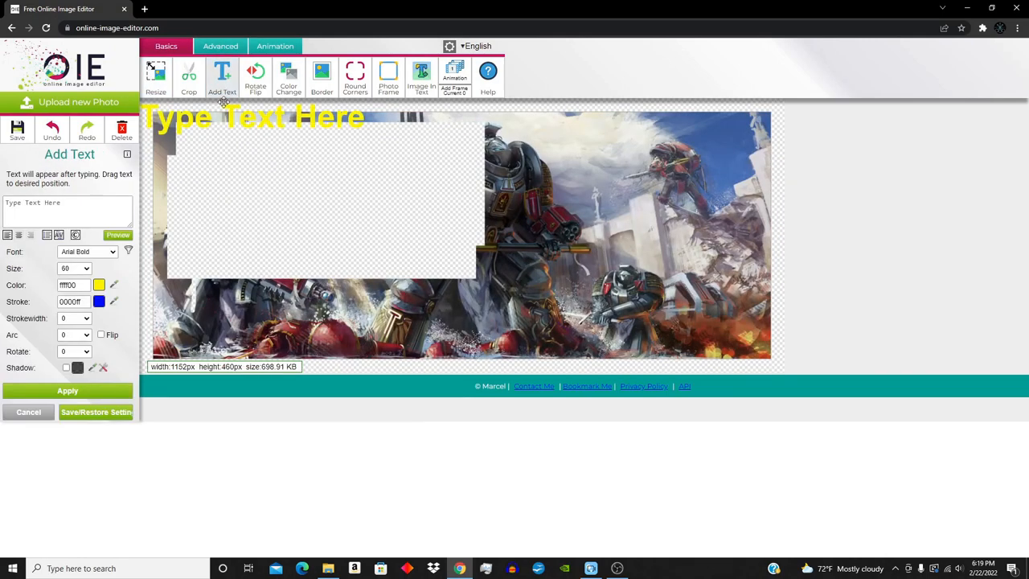
left_click(100, 284)
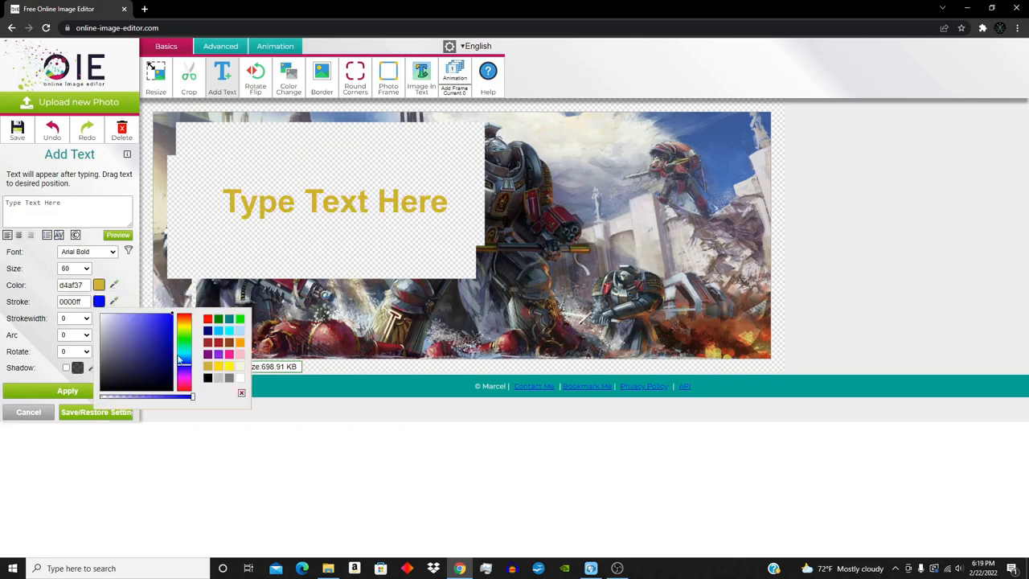
left_click(74, 319)
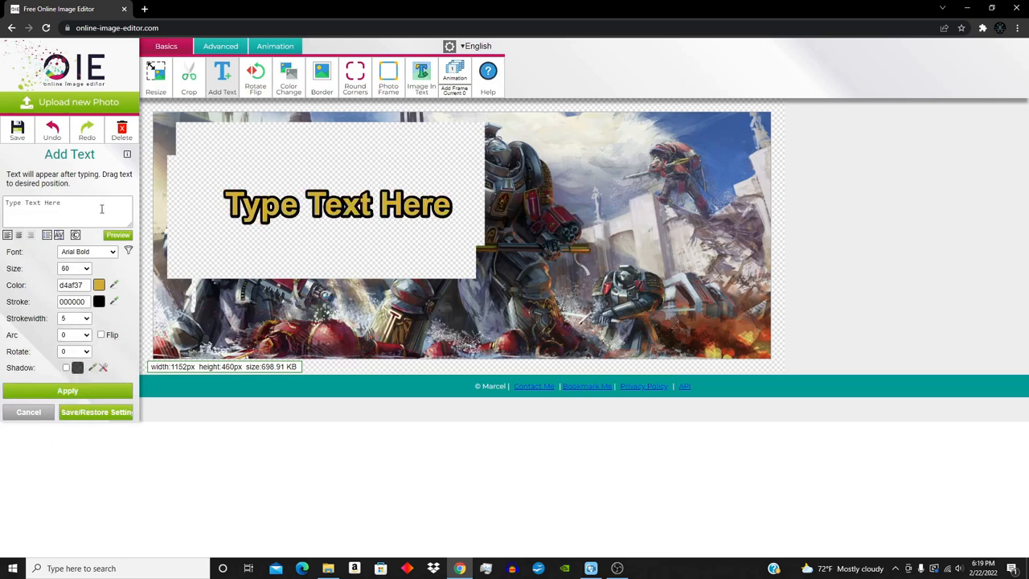
- Enter and preview the caption 'Larry I Know Your Watching...' on the image
type("Larry")
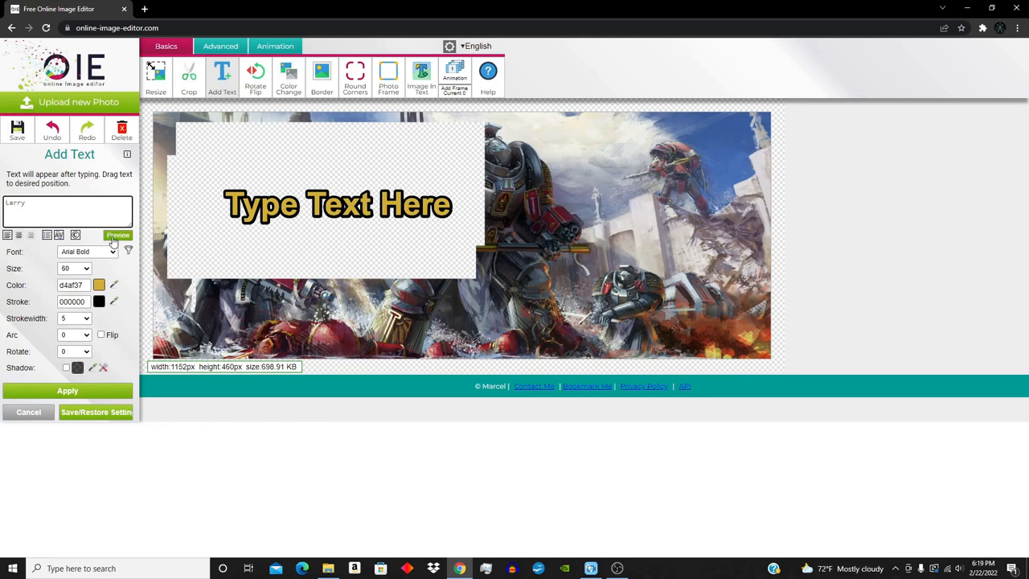
left_click(119, 235)
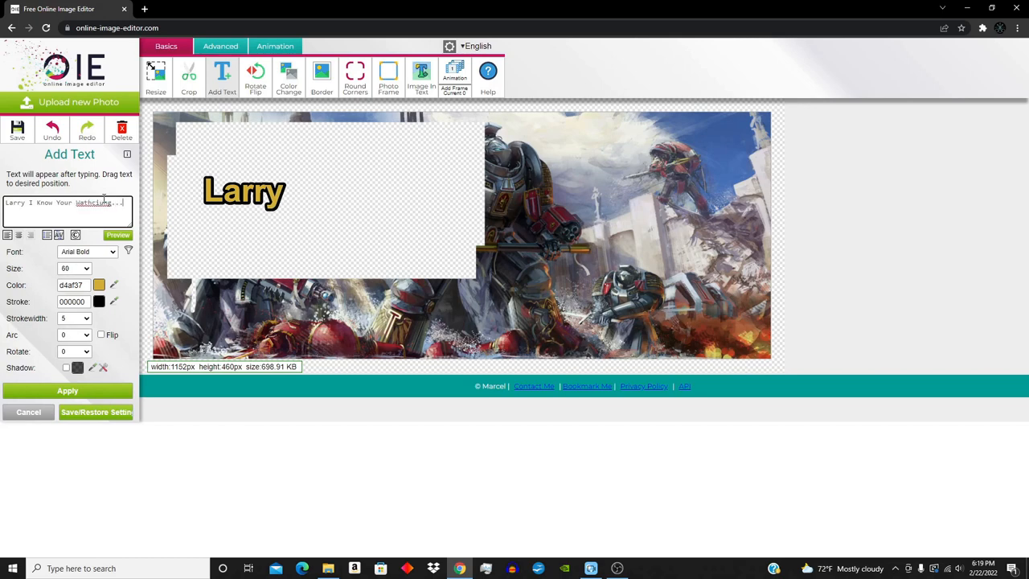
right_click(93, 203)
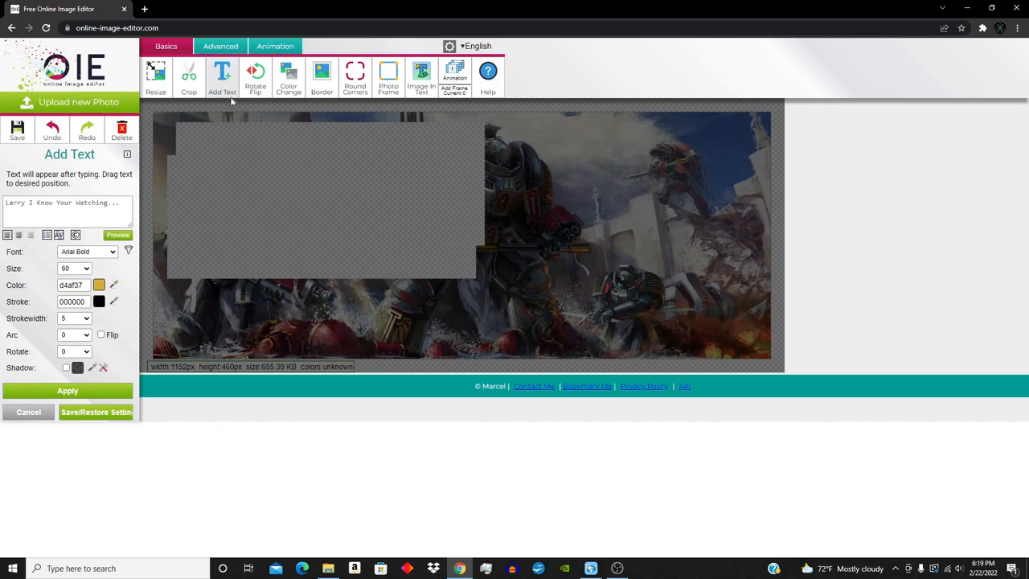
- Add a second gold caption 'ART' in the top-right corner
left_click(119, 235)
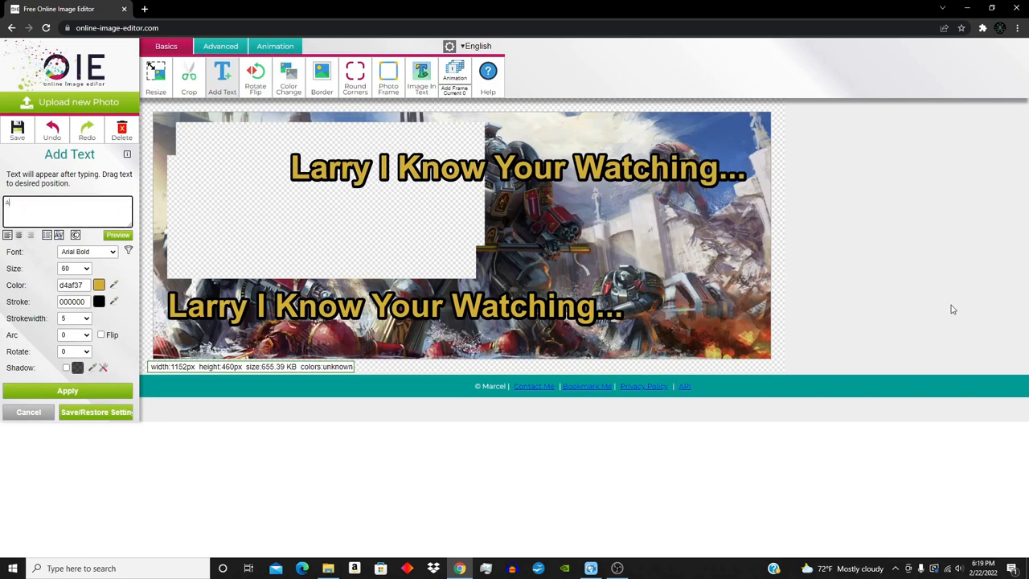
type("ART")
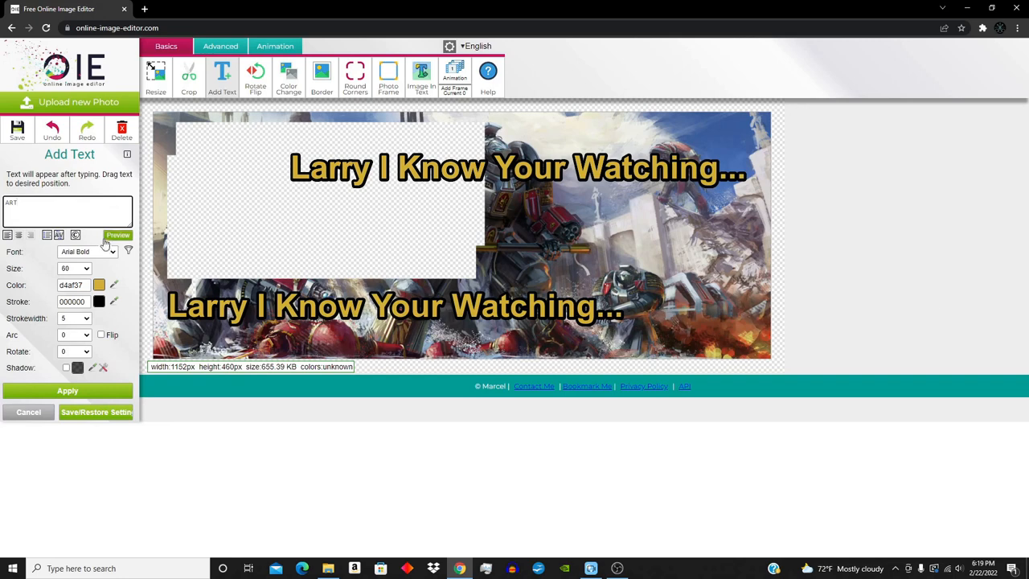
left_click(119, 235)
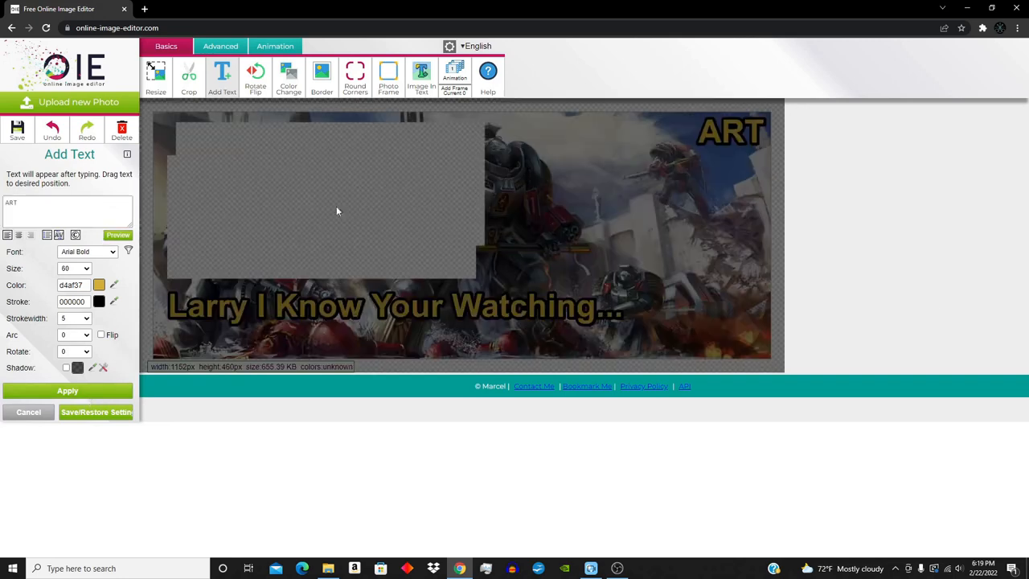
- Start cropping by dragging the red crop box near the top of the image
left_click(190, 77)
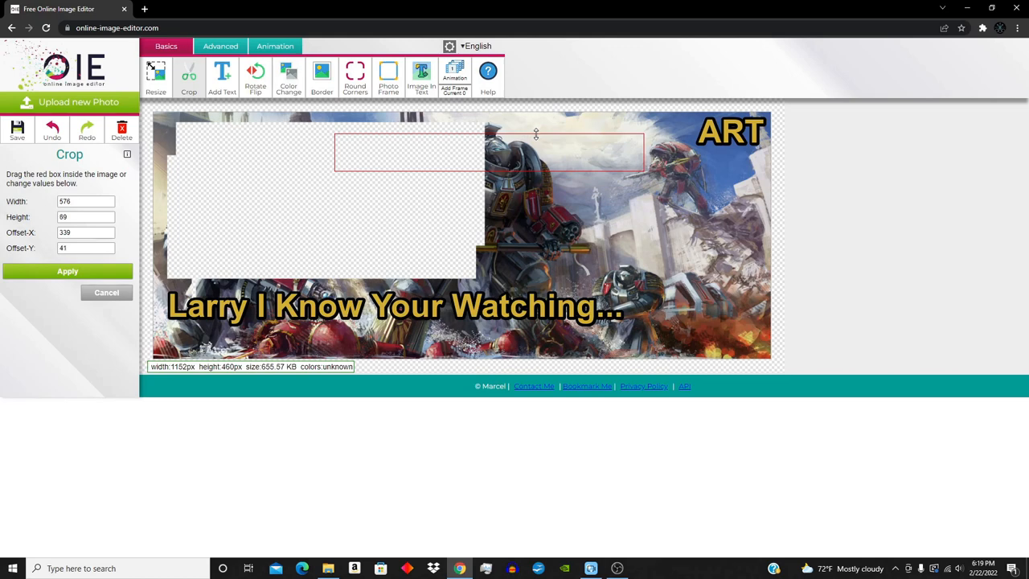
left_click_drag(643, 152, 515, 153)
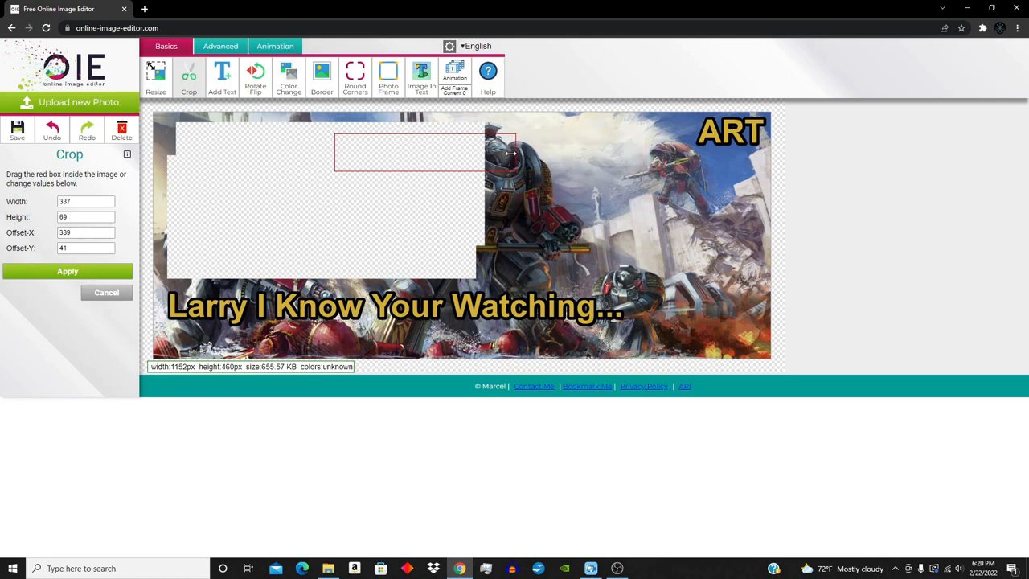
left_click_drag(514, 153, 490, 159)
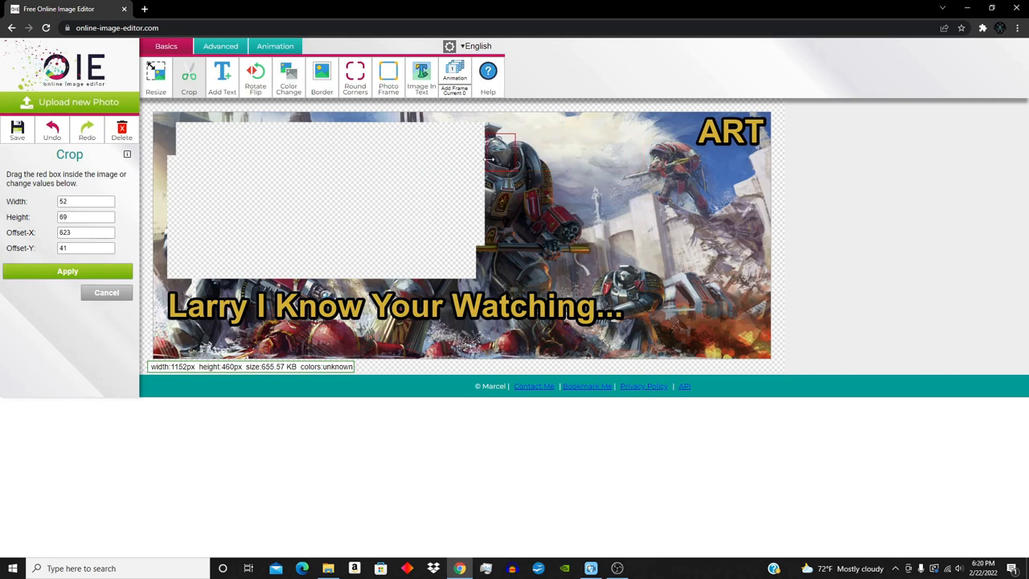